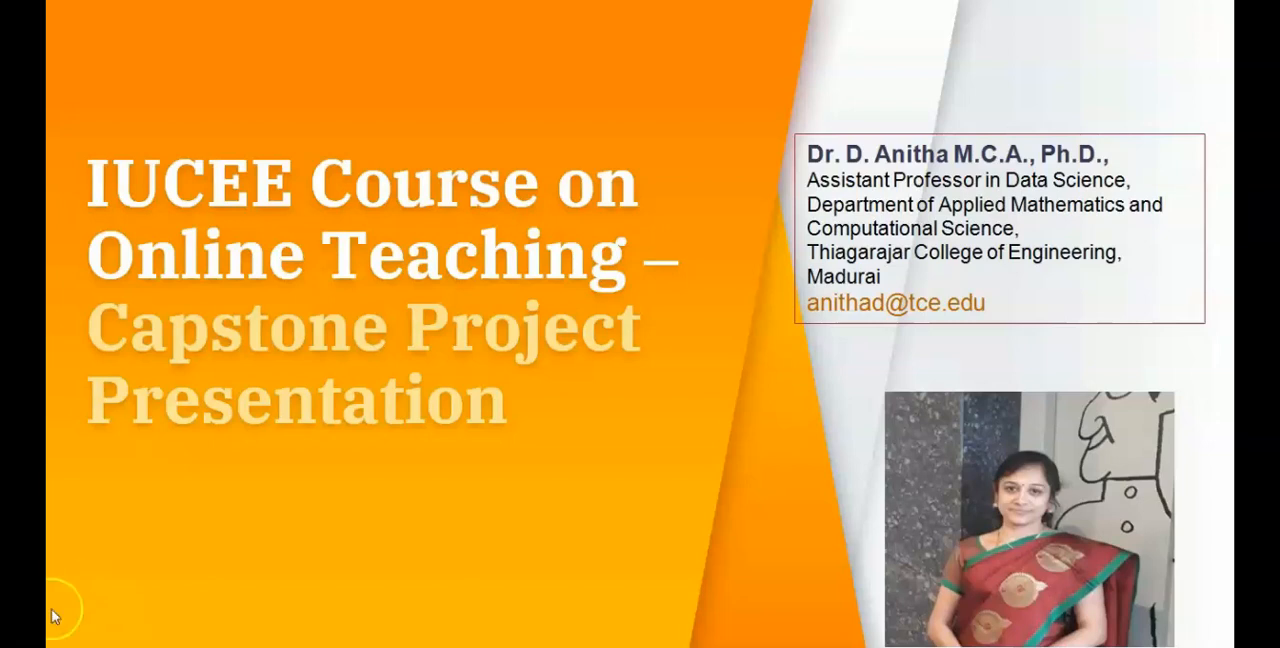
{"action": "mouse_move", "coordinate": [90, 612]}
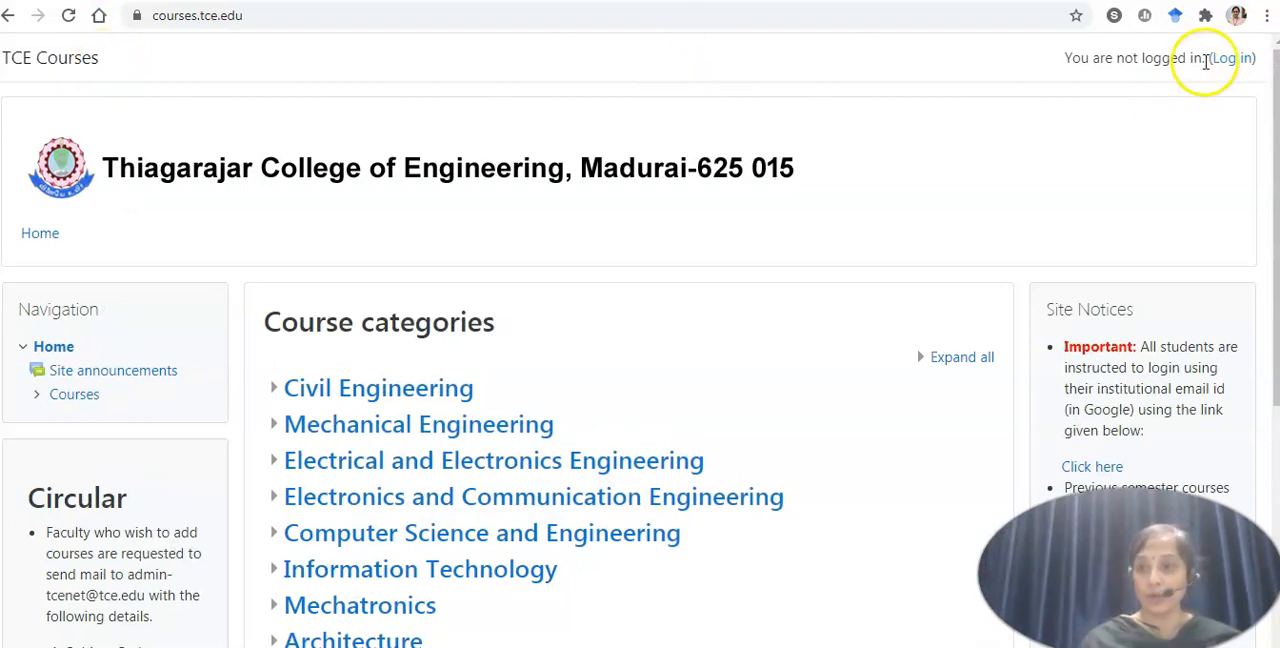
Log in with username and password to reach the dashboard showing Advanced Data Structures
{"action": "left_click", "coordinate": [1232, 56]}
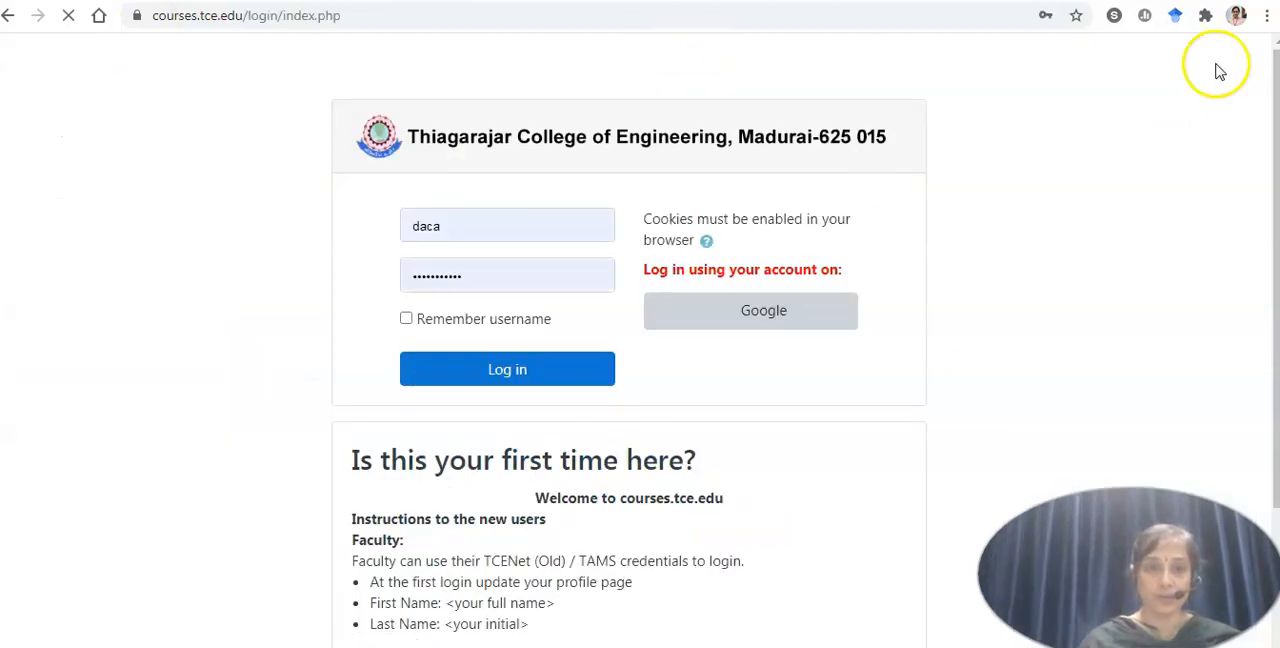
{"action": "left_click", "coordinate": [508, 368]}
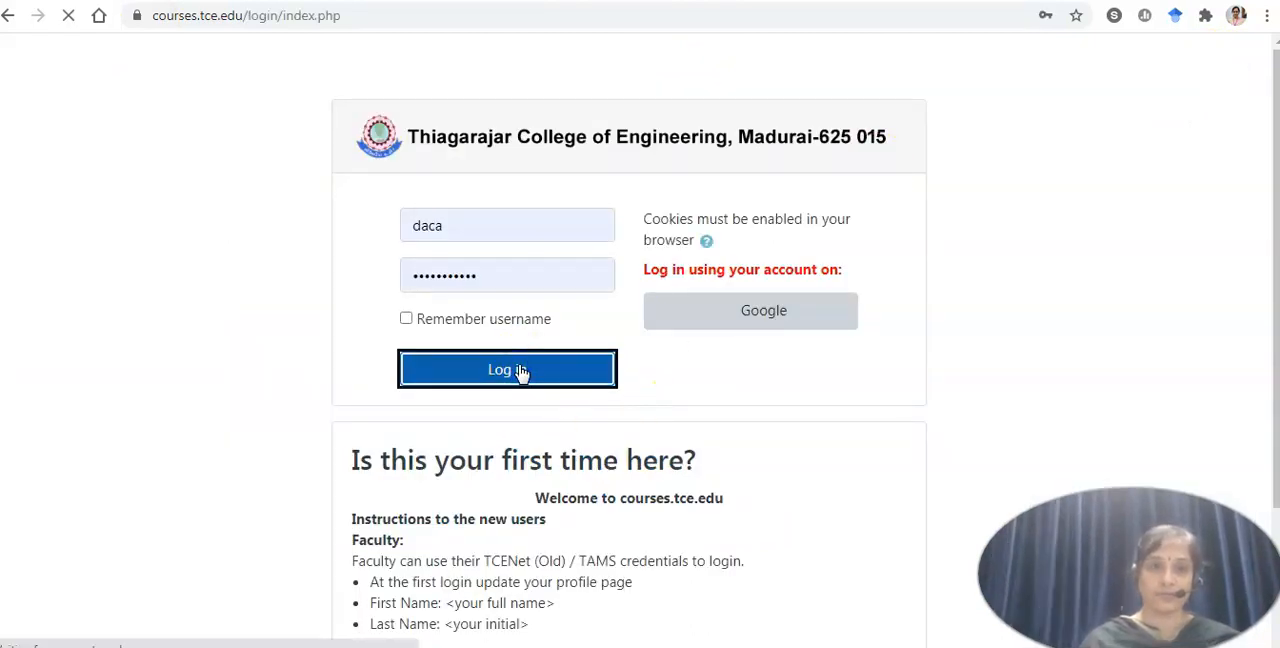
{"action": "left_click", "coordinate": [508, 370]}
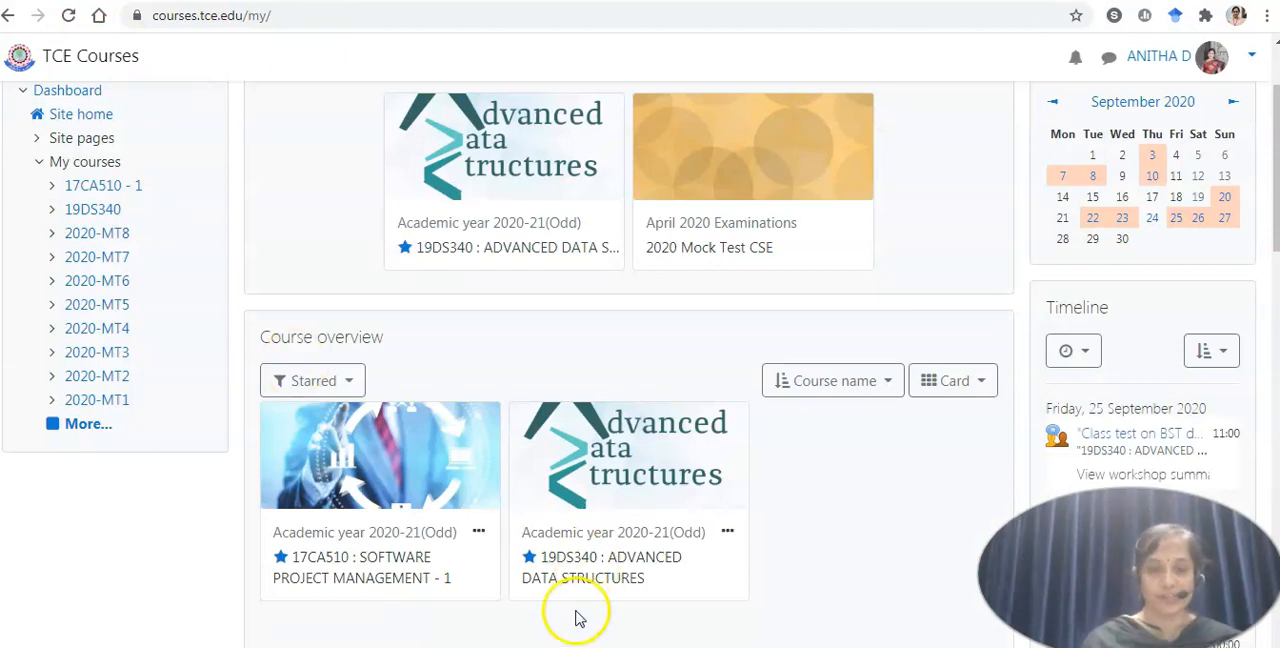
{"action": "left_click", "coordinate": [602, 556]}
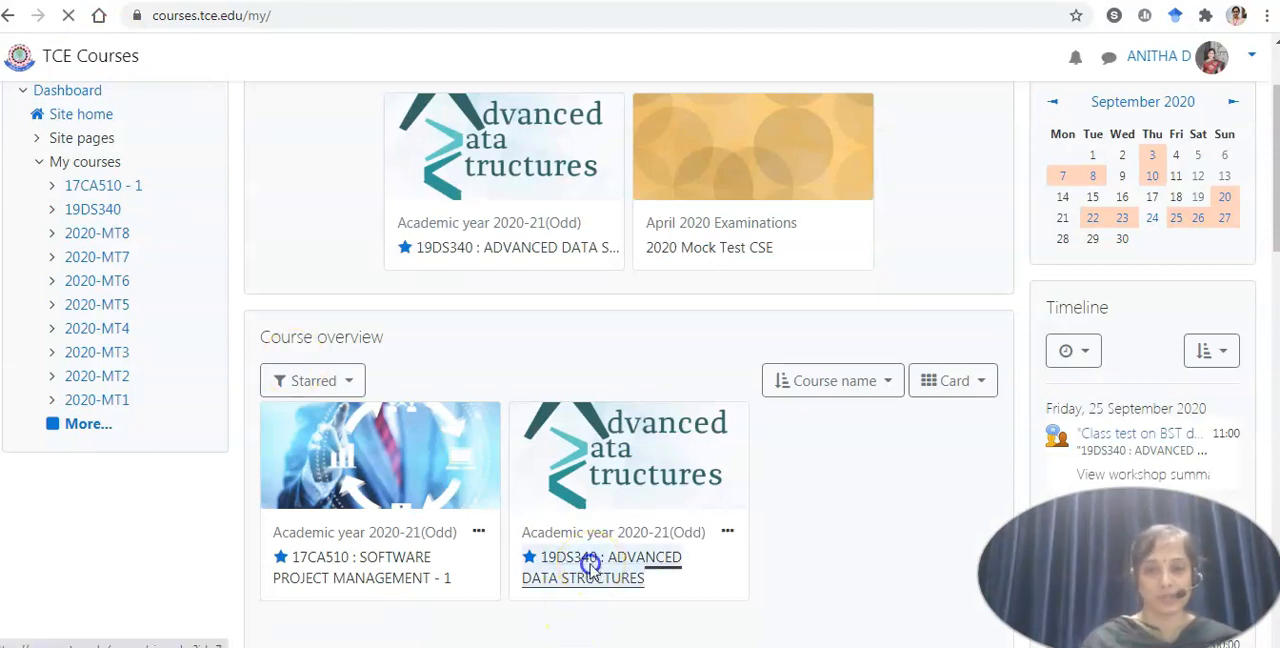
Open the 19DS340 Advanced Data Structures course from the Course overview
{"action": "left_click", "coordinate": [588, 556]}
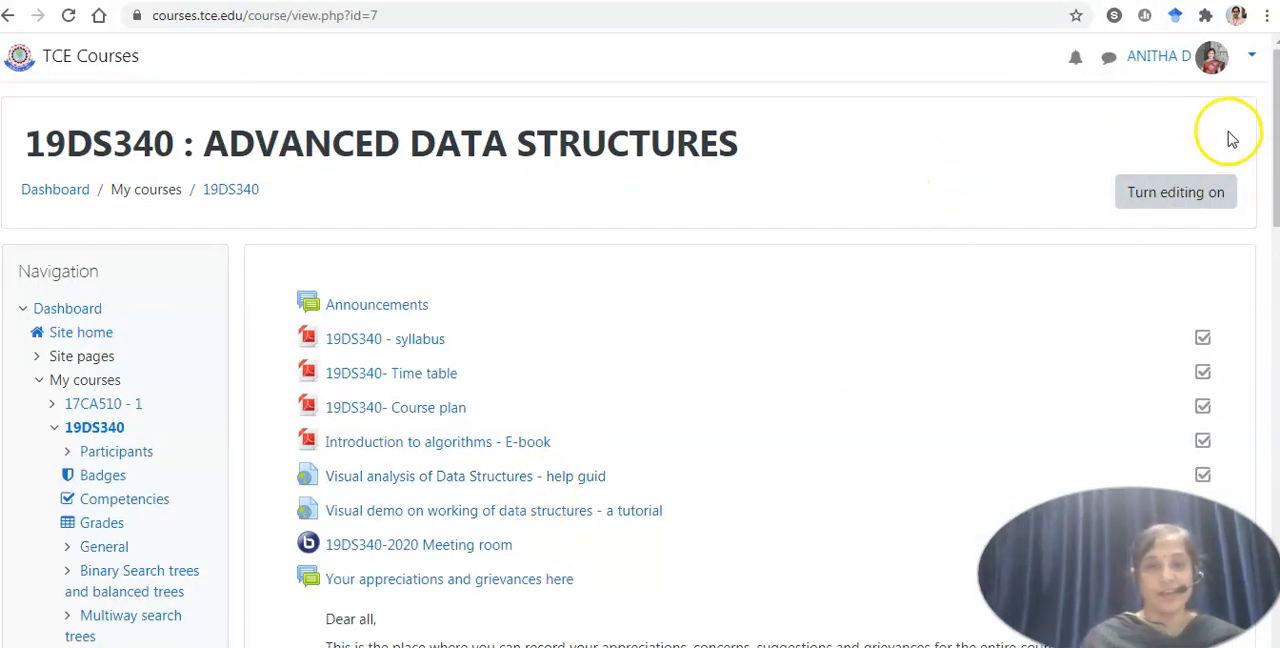
{"action": "mouse_move", "coordinate": [92, 52]}
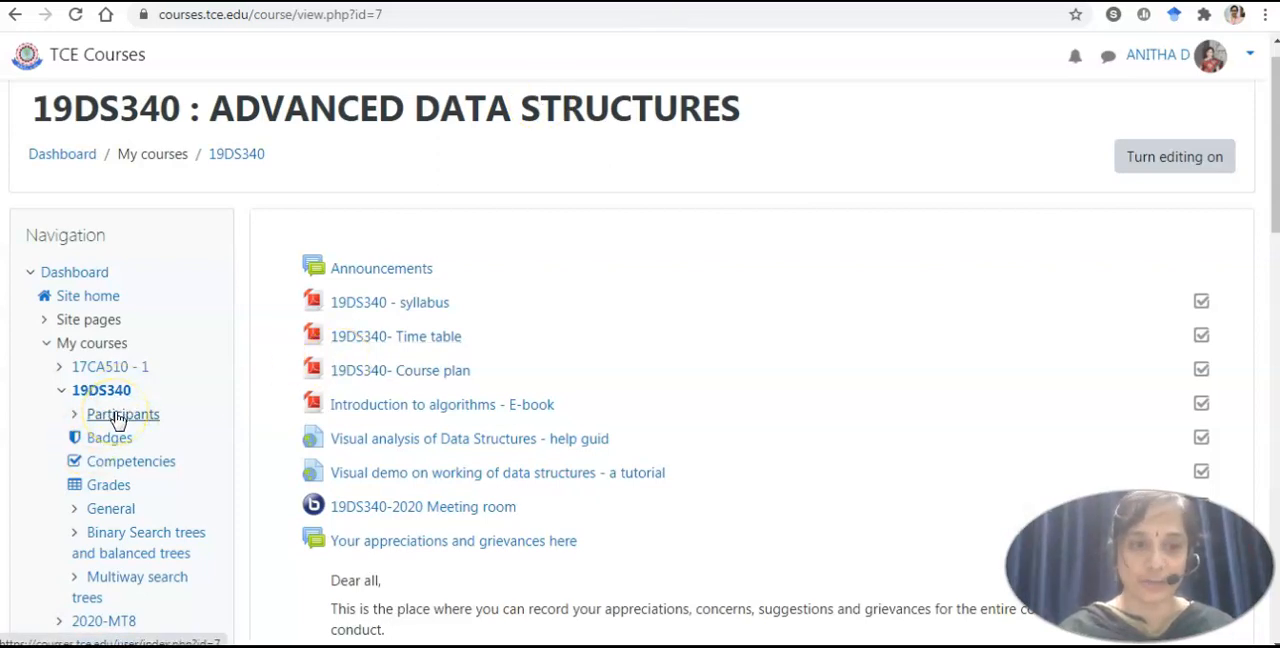
Browse the Participants list of 41 enrolled users with their roles and last access
{"action": "left_click", "coordinate": [122, 414]}
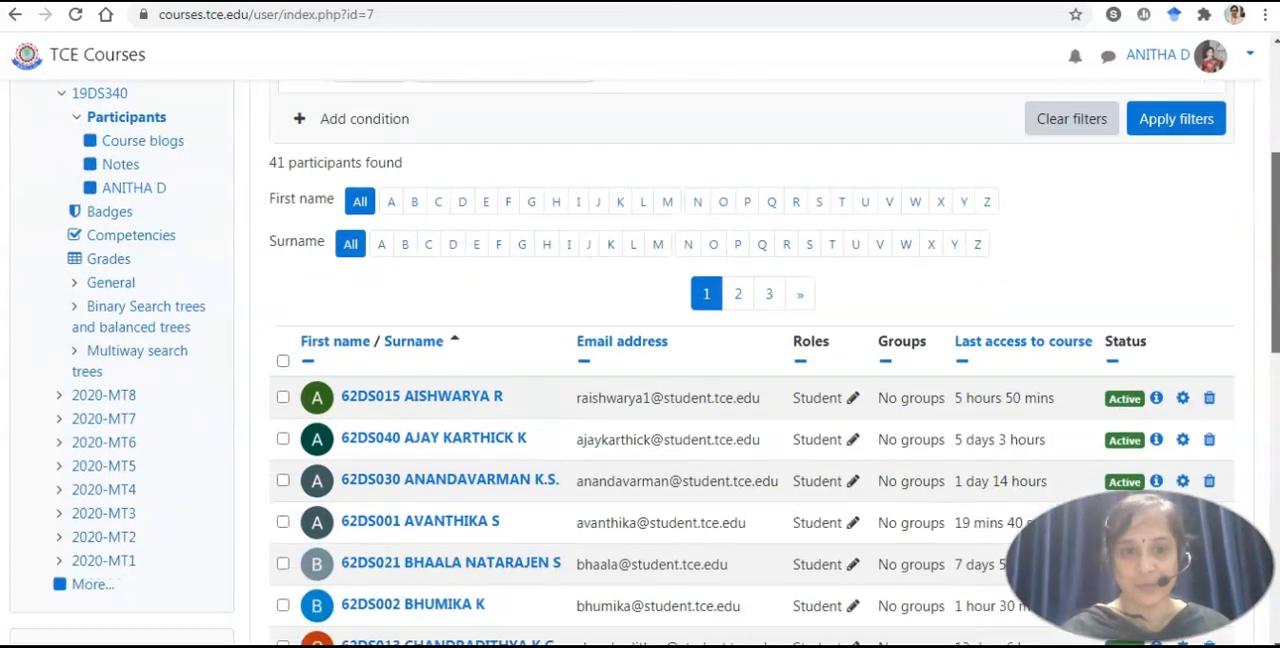
{"action": "scroll", "scroll_direction": "down", "scroll_amount": 3}
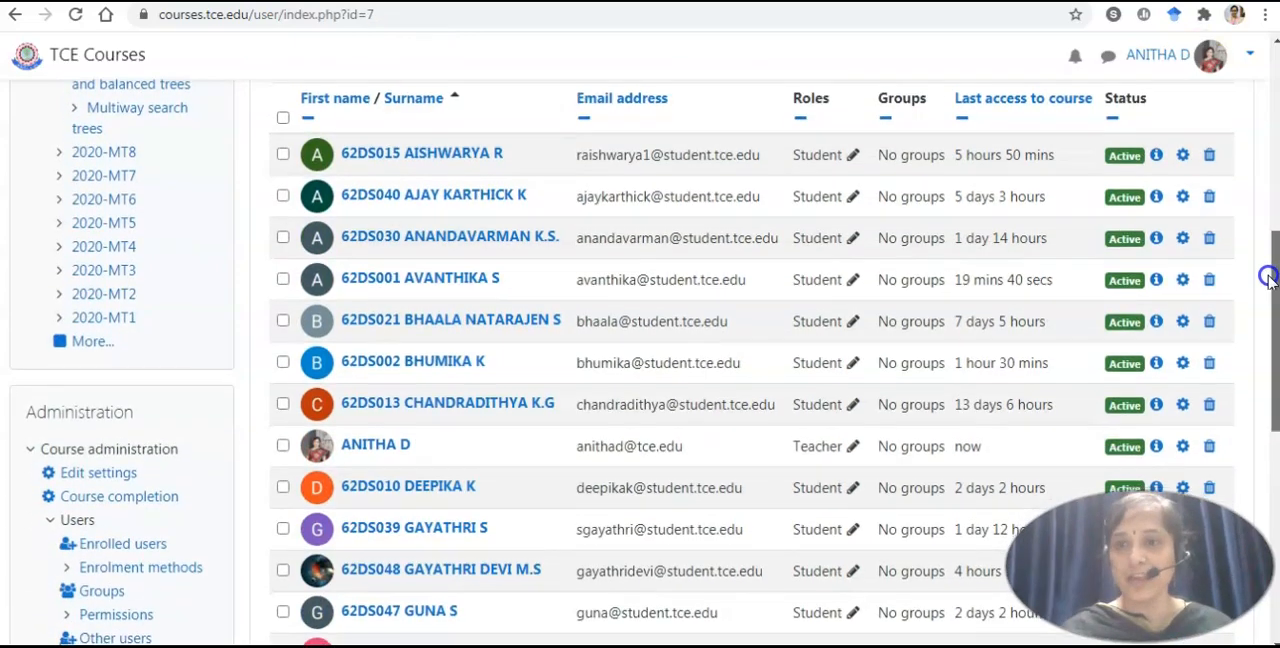
{"action": "scroll", "scroll_direction": "down", "scroll_amount": 3}
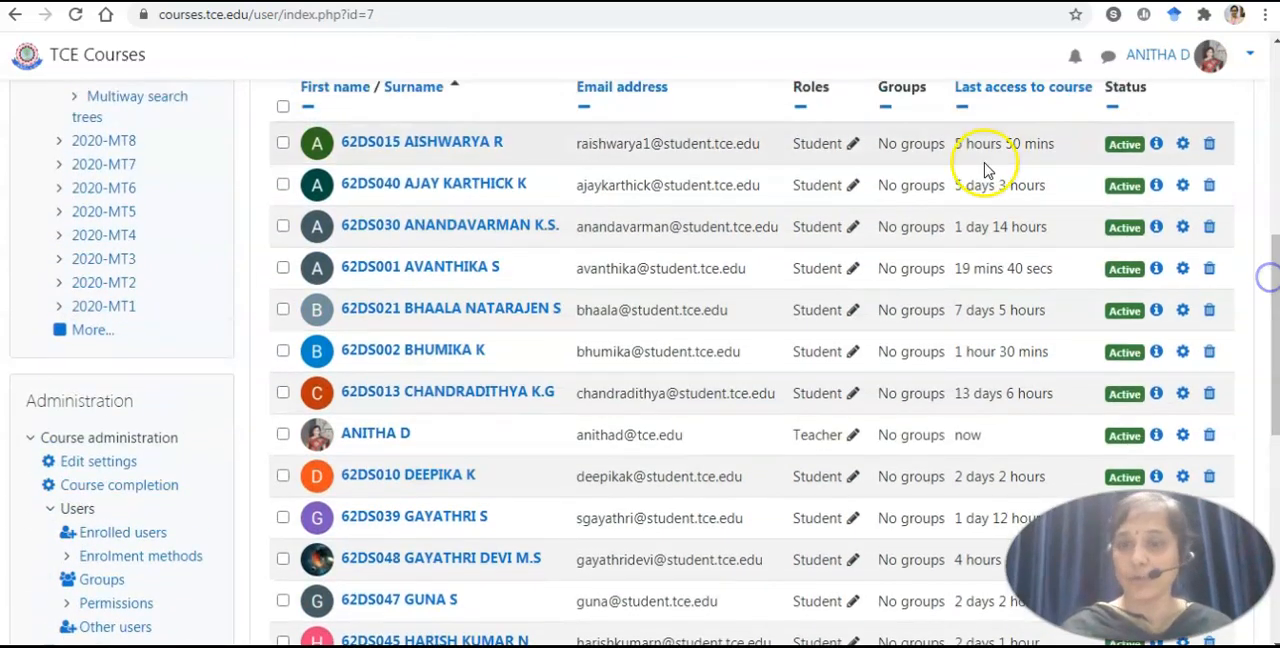
{"action": "mouse_move", "coordinate": [984, 184]}
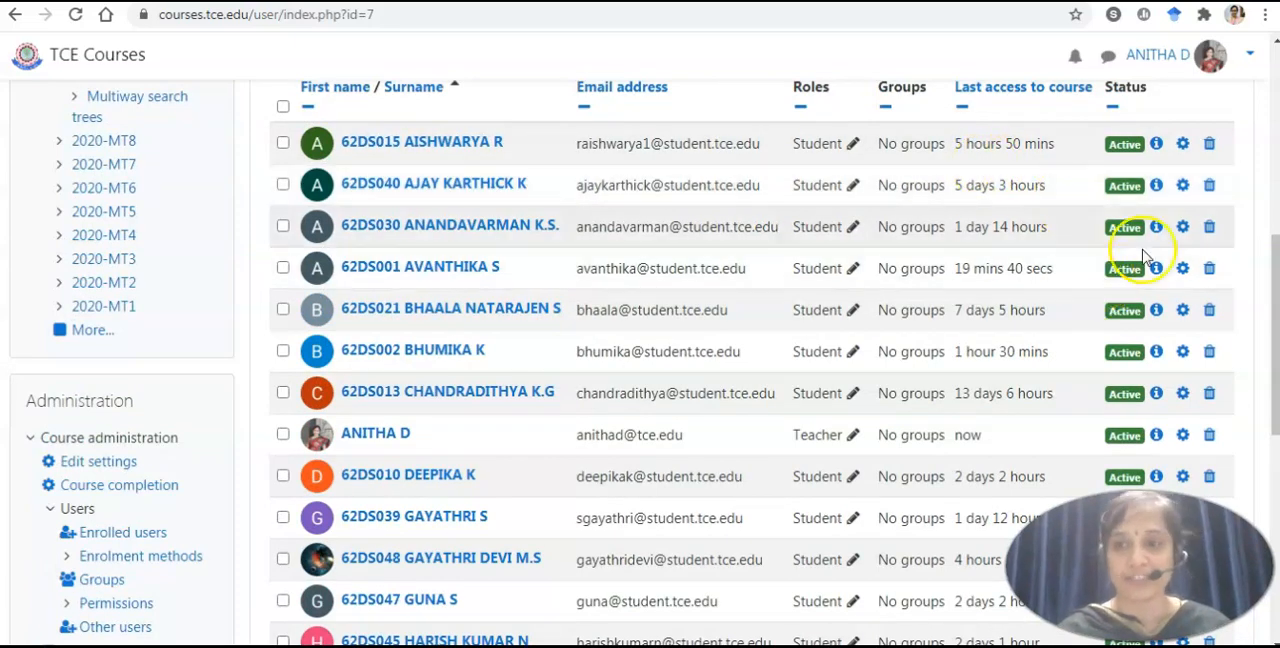
{"action": "mouse_move", "coordinate": [1000, 268]}
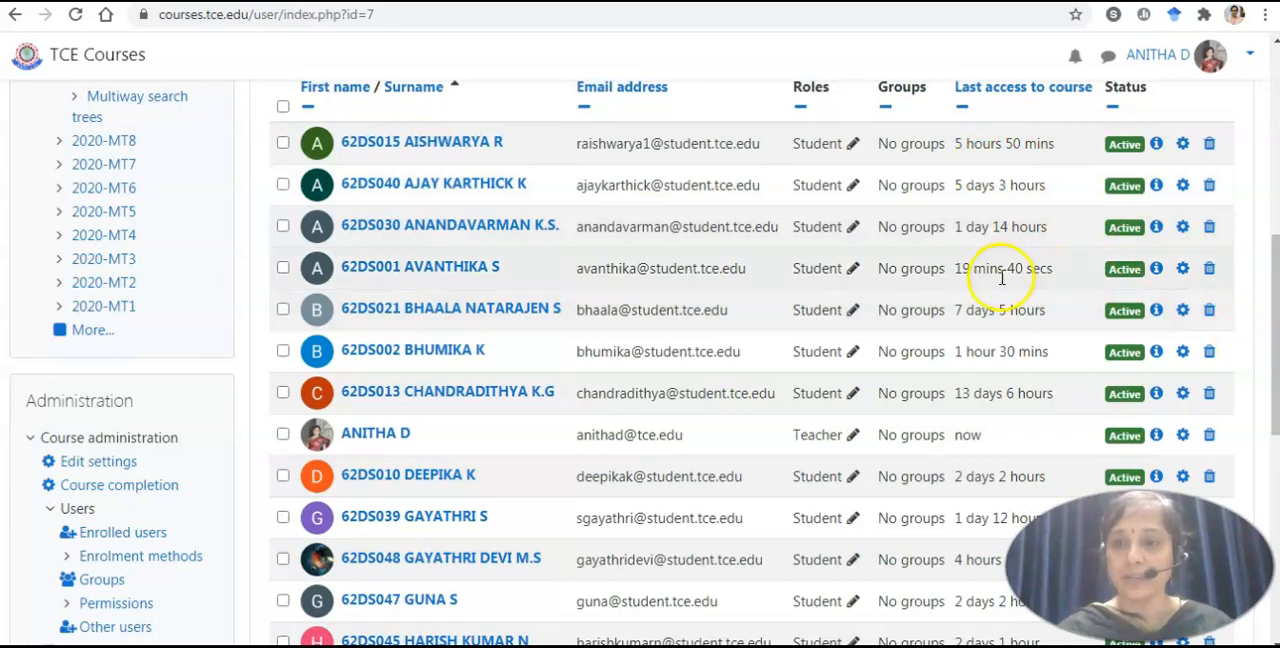
{"action": "mouse_move", "coordinate": [980, 152]}
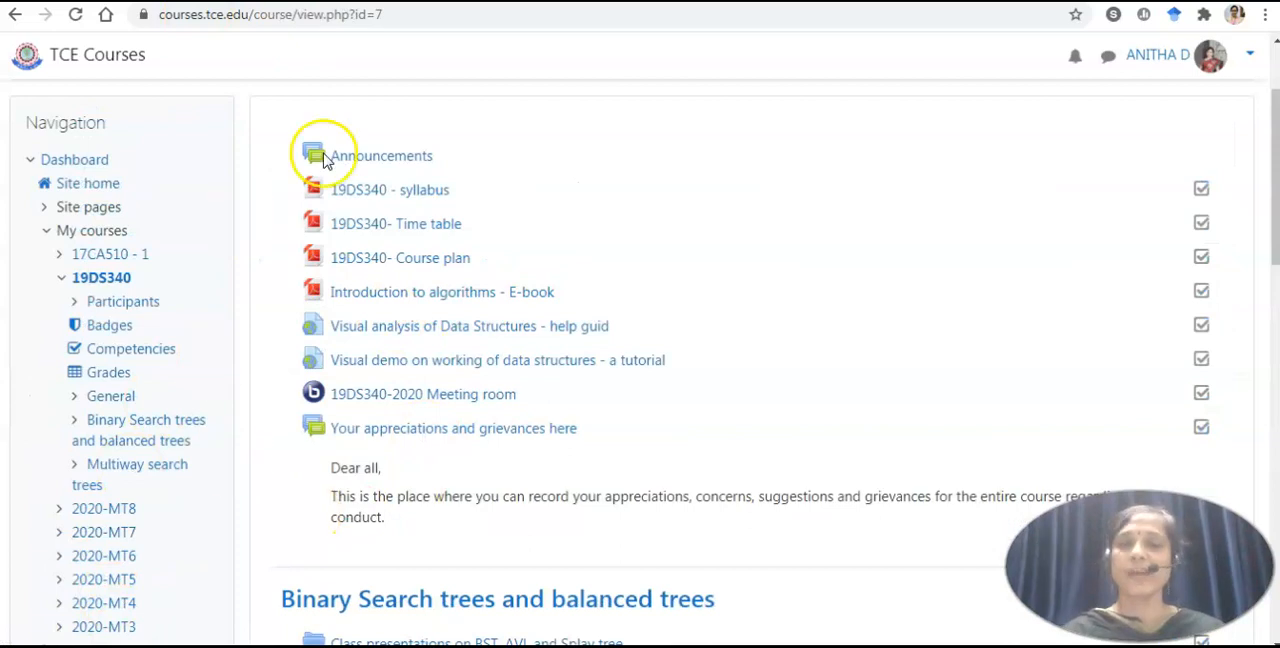
{"action": "mouse_move", "coordinate": [390, 222]}
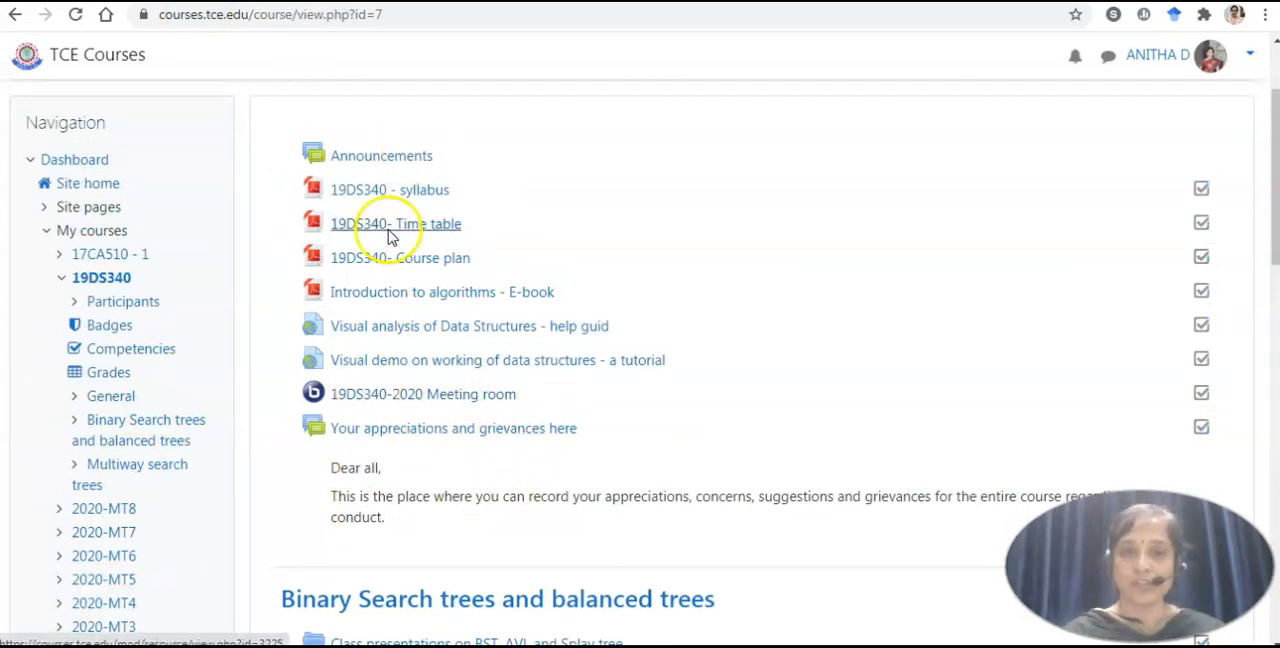
{"action": "mouse_move", "coordinate": [450, 256]}
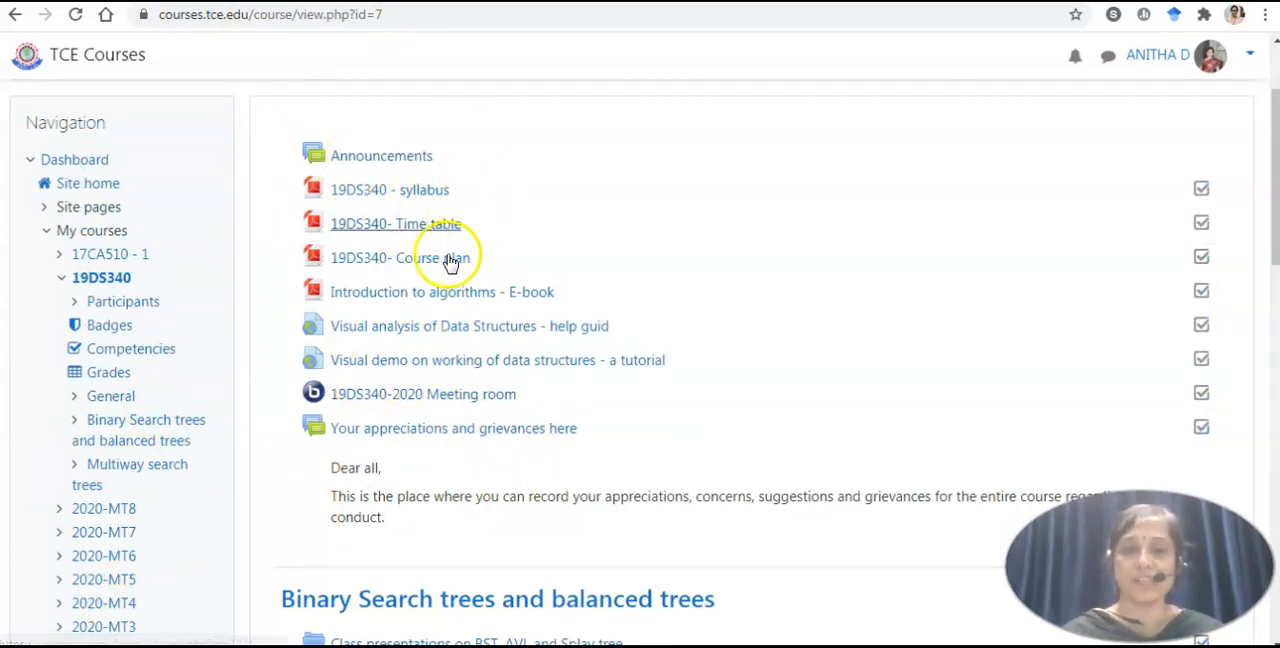
{"action": "mouse_move", "coordinate": [370, 188]}
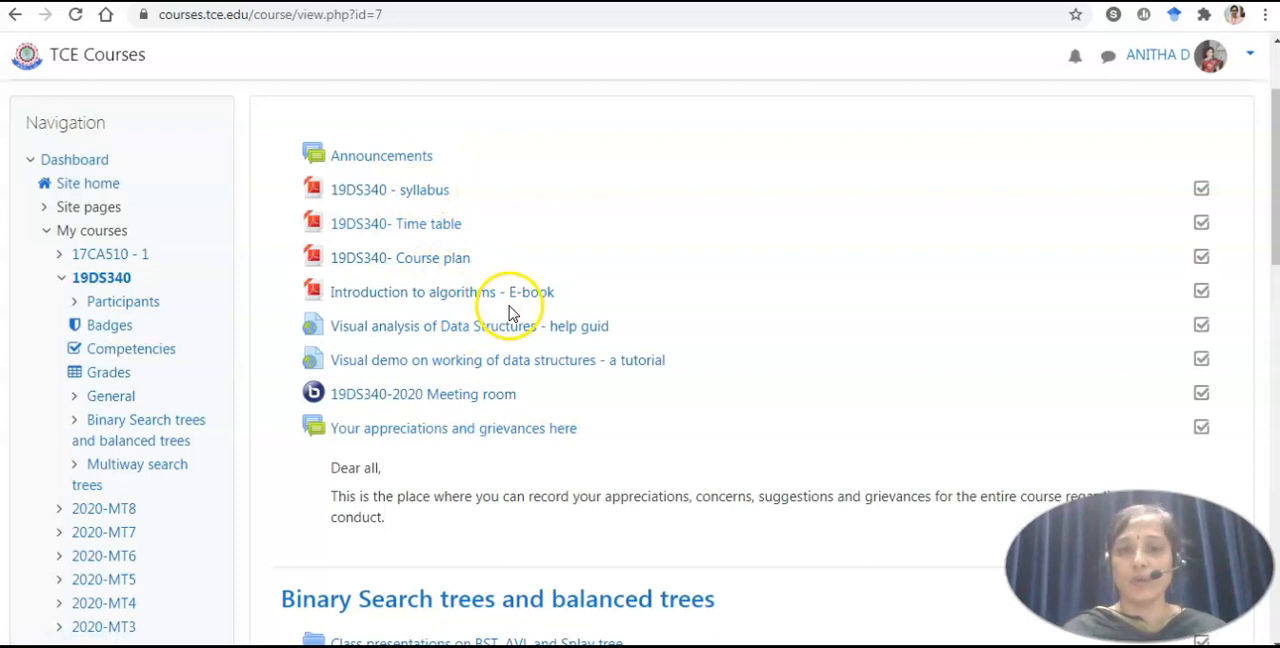
{"action": "mouse_move", "coordinate": [532, 308]}
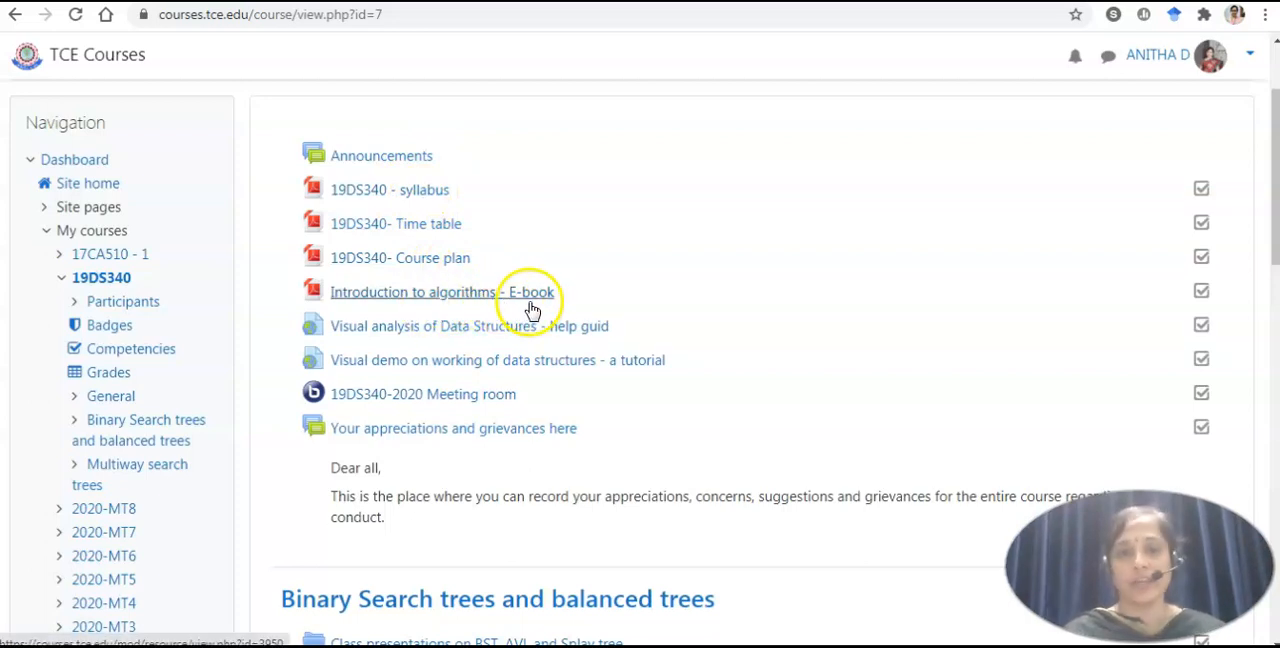
{"action": "mouse_move", "coordinate": [484, 336]}
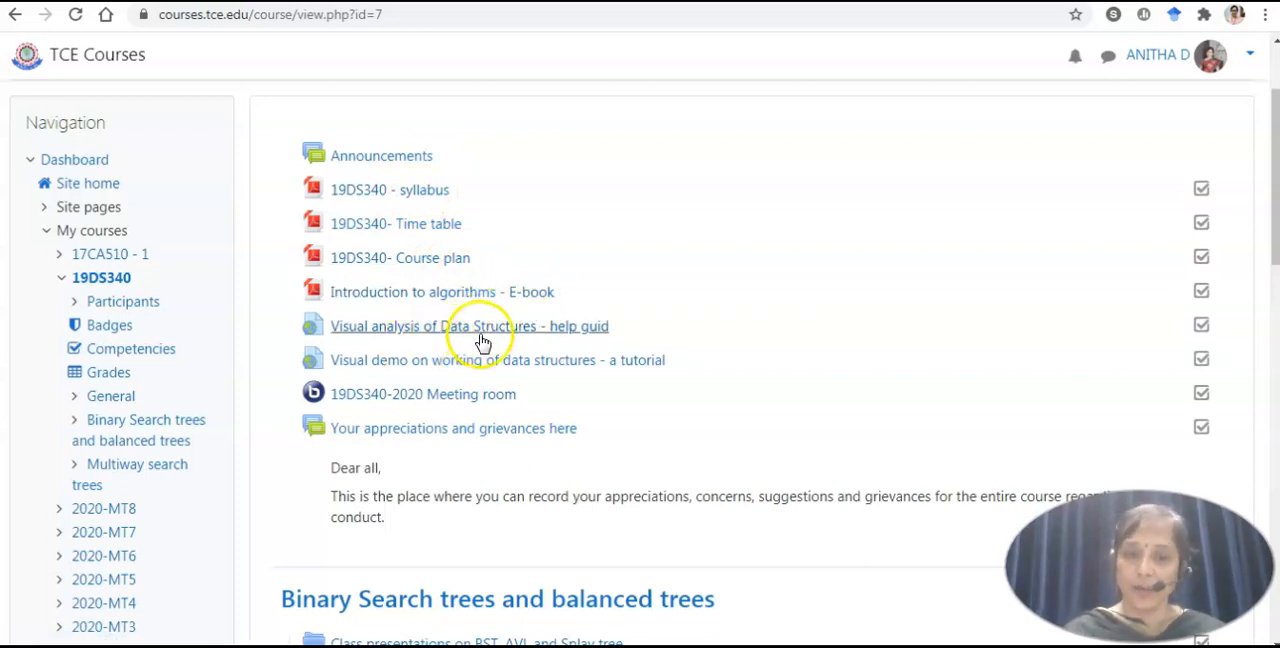
{"action": "mouse_move", "coordinate": [478, 350]}
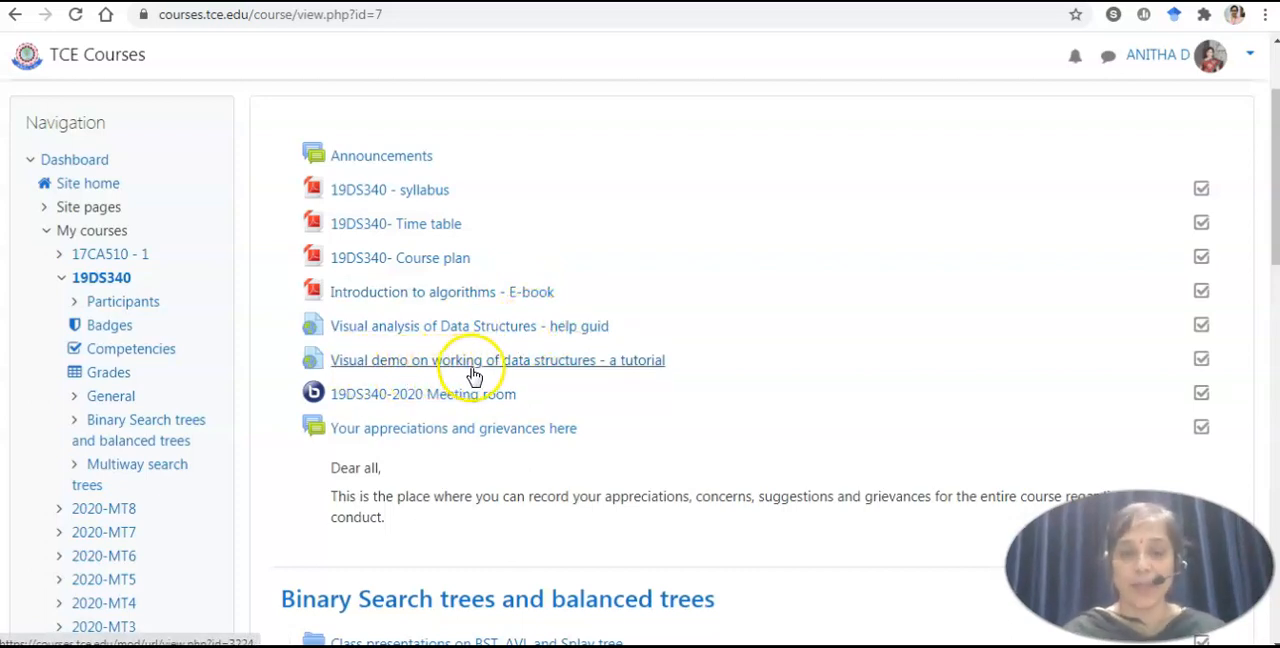
{"action": "mouse_move", "coordinate": [390, 256]}
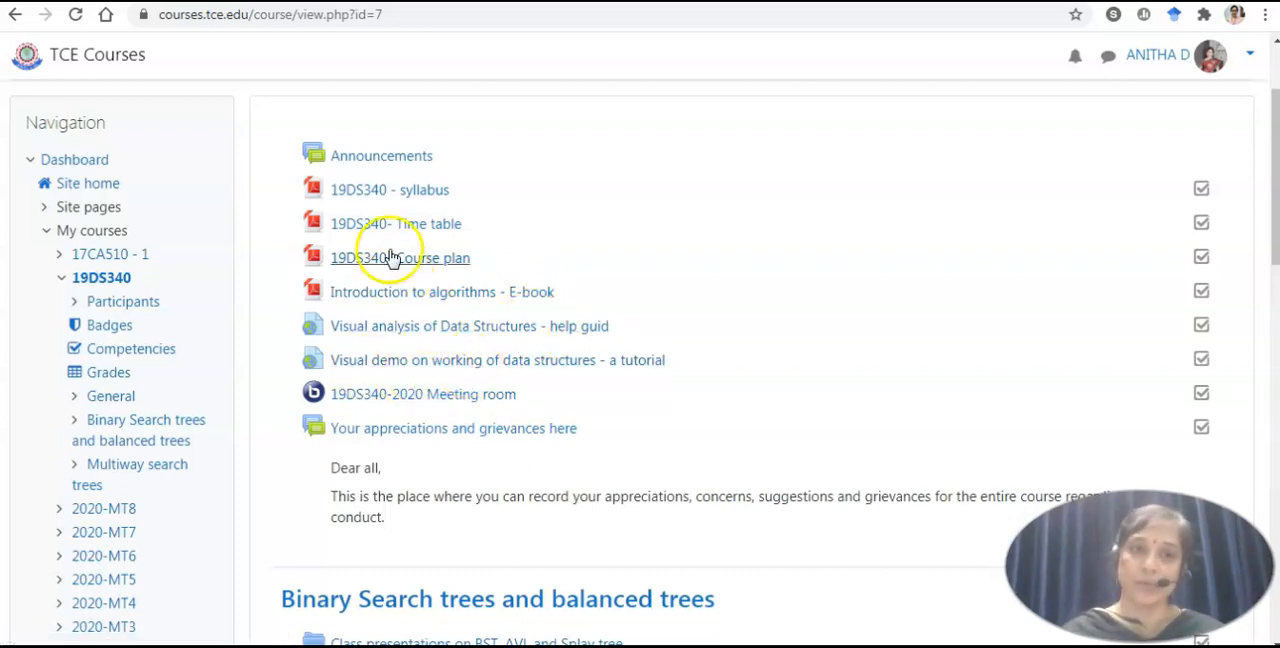
{"action": "left_click", "coordinate": [388, 188]}
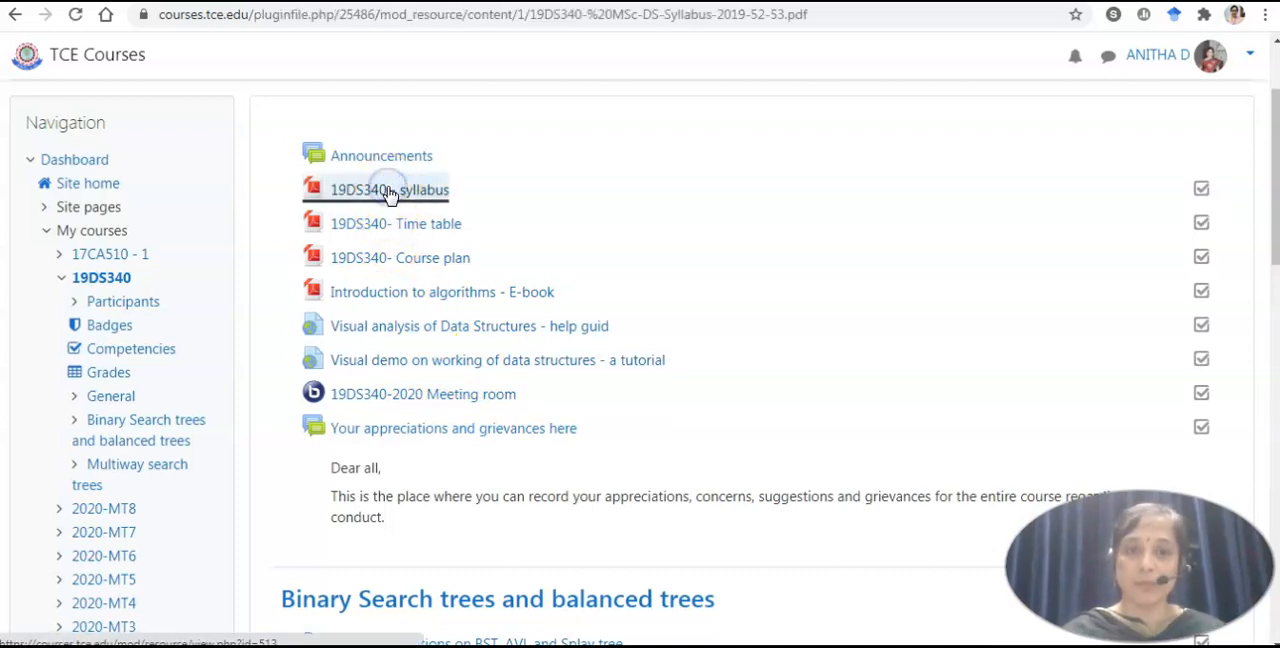
{"action": "left_click", "coordinate": [388, 188]}
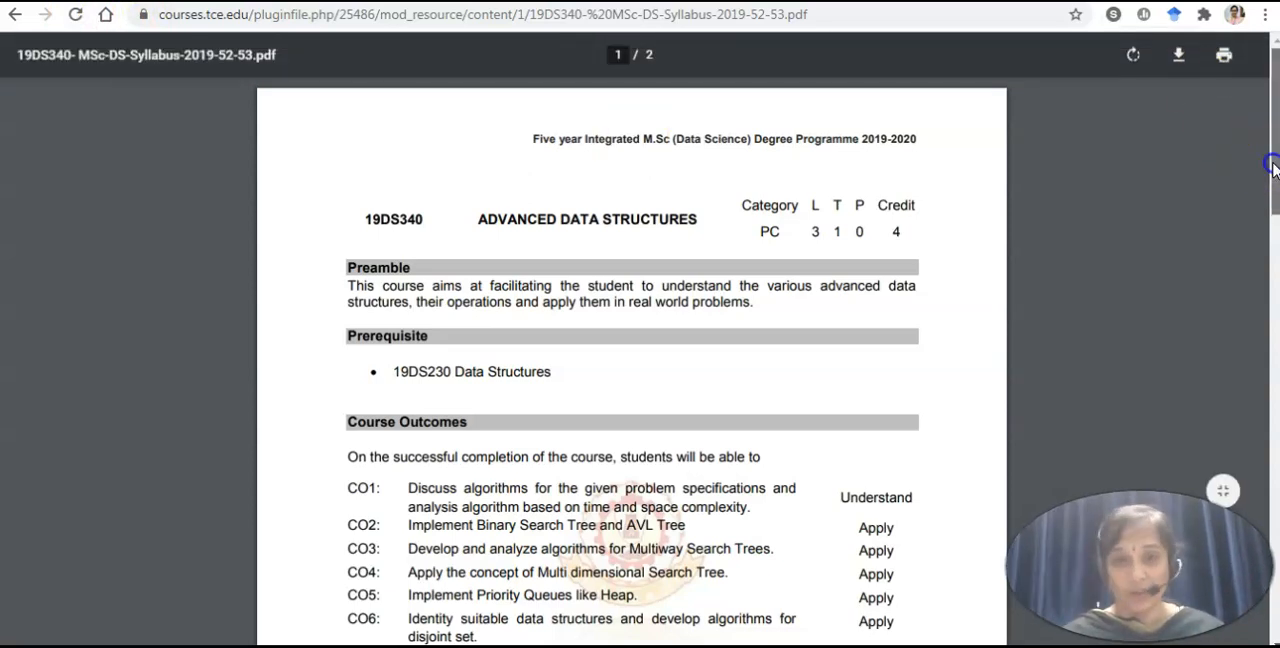
{"action": "scroll", "scroll_direction": "down", "scroll_amount": 3}
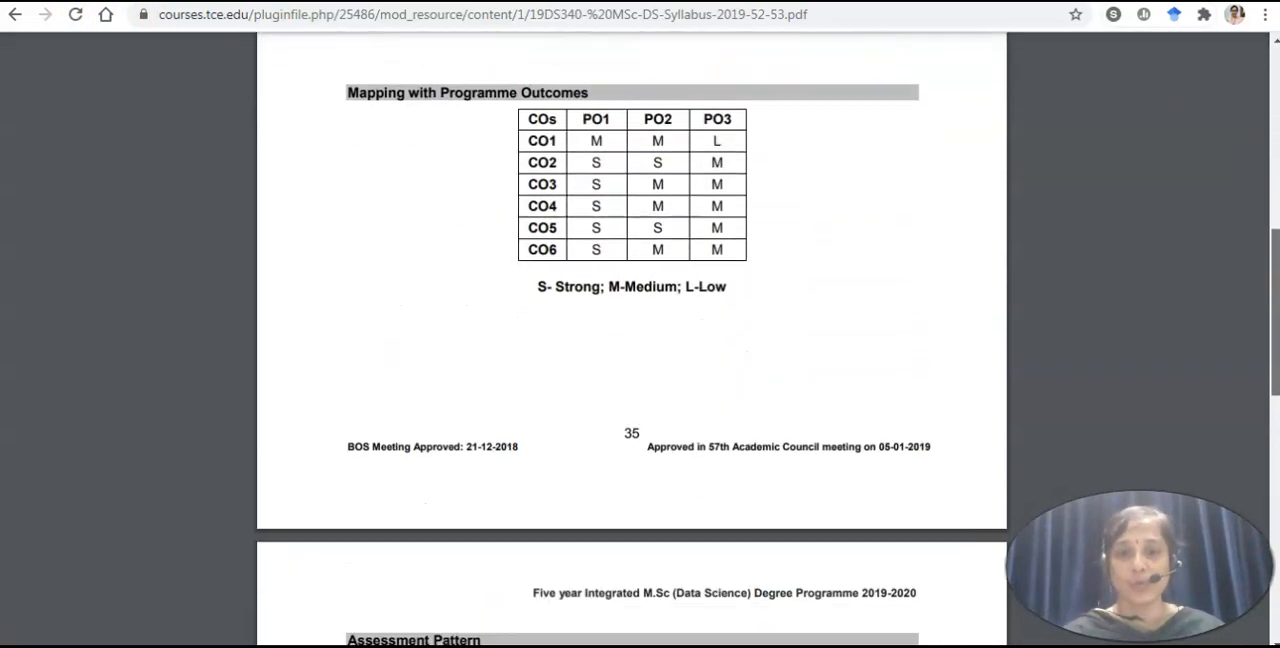
{"action": "scroll", "scroll_direction": "down", "scroll_amount": 3}
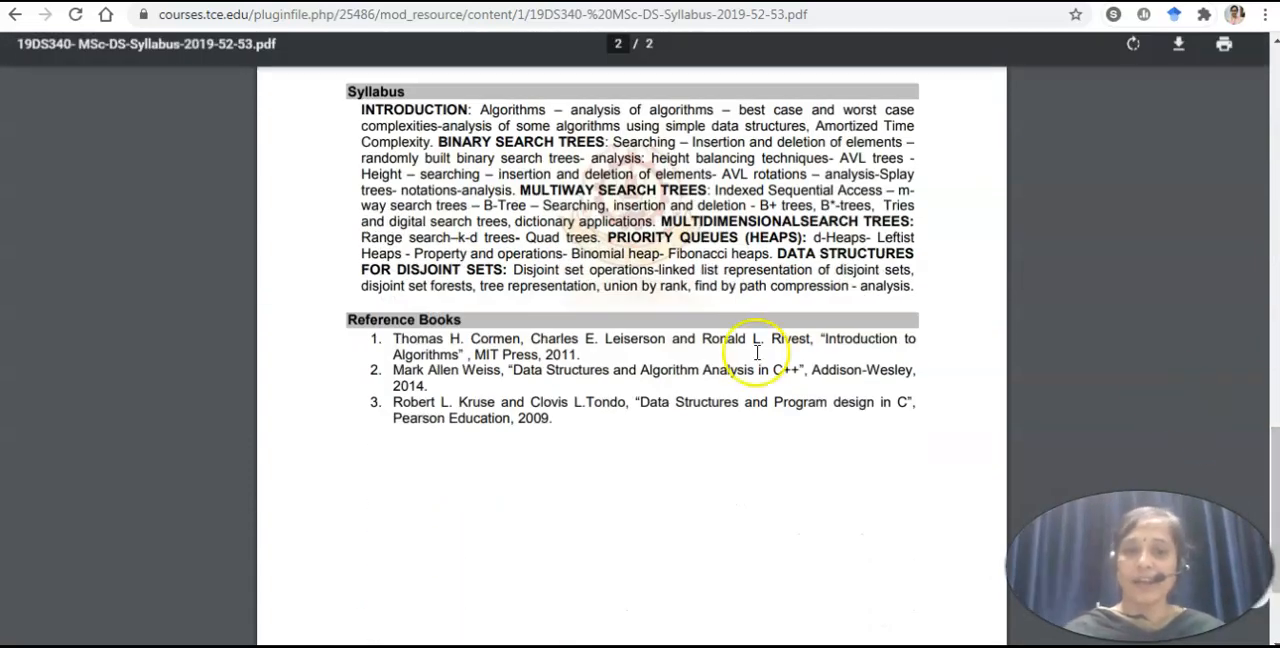
{"action": "left_click", "coordinate": [16, 14]}
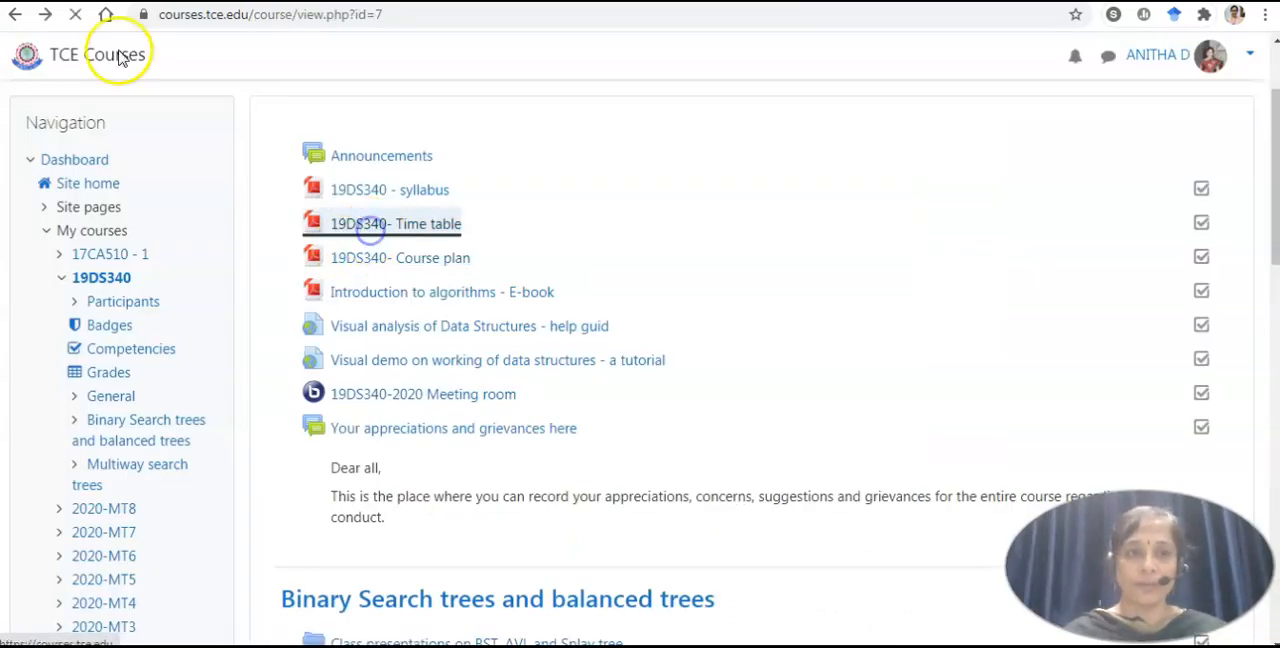
{"action": "left_click", "coordinate": [396, 222]}
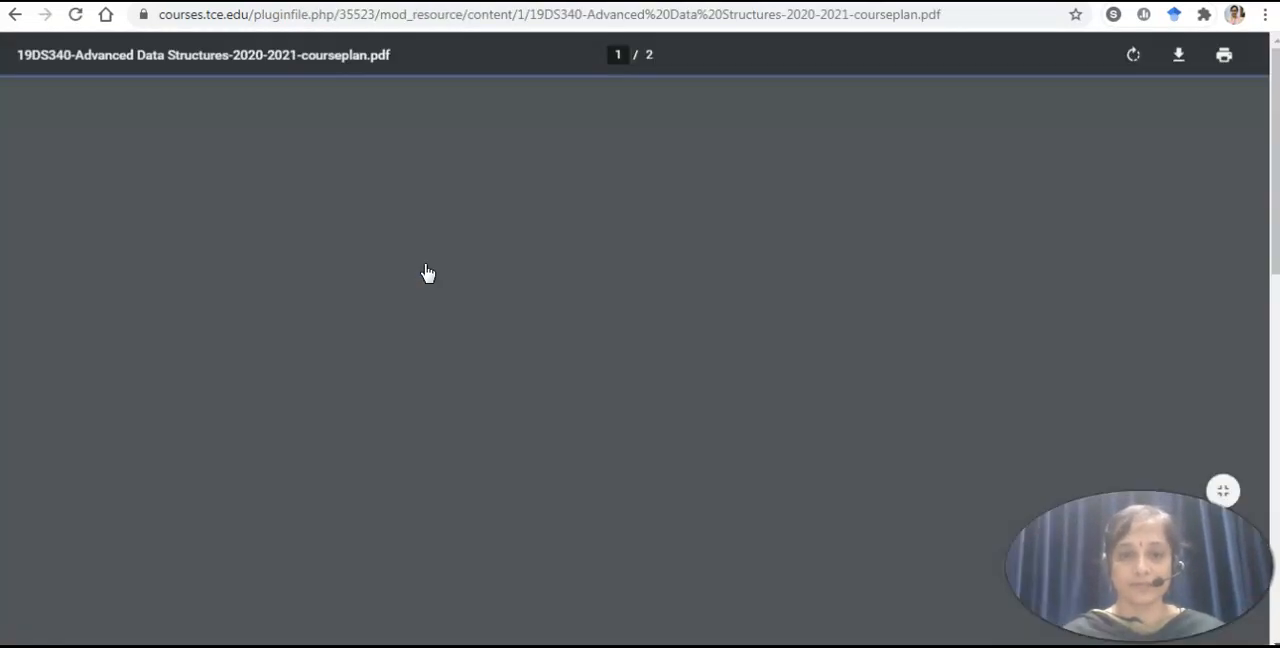
{"action": "scroll", "scroll_direction": "down", "scroll_amount": 3}
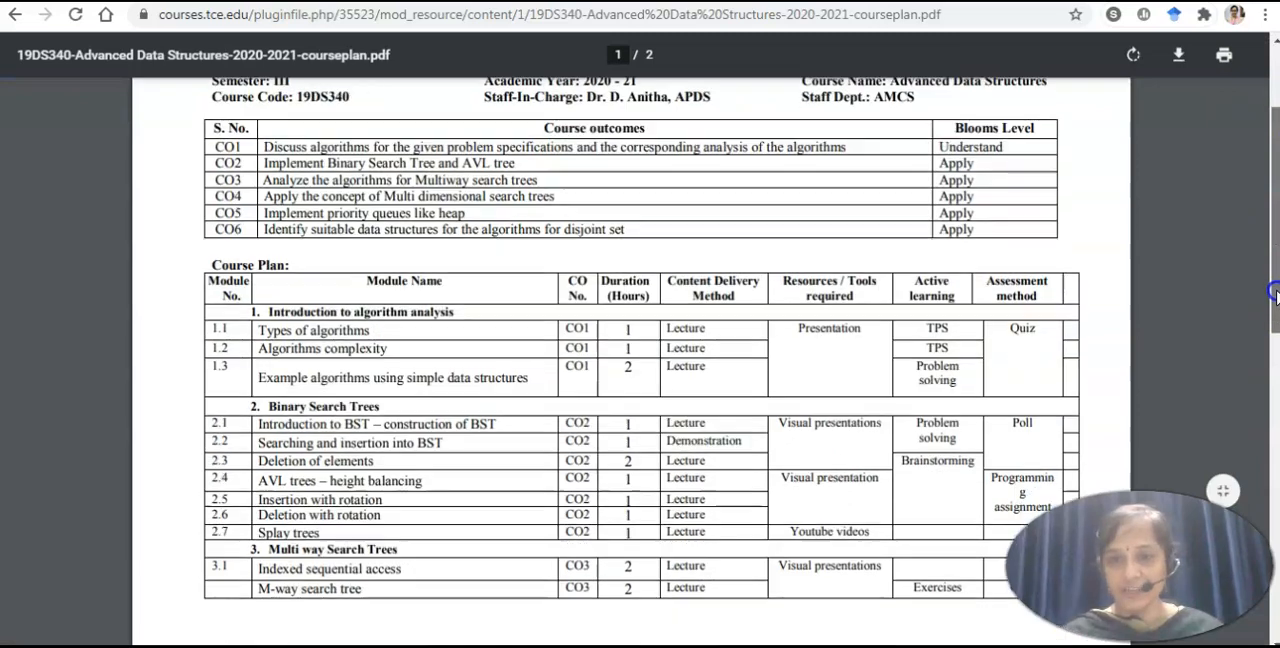
{"action": "scroll", "scroll_direction": "up", "scroll_amount": 3}
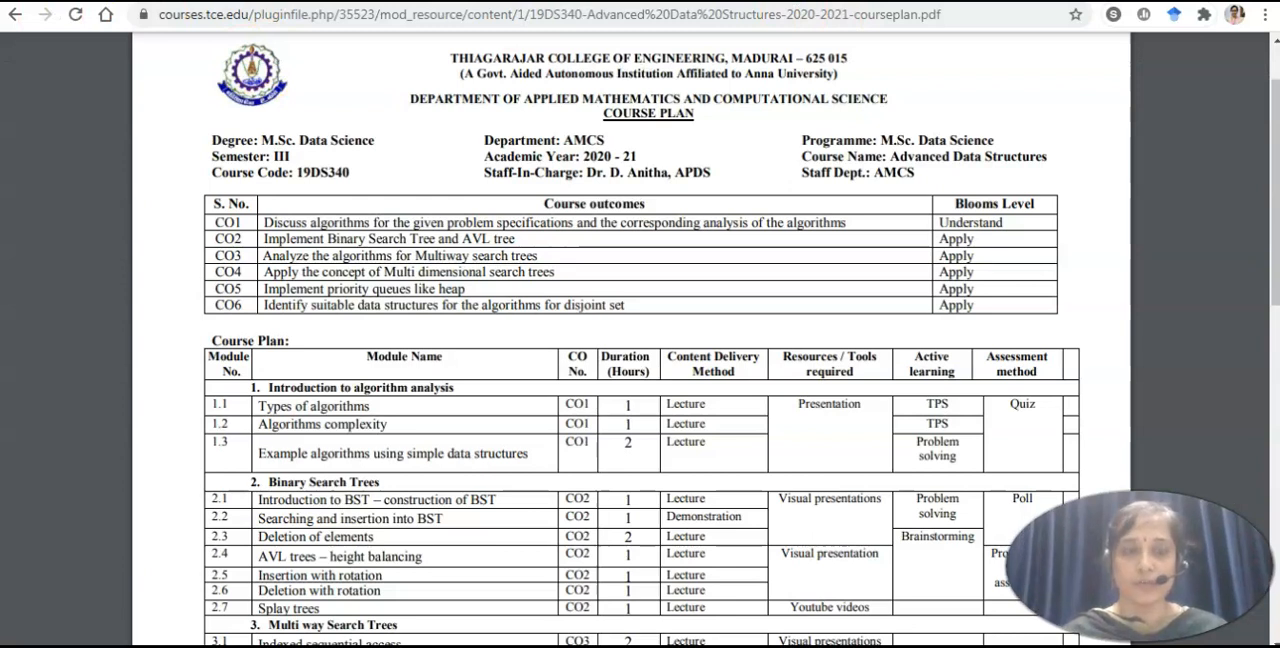
{"action": "left_click", "coordinate": [16, 14]}
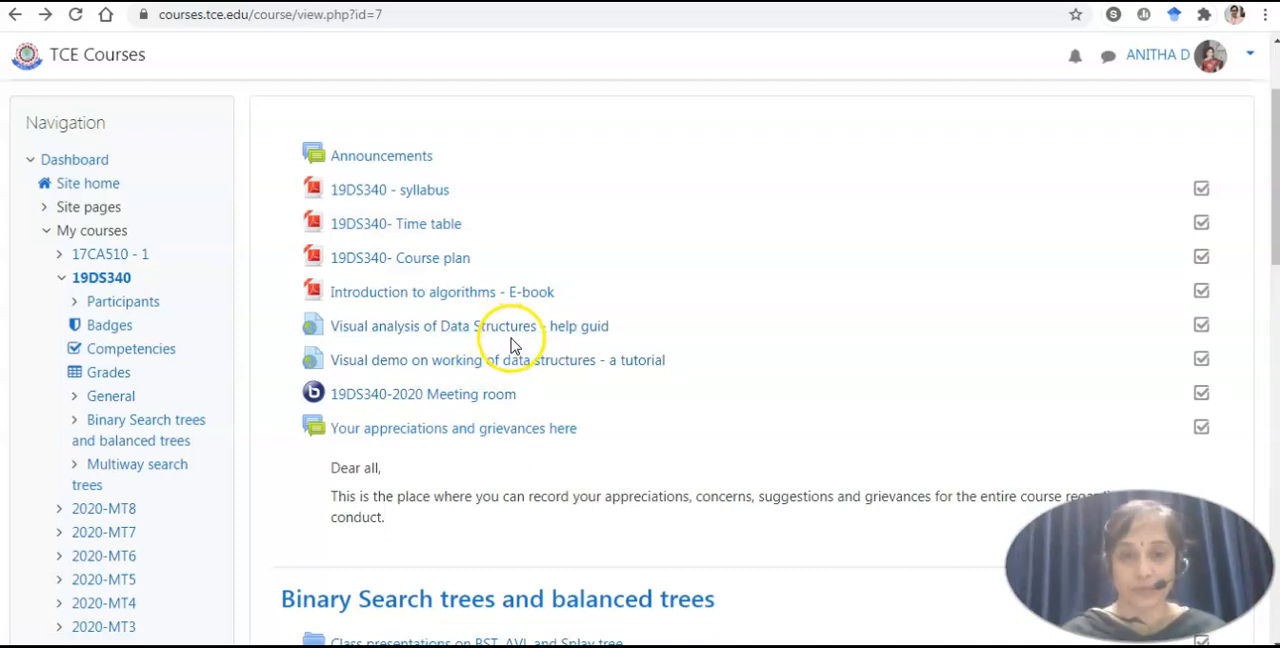
{"action": "mouse_move", "coordinate": [484, 360]}
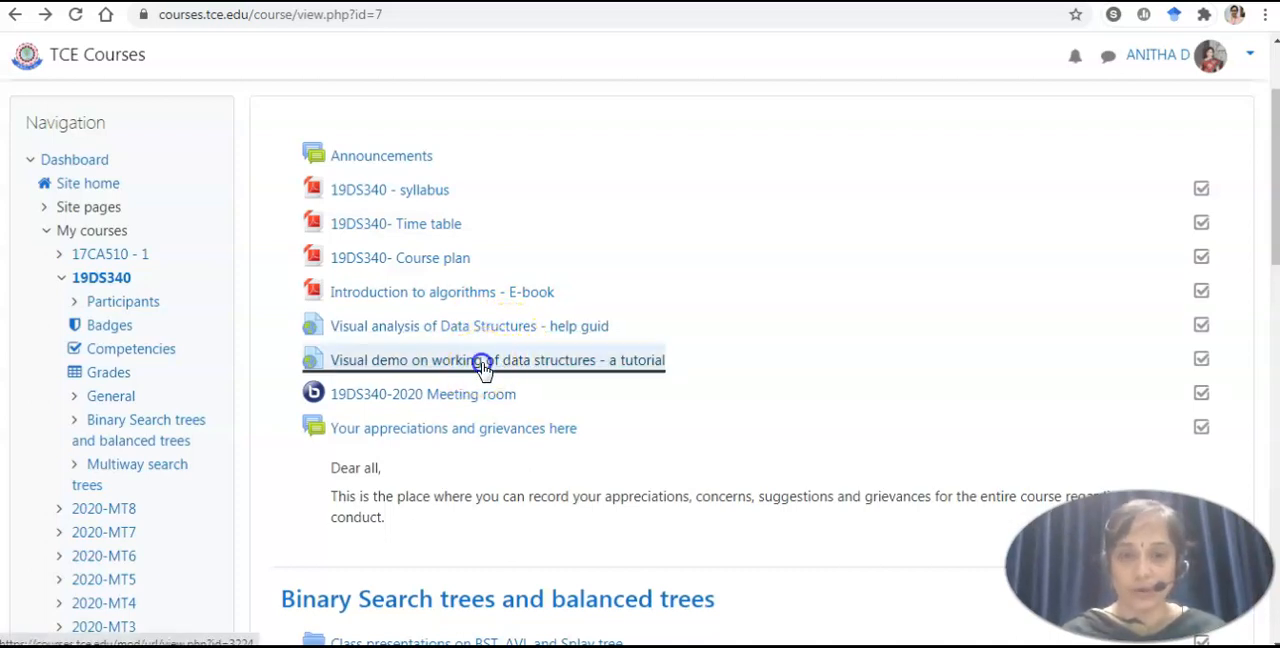
Open the Algorithms.html data structures visualization link from the visual demo resource in a new tab
{"action": "left_click", "coordinate": [484, 360]}
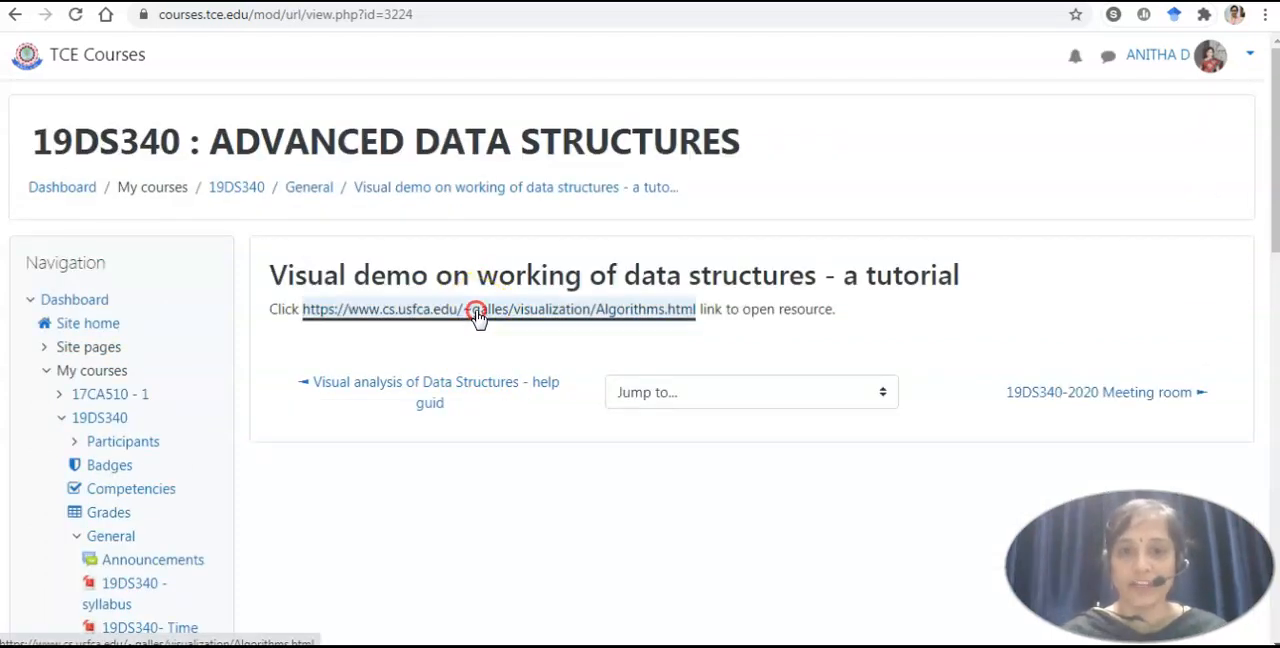
{"action": "mouse_move", "coordinate": [518, 324]}
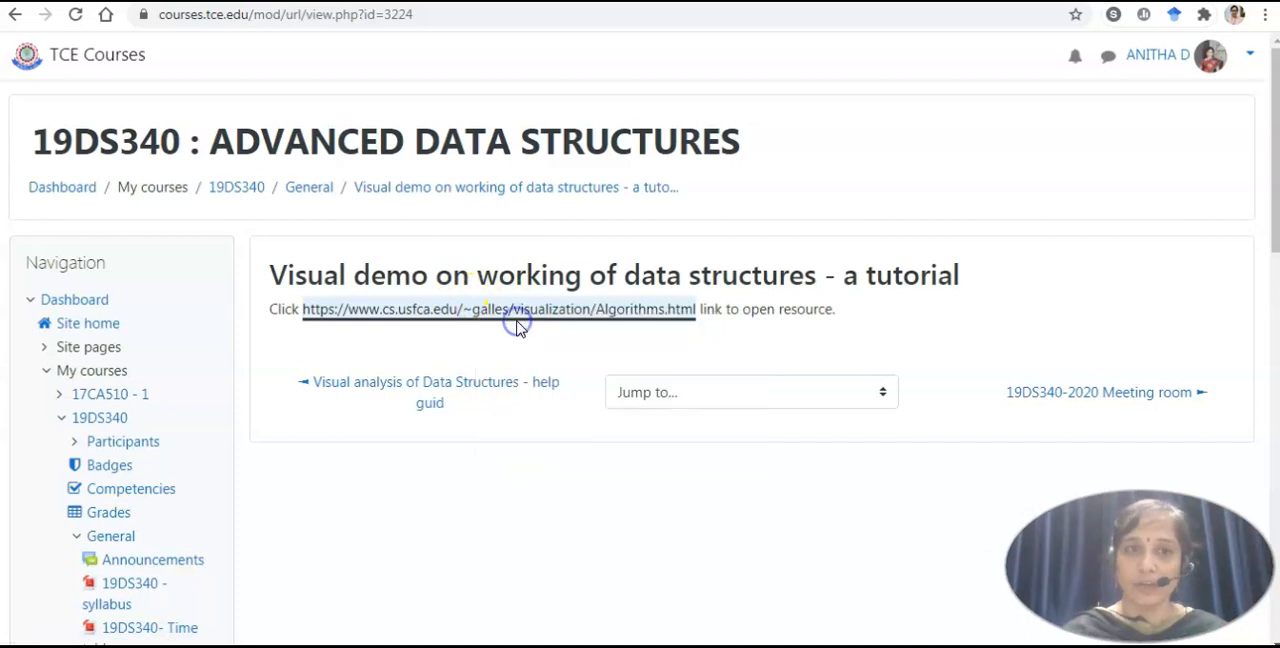
{"action": "left_click", "coordinate": [498, 308]}
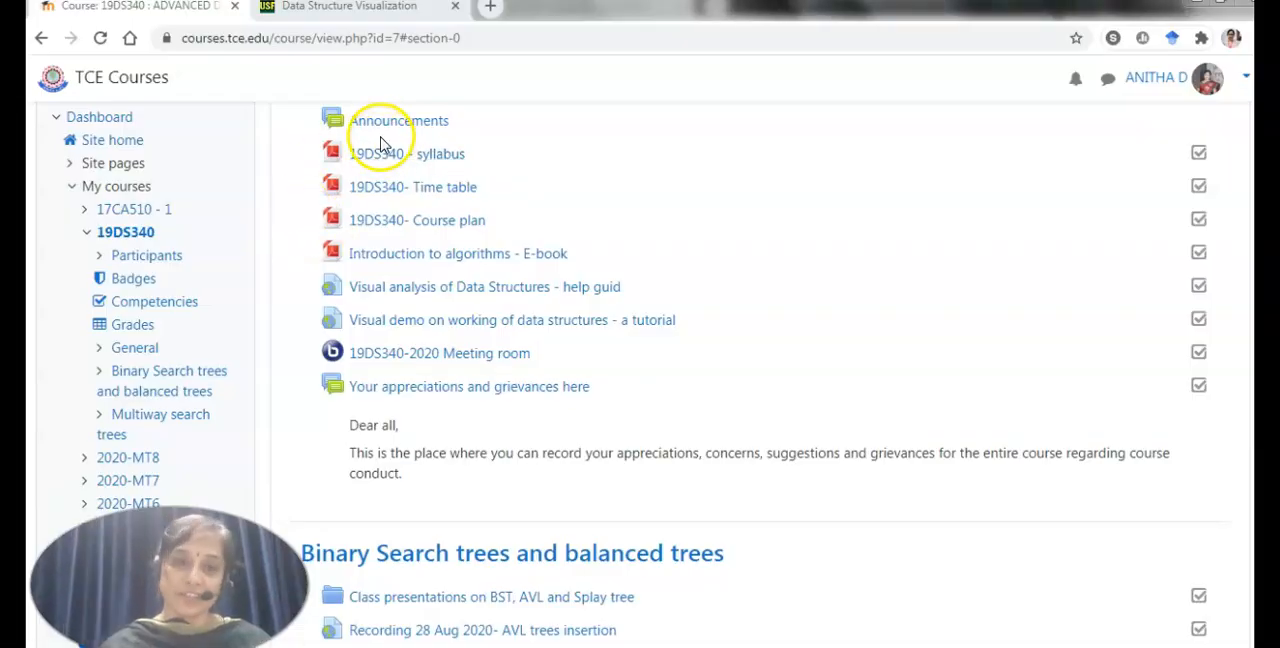
{"action": "mouse_move", "coordinate": [398, 120]}
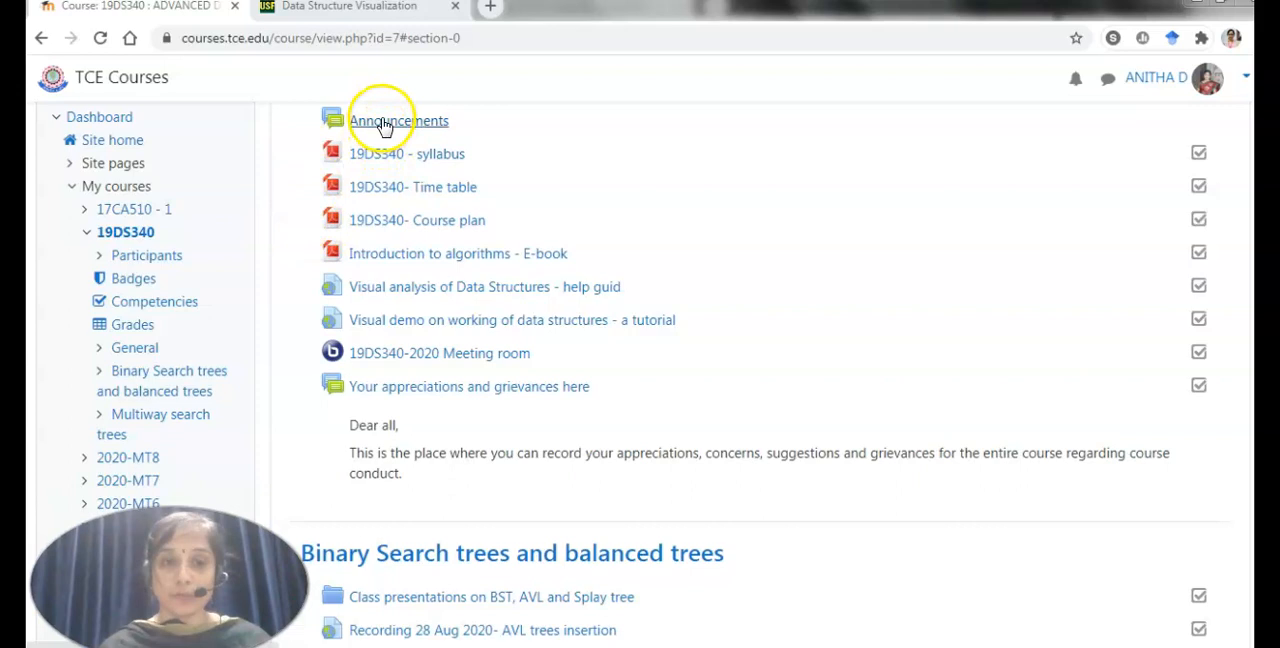
Read the '19DS340- contact hours & meeting hours' discussion in the Announcements forum
{"action": "left_click", "coordinate": [398, 120]}
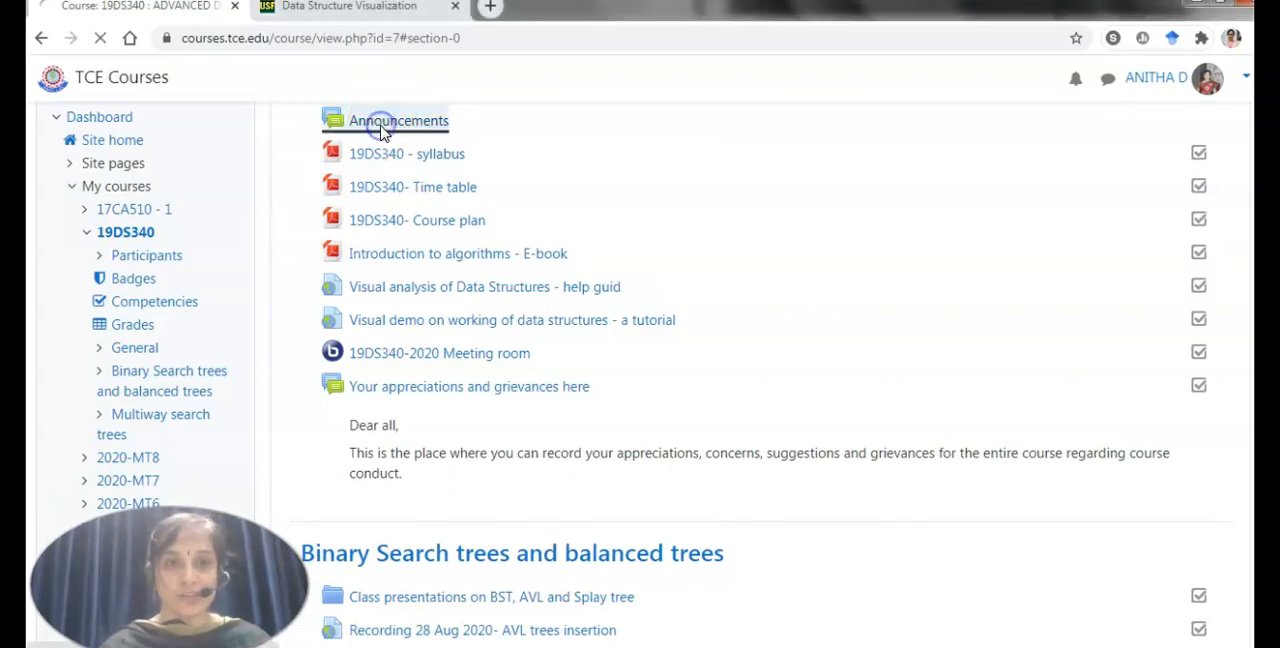
{"action": "left_click", "coordinate": [396, 120]}
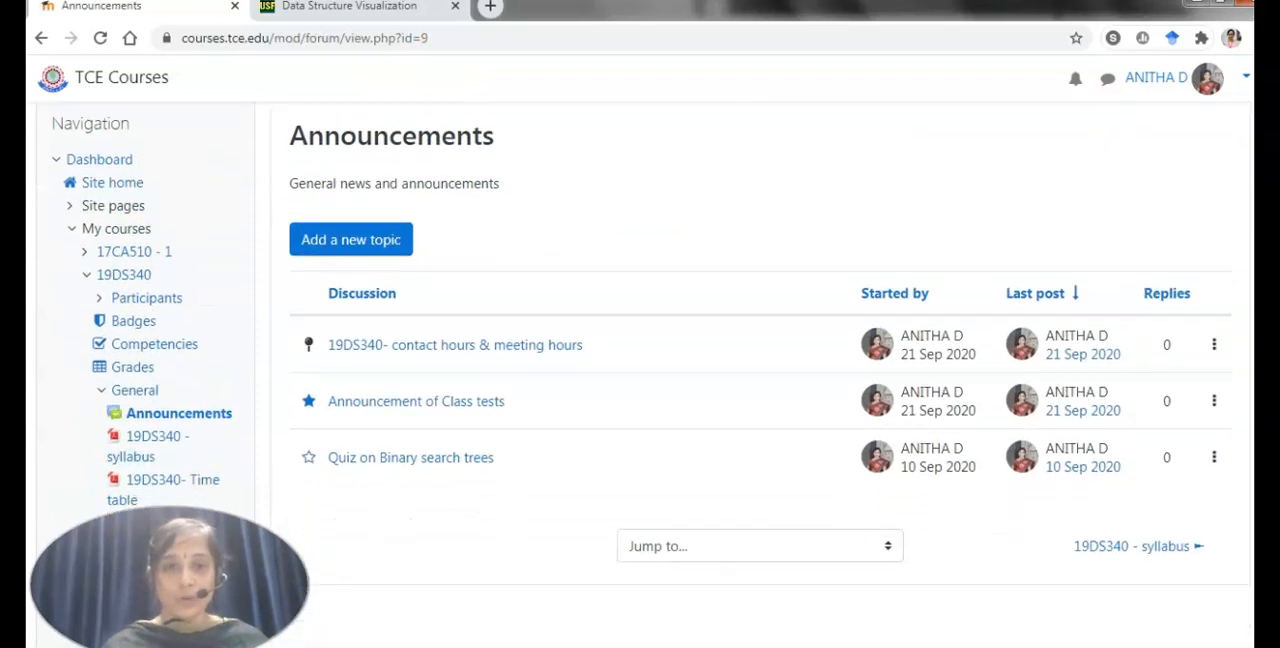
{"action": "scroll", "scroll_direction": "down", "scroll_amount": 3}
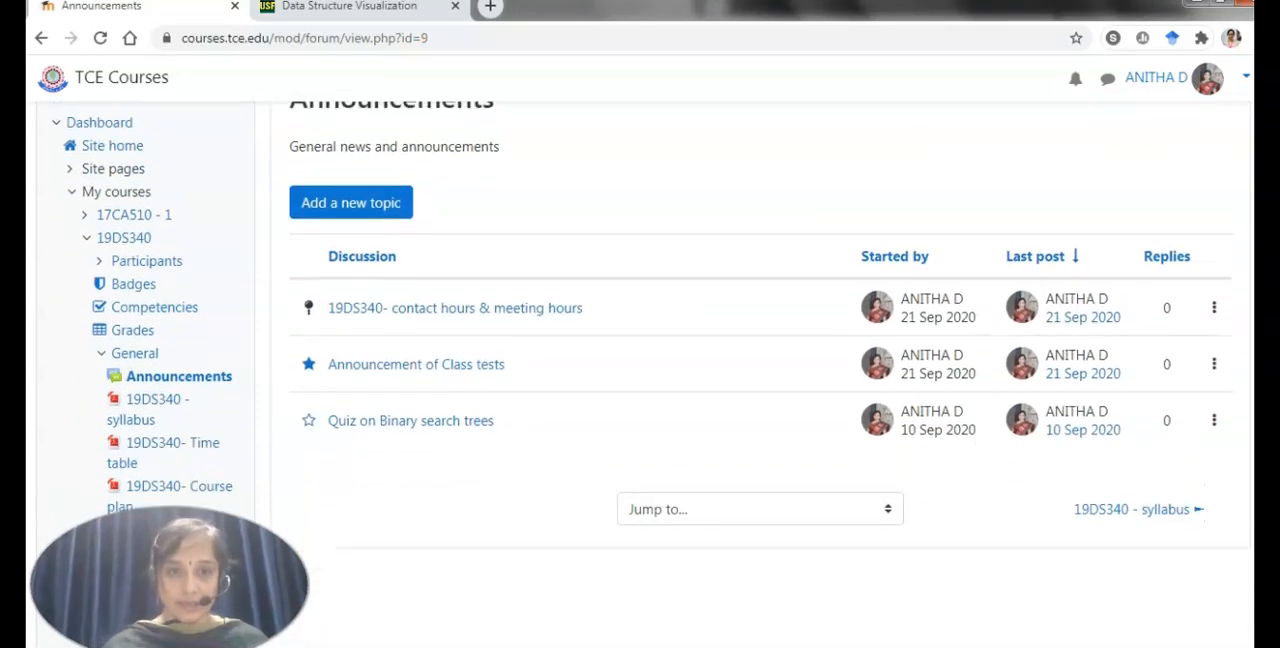
{"action": "scroll", "scroll_direction": "down", "scroll_amount": 3}
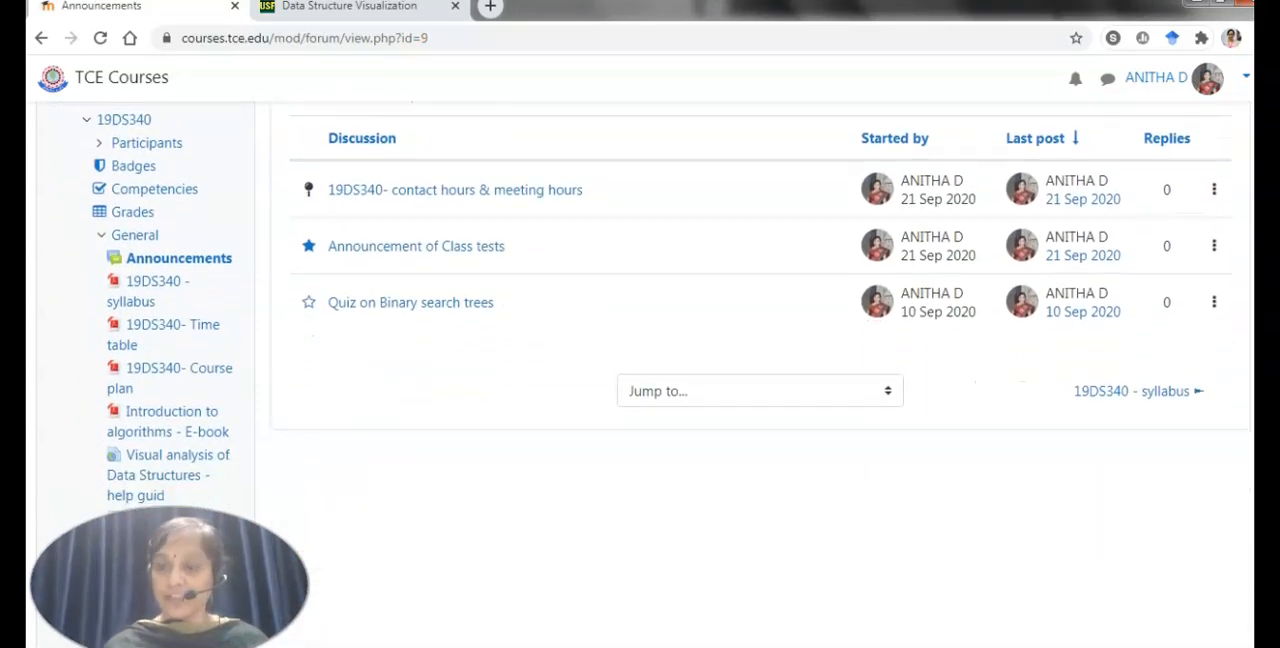
{"action": "scroll", "scroll_direction": "down", "scroll_amount": 3}
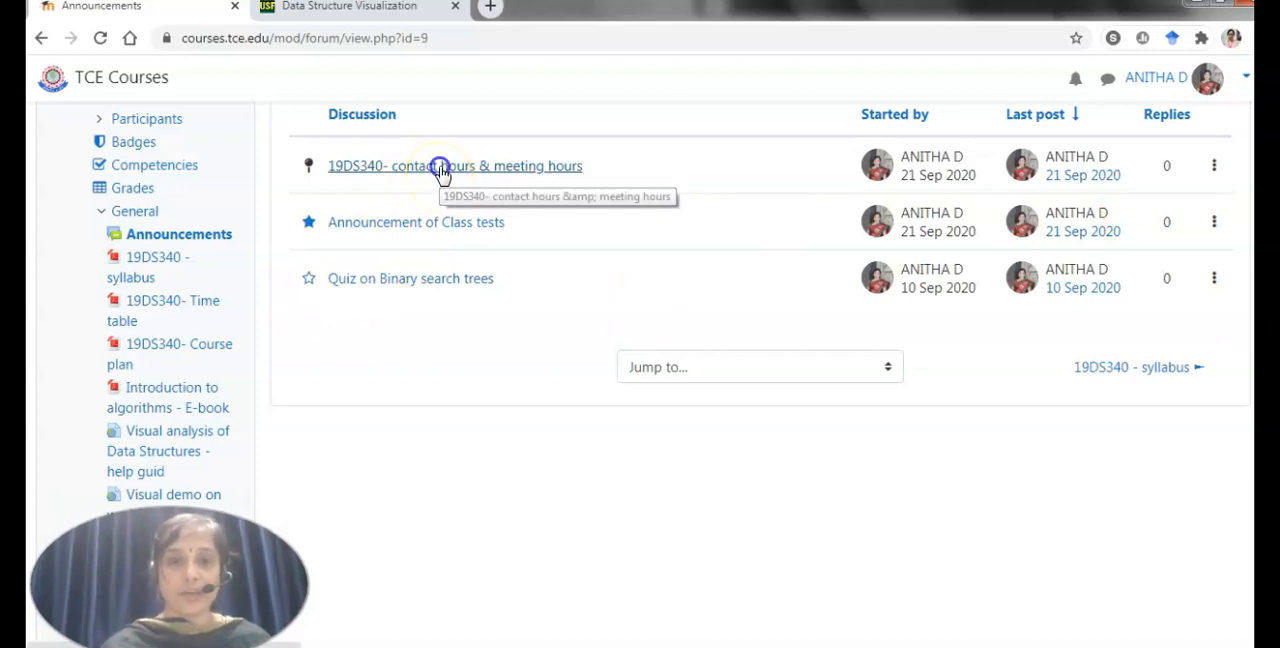
{"action": "left_click", "coordinate": [454, 164]}
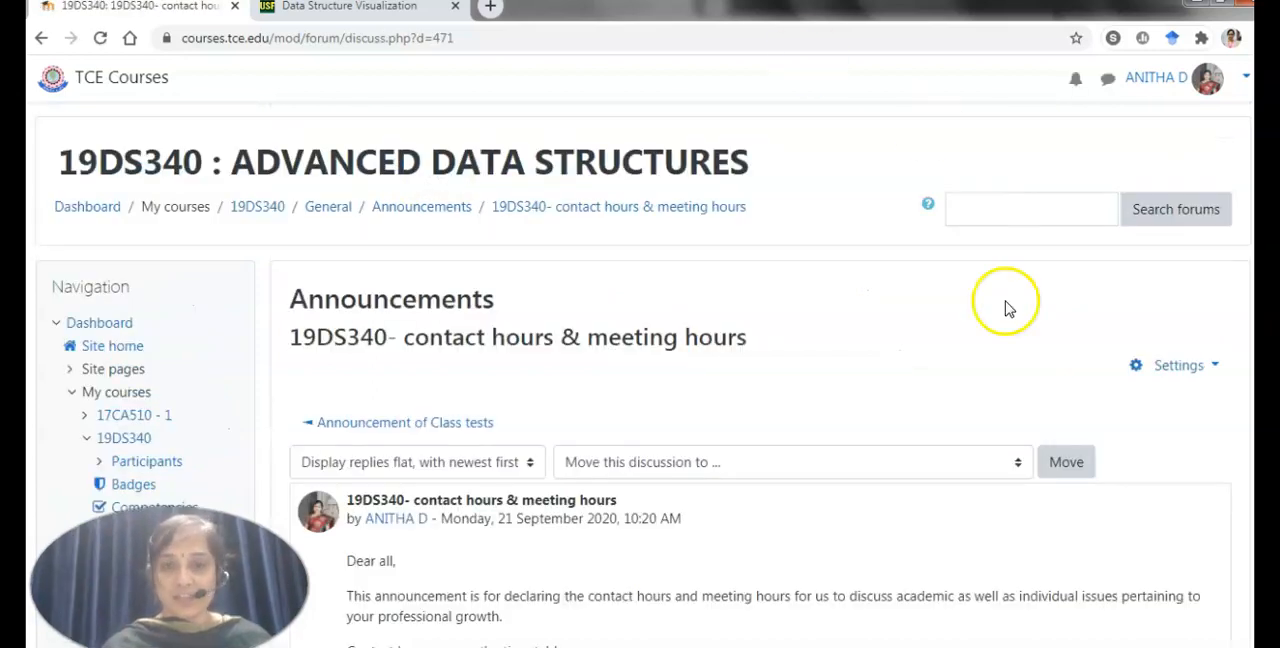
{"action": "scroll", "scroll_direction": "down", "scroll_amount": 3}
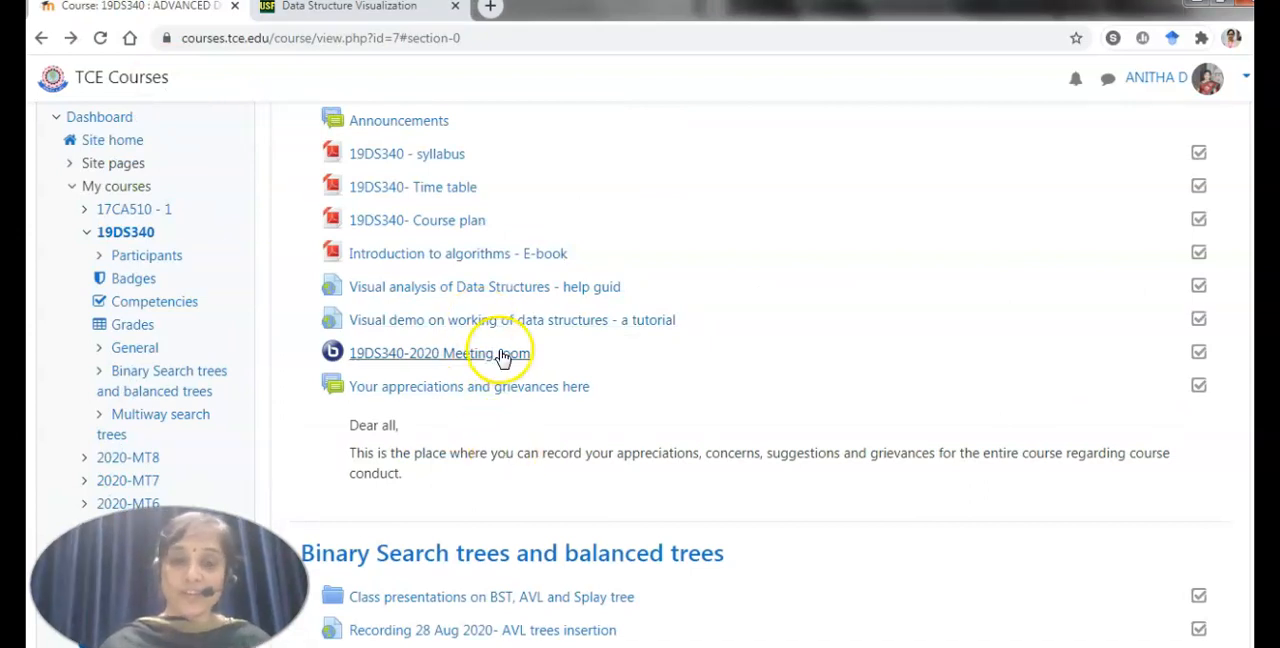
{"action": "mouse_move", "coordinate": [448, 404]}
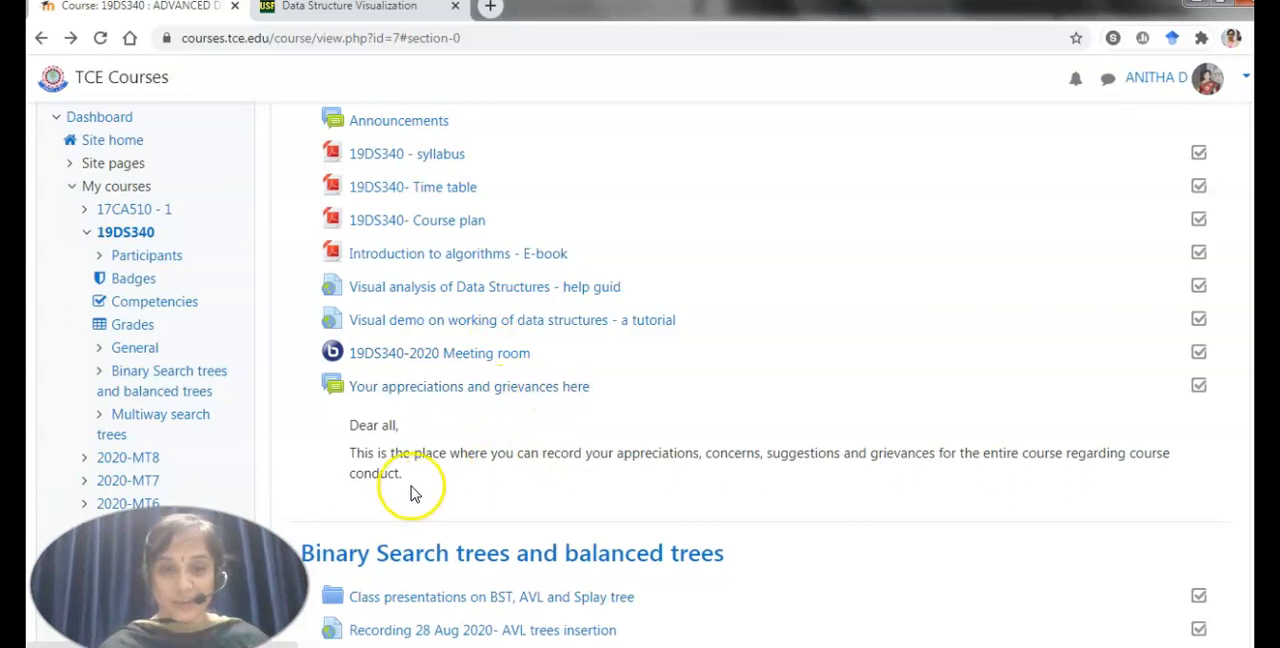
{"action": "mouse_move", "coordinate": [628, 500]}
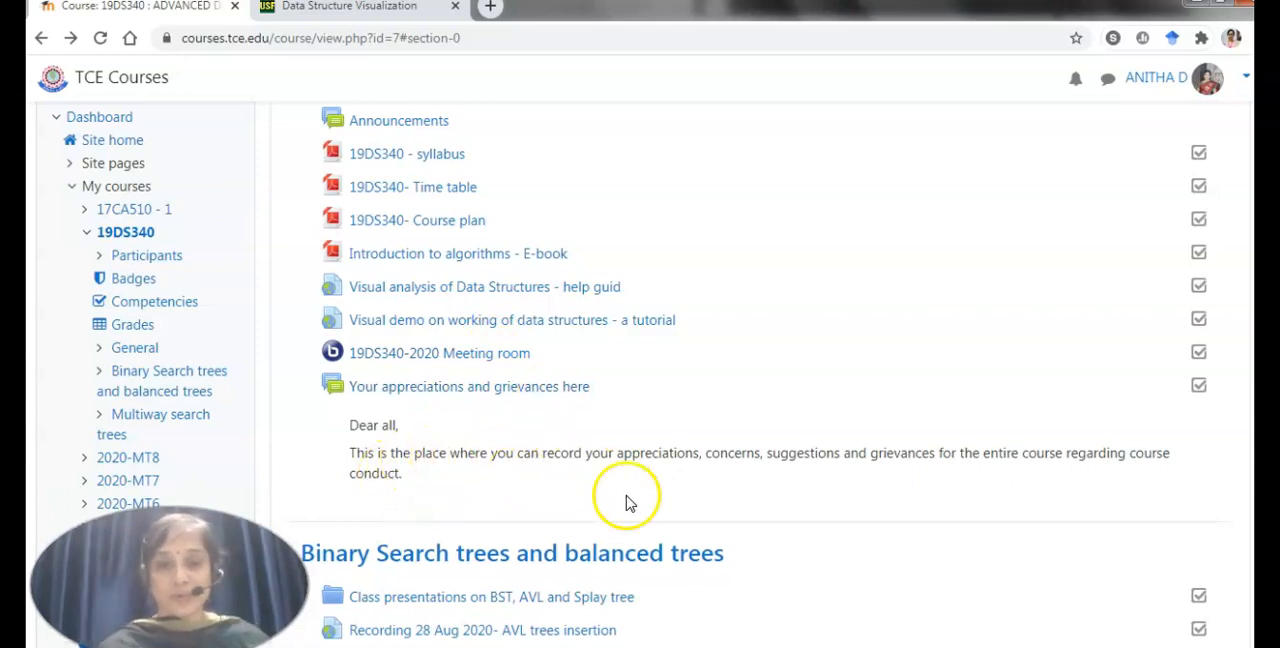
{"action": "mouse_move", "coordinate": [698, 488]}
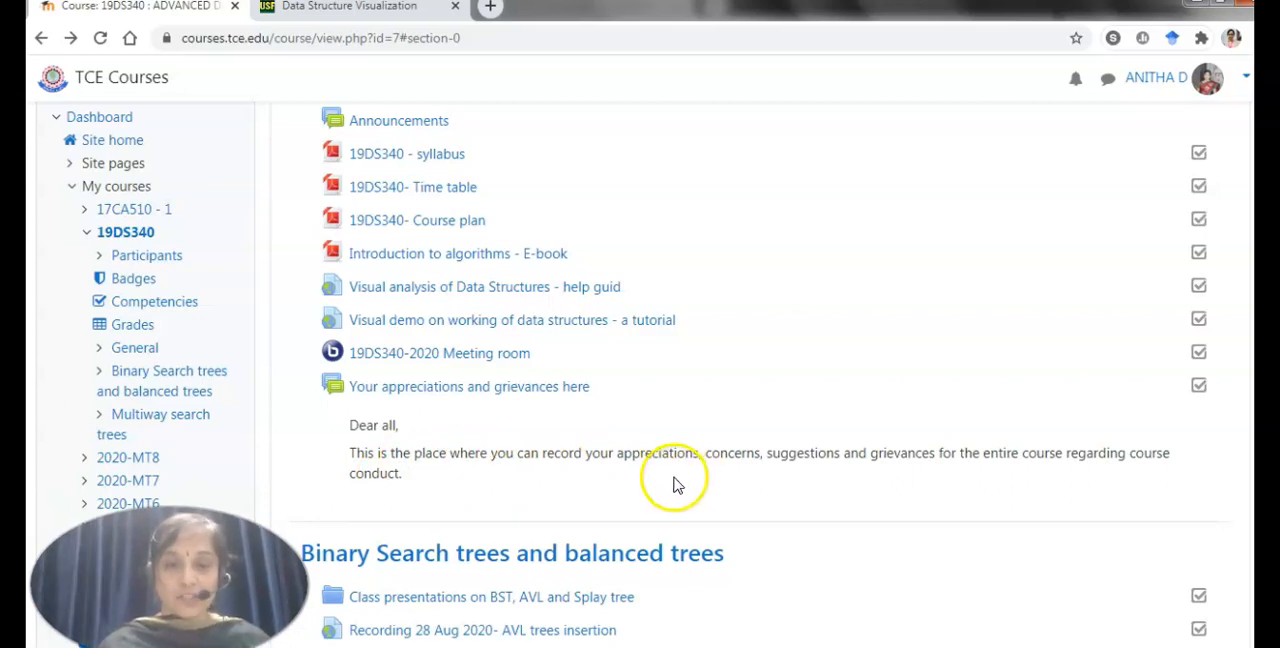
{"action": "mouse_move", "coordinate": [444, 386]}
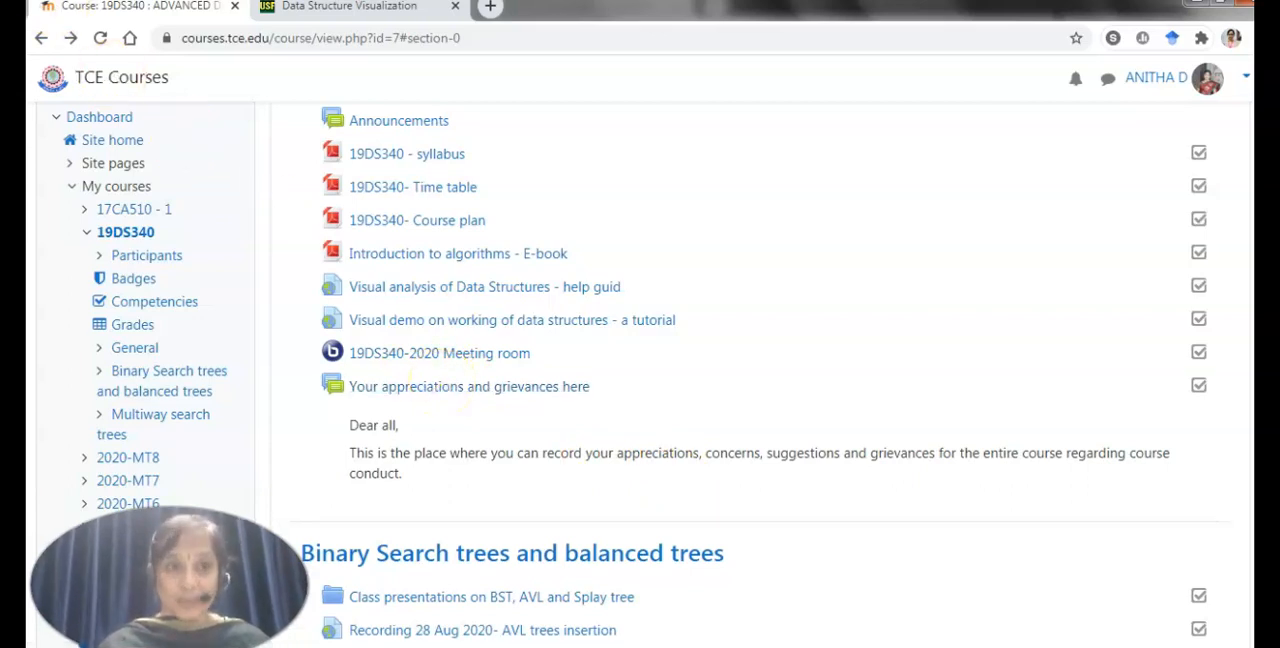
Browse the Class presentations on BST, AVL and Splay tree folder and return to the Binary Search trees section
{"action": "scroll", "scroll_direction": "down", "scroll_amount": 3}
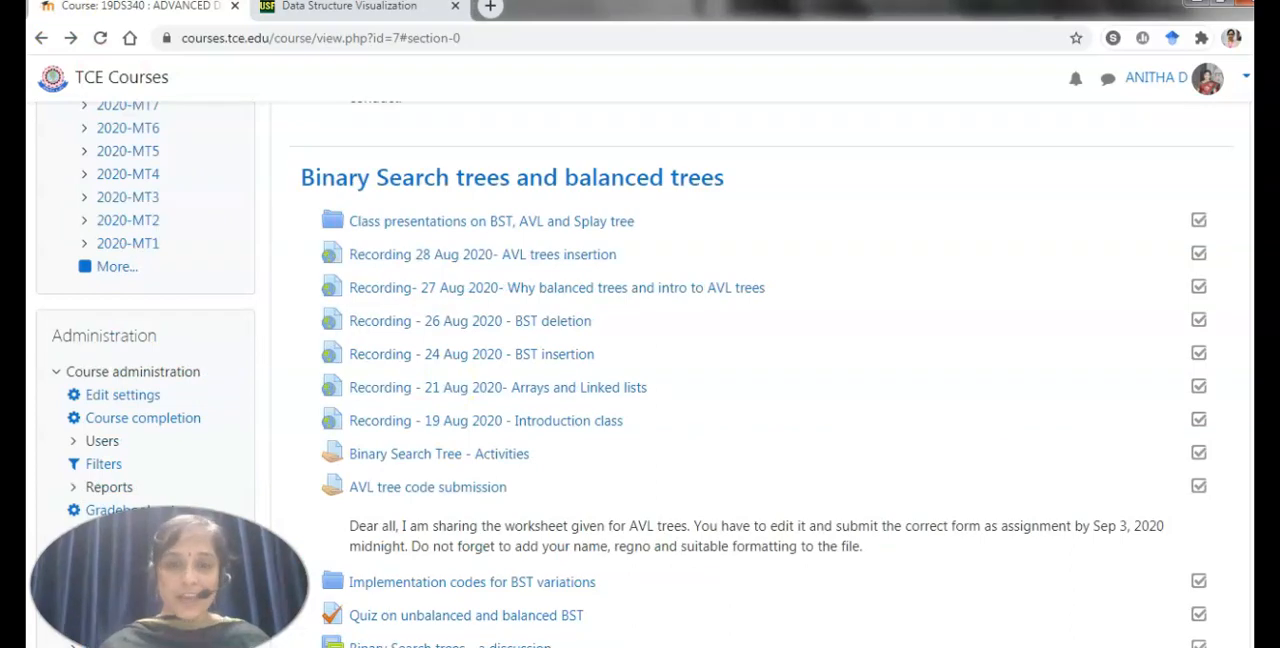
{"action": "scroll", "scroll_direction": "down", "scroll_amount": 3}
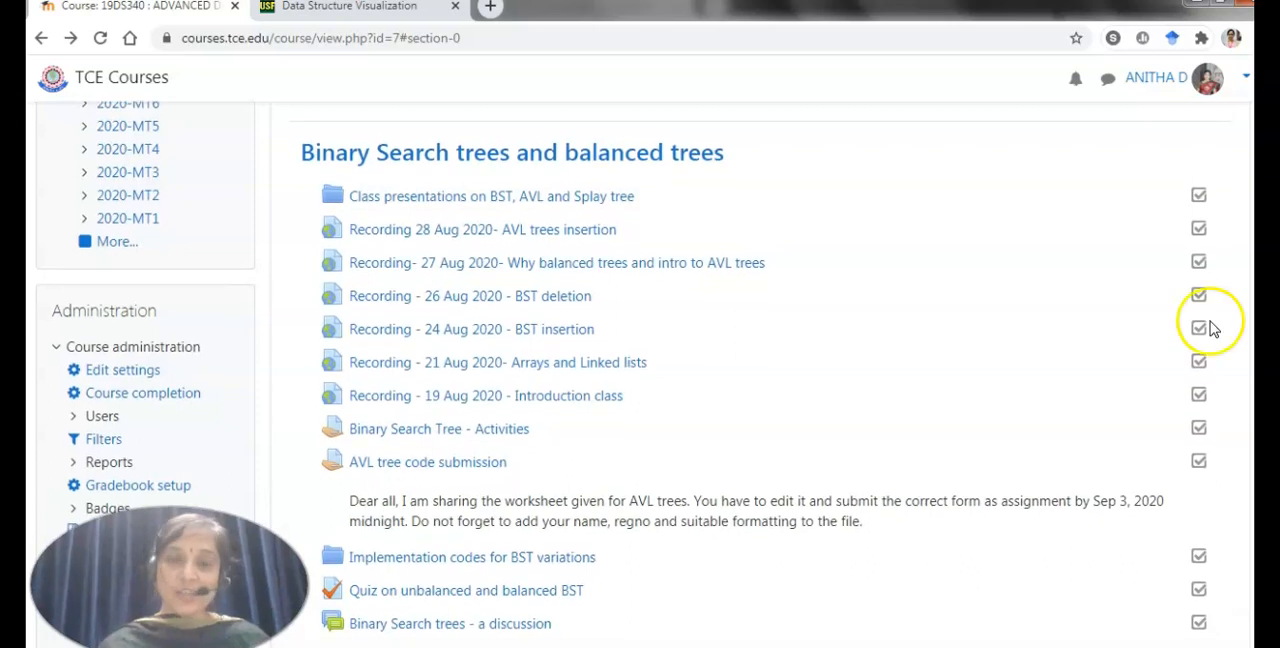
{"action": "mouse_move", "coordinate": [592, 380]}
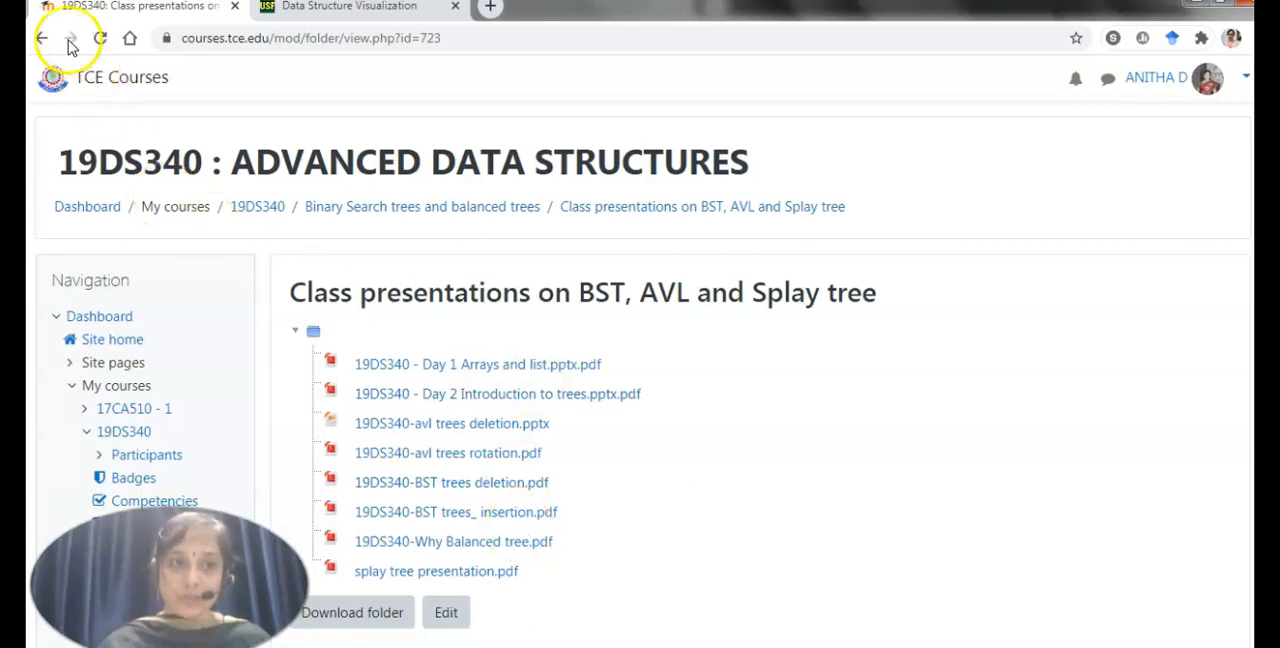
{"action": "left_click", "coordinate": [40, 38]}
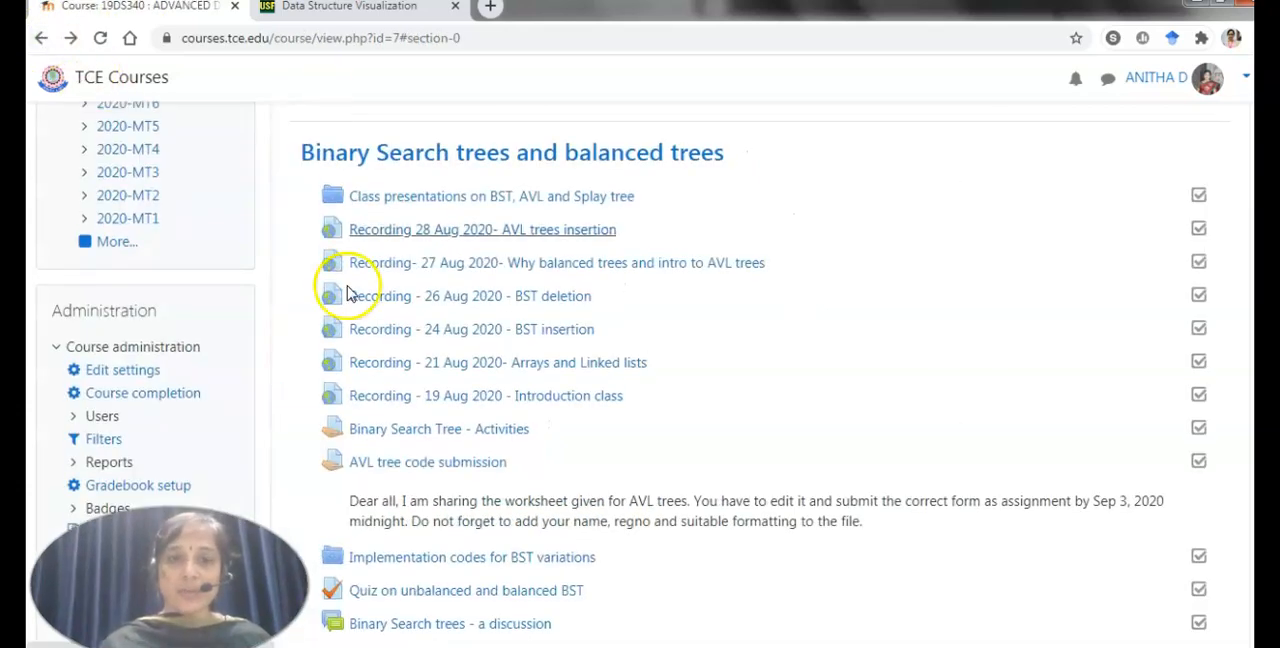
{"action": "mouse_move", "coordinate": [478, 218]}
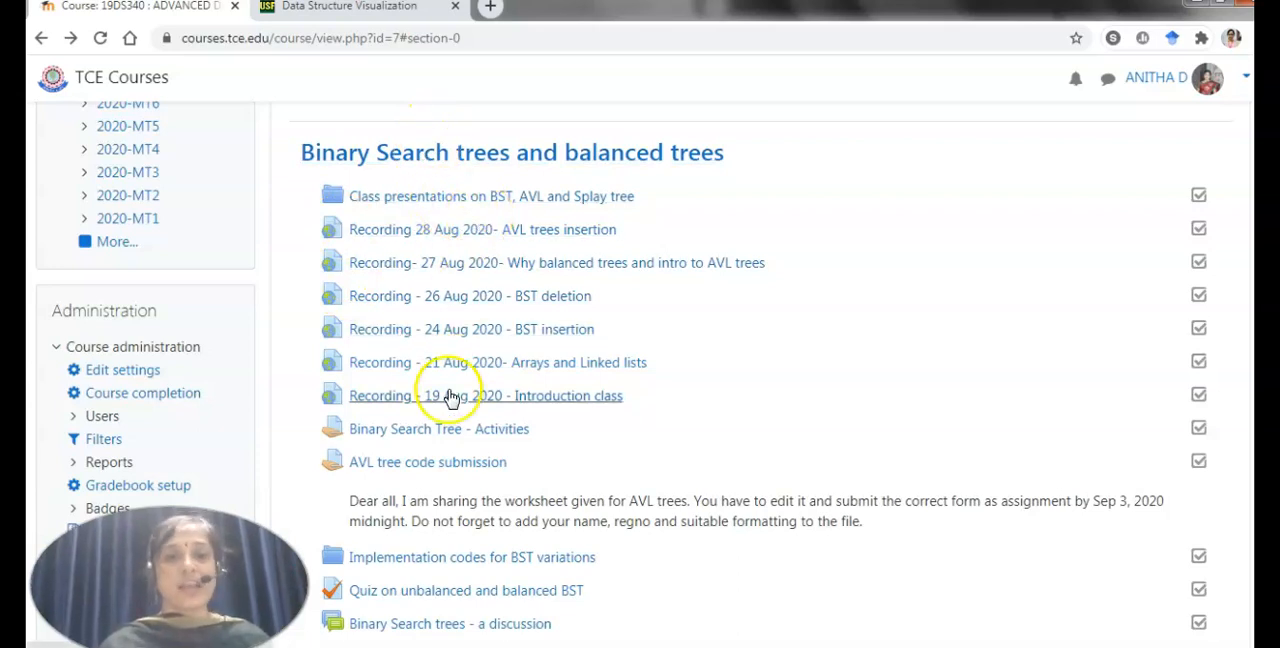
{"action": "mouse_move", "coordinate": [428, 358]}
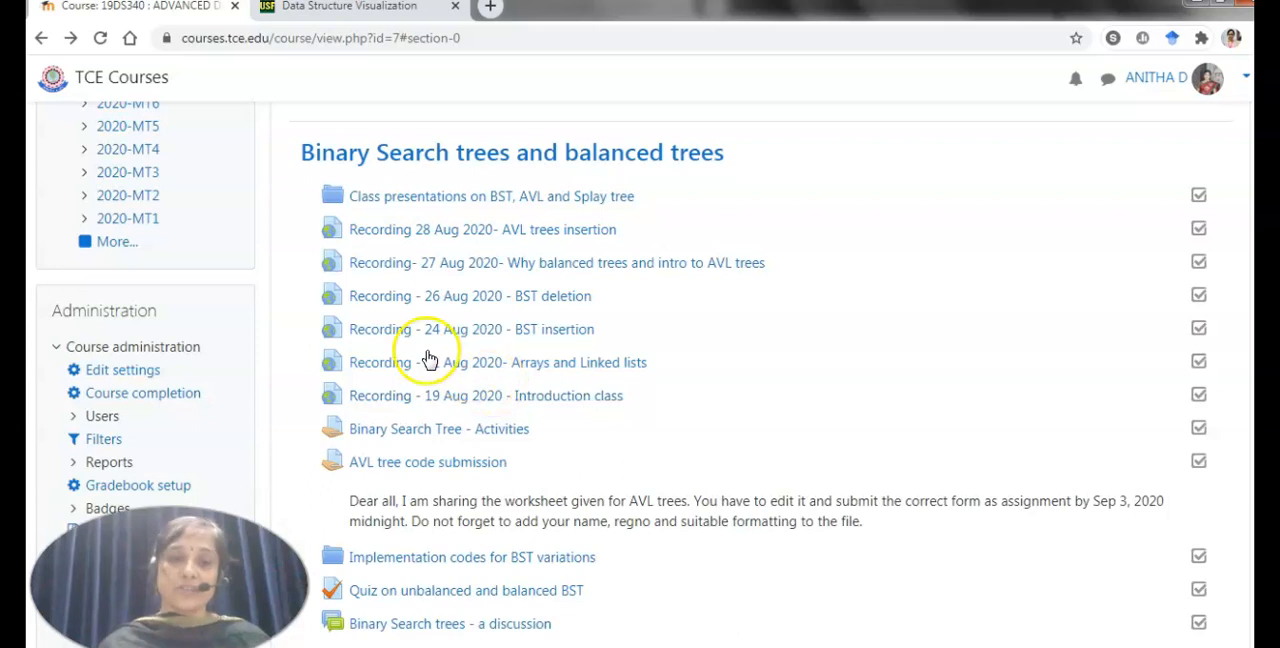
{"action": "mouse_move", "coordinate": [392, 348]}
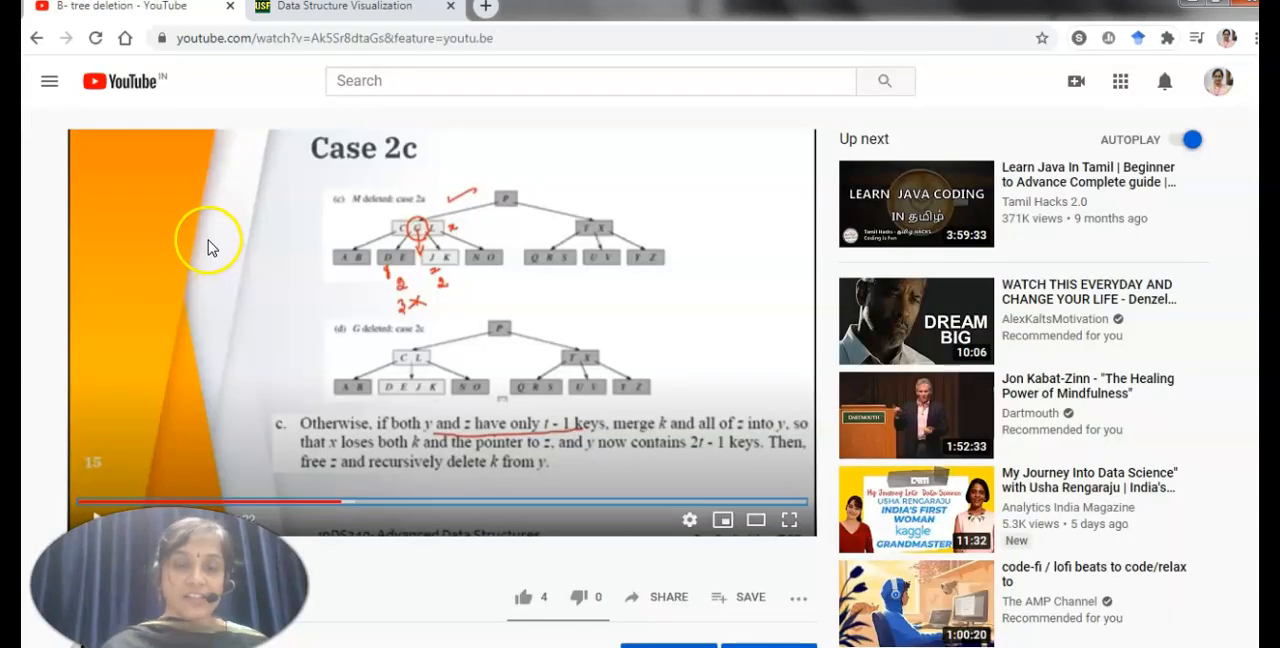
{"action": "mouse_move", "coordinate": [220, 310]}
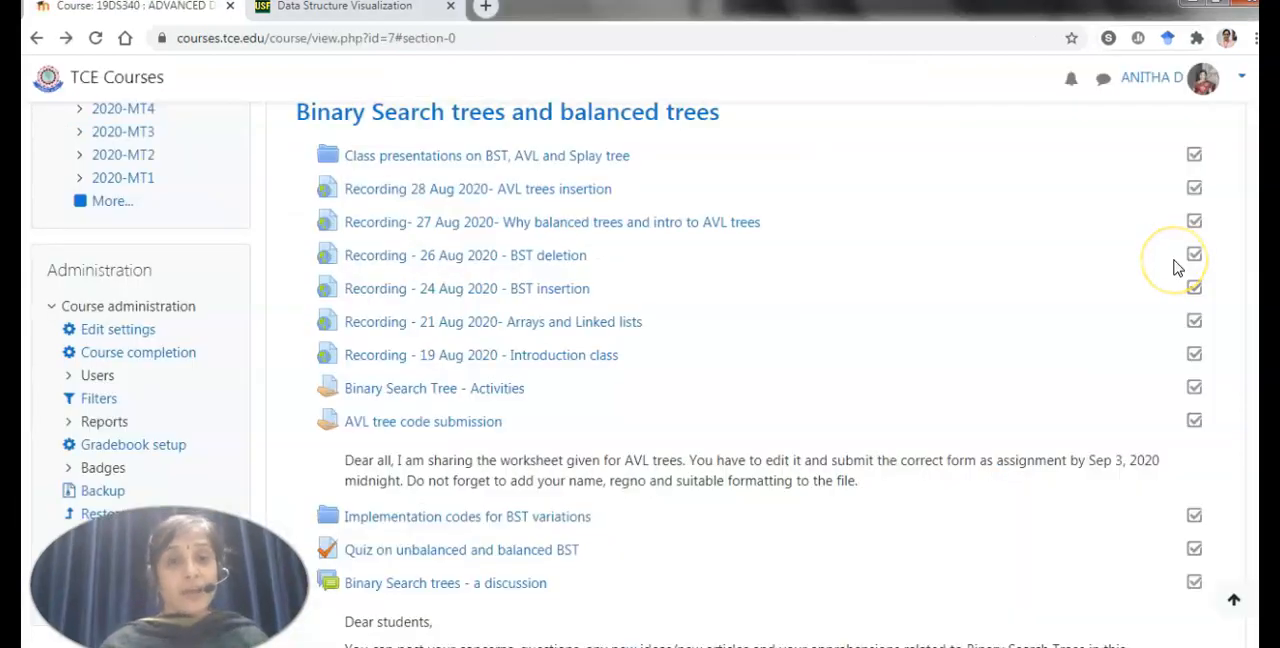
Open the Quiz on unbalanced and balanced BST showing its closing date, time limit and attempts
{"action": "scroll", "scroll_direction": "down", "scroll_amount": 3}
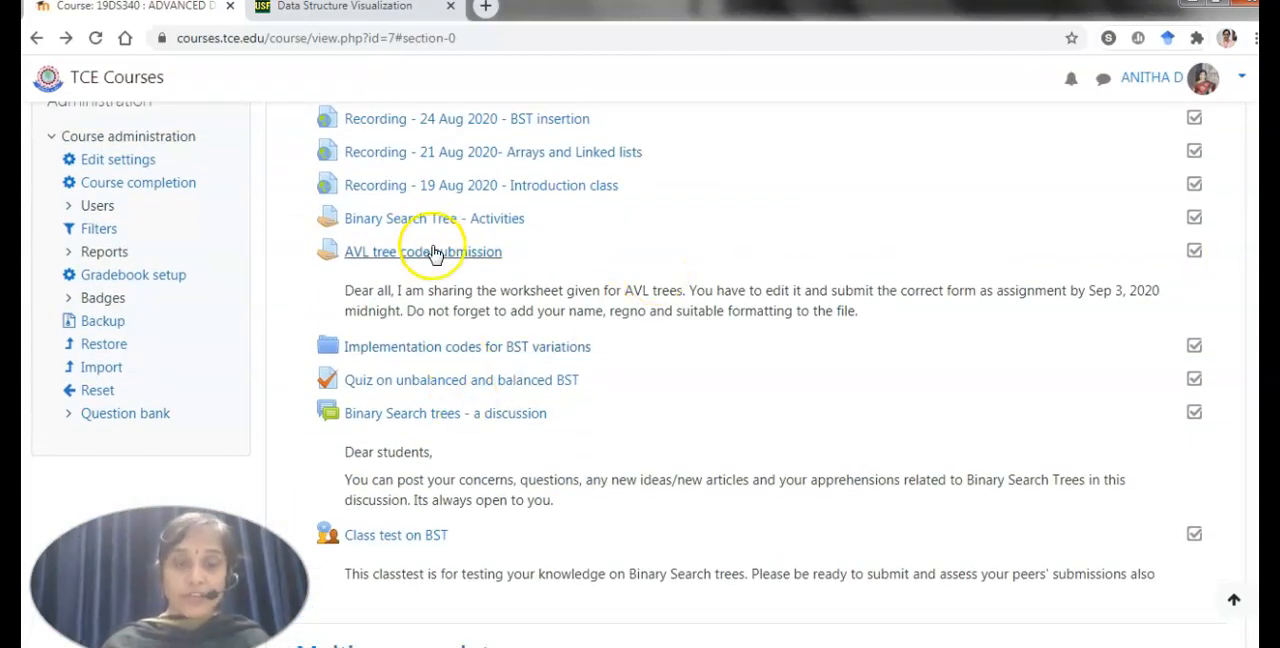
{"action": "mouse_move", "coordinate": [410, 388]}
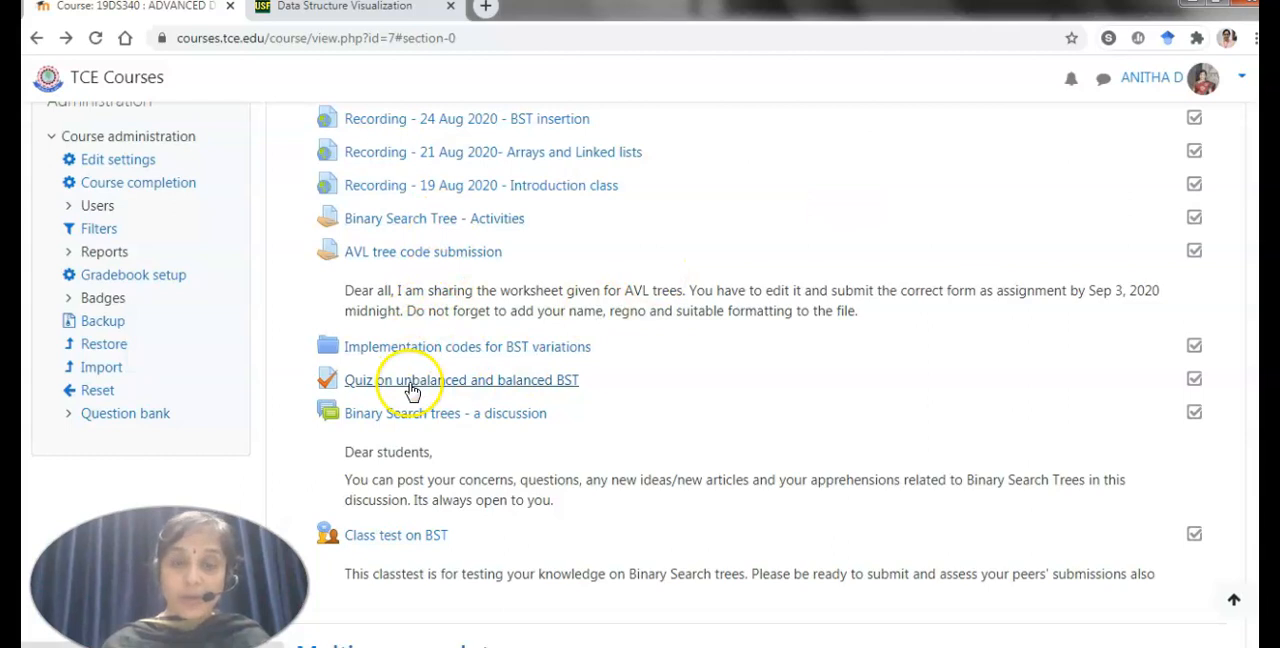
{"action": "left_click", "coordinate": [460, 380]}
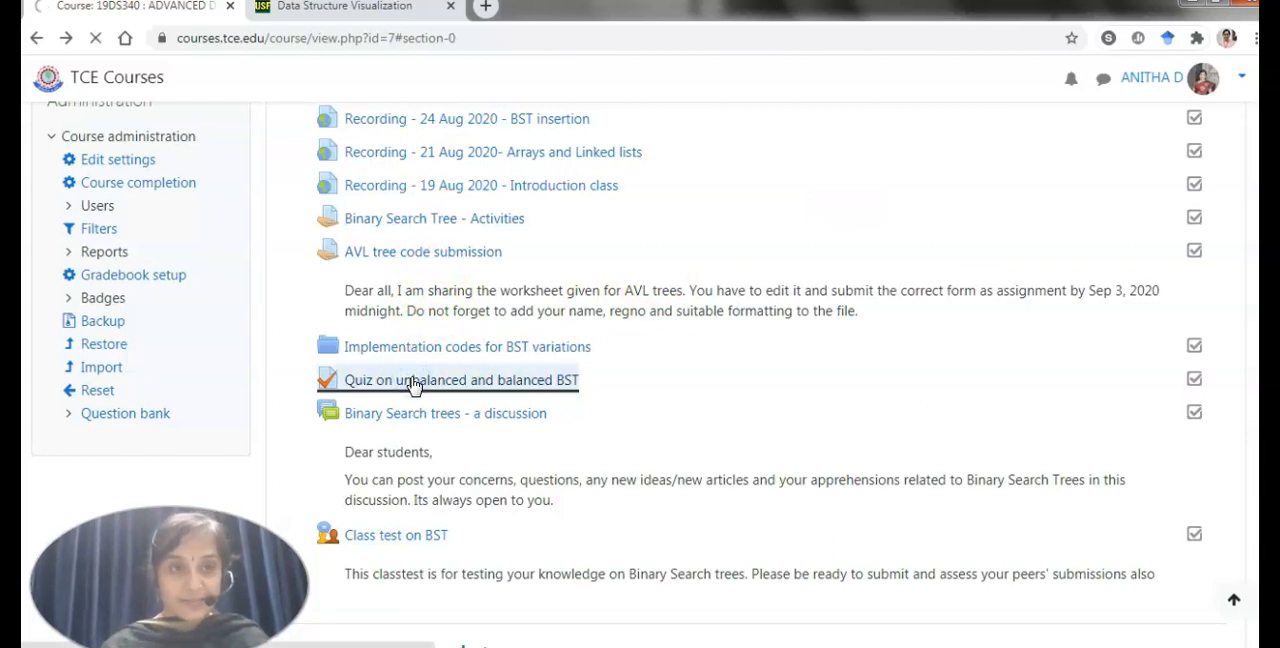
{"action": "left_click", "coordinate": [460, 380]}
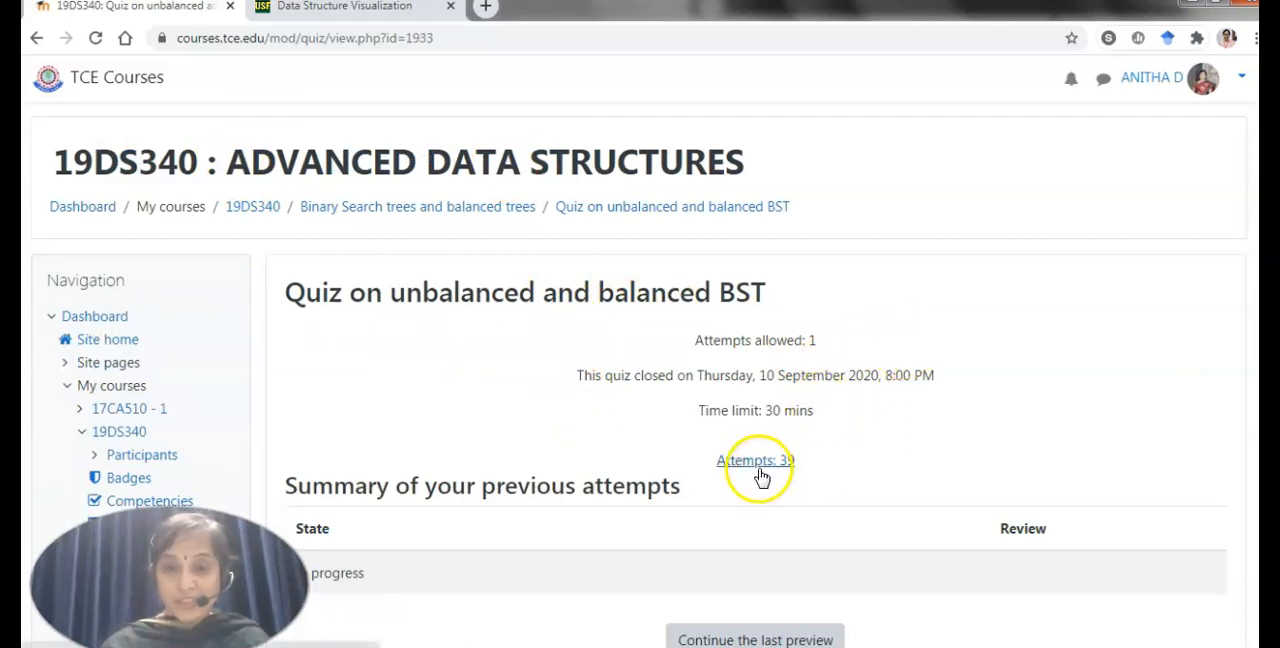
Review the results report of all 39 quiz attempts with student grades
{"action": "left_click", "coordinate": [754, 460]}
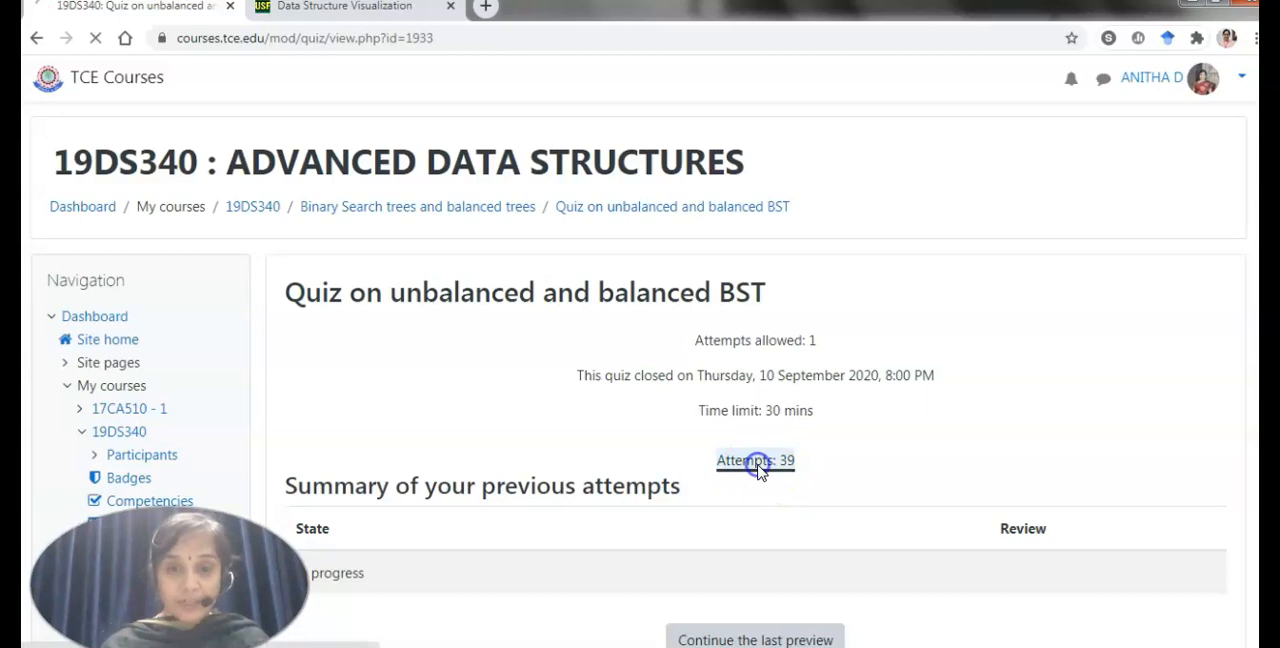
{"action": "left_click", "coordinate": [756, 460]}
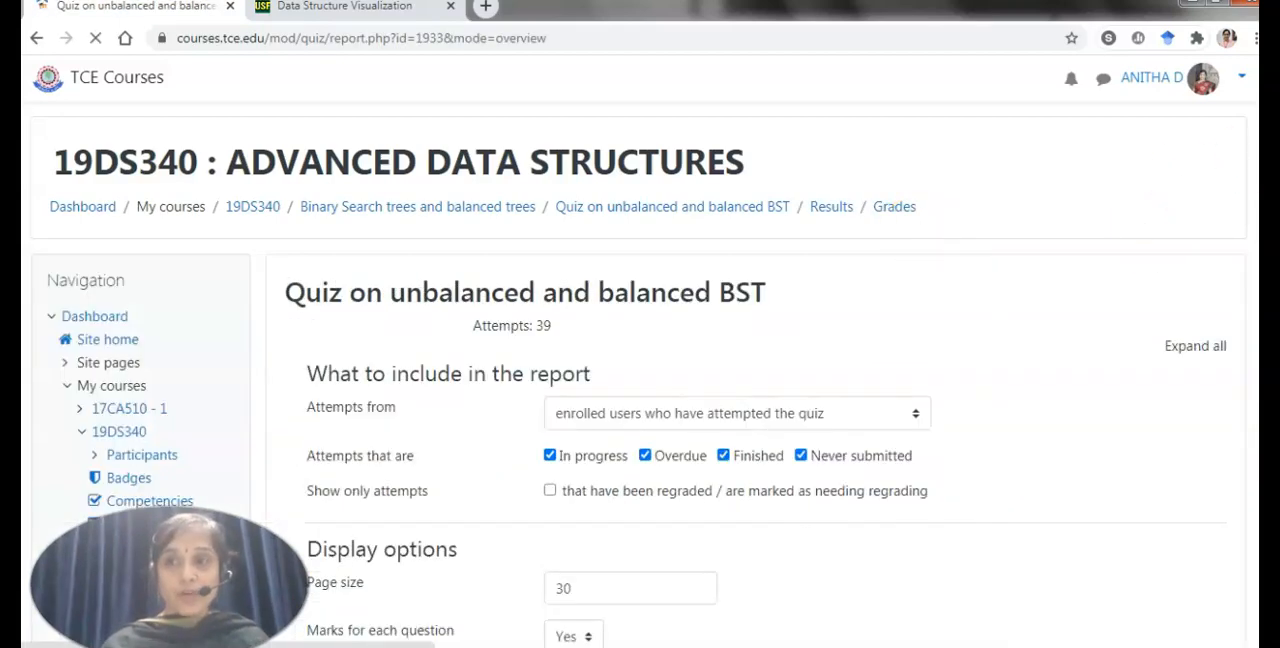
{"action": "scroll", "scroll_direction": "down", "scroll_amount": 3}
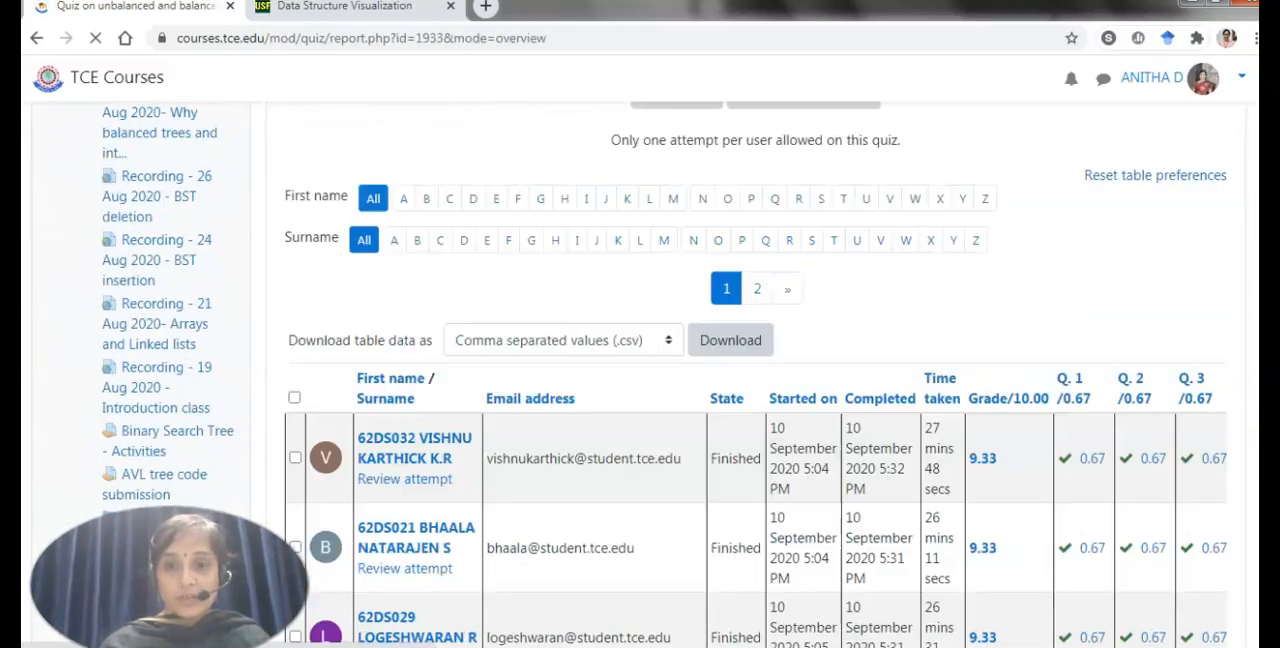
{"action": "scroll", "scroll_direction": "down", "scroll_amount": 3}
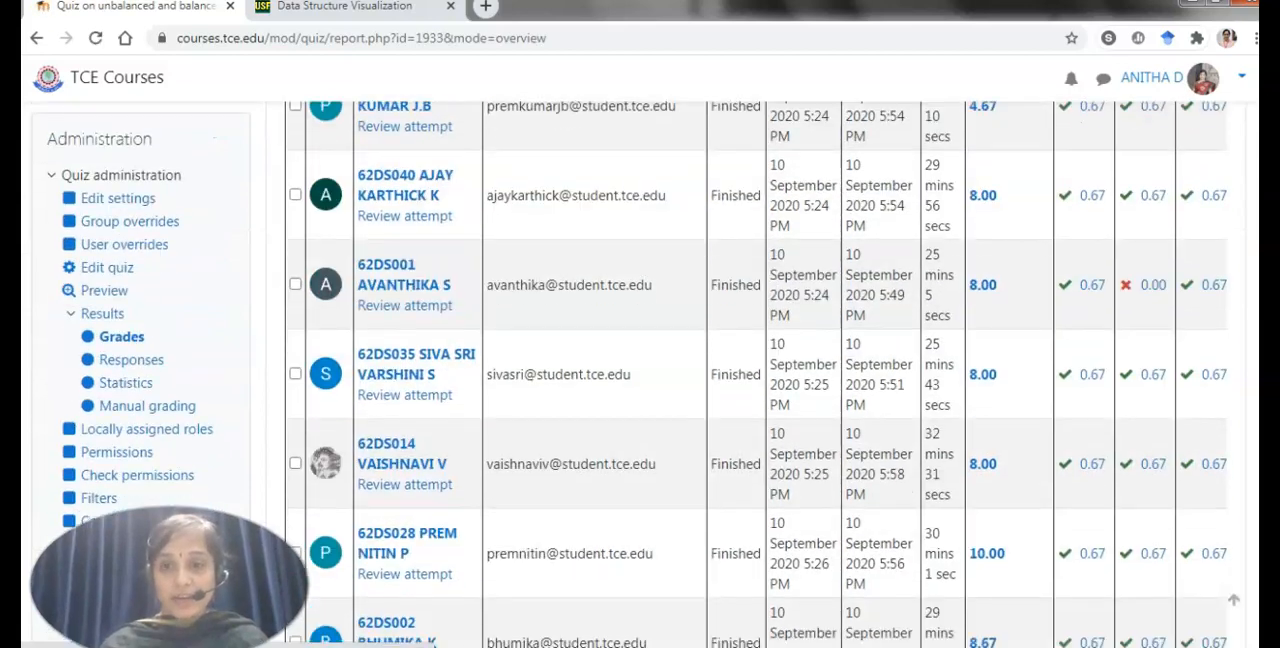
{"action": "scroll", "scroll_direction": "down", "scroll_amount": 3}
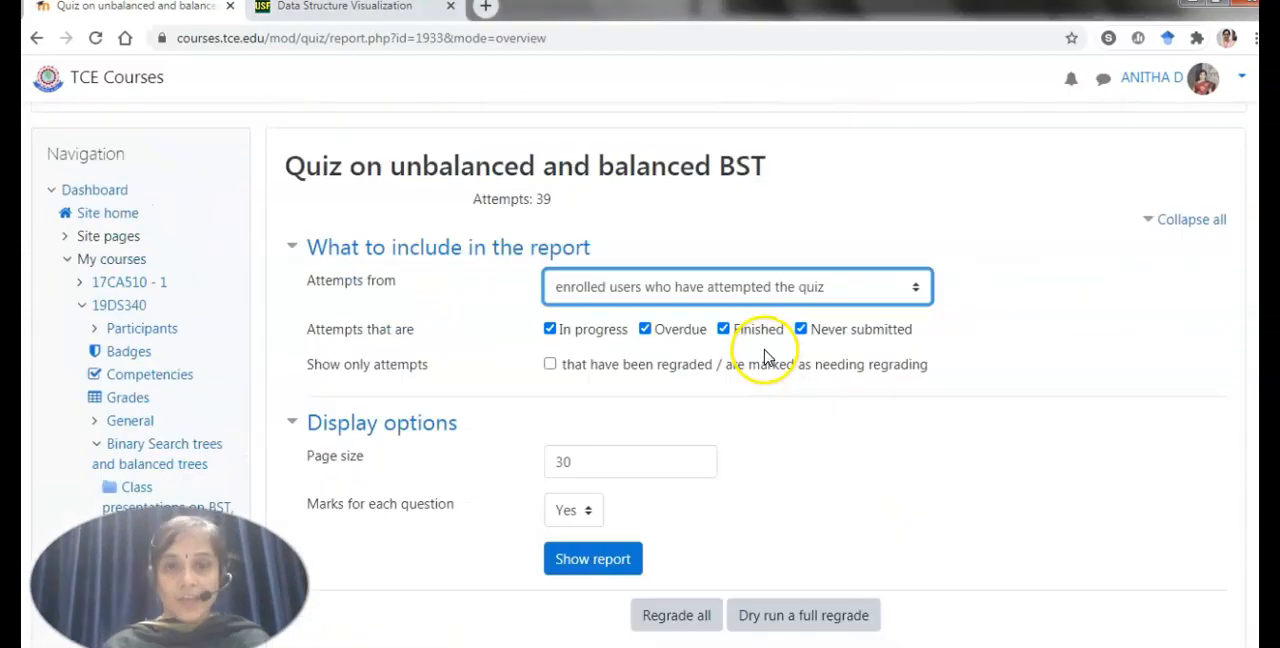
Regenerate the report for enrolled users who have not attempted the quiz
{"action": "left_click", "coordinate": [736, 288]}
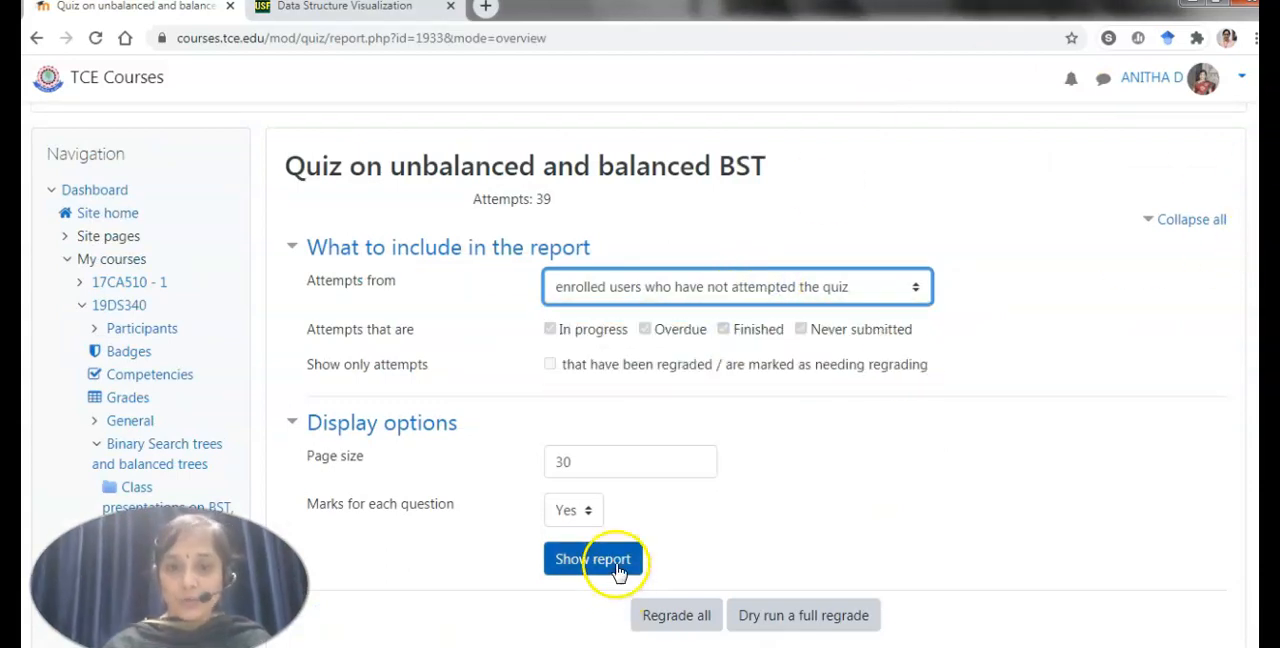
{"action": "left_click", "coordinate": [592, 560]}
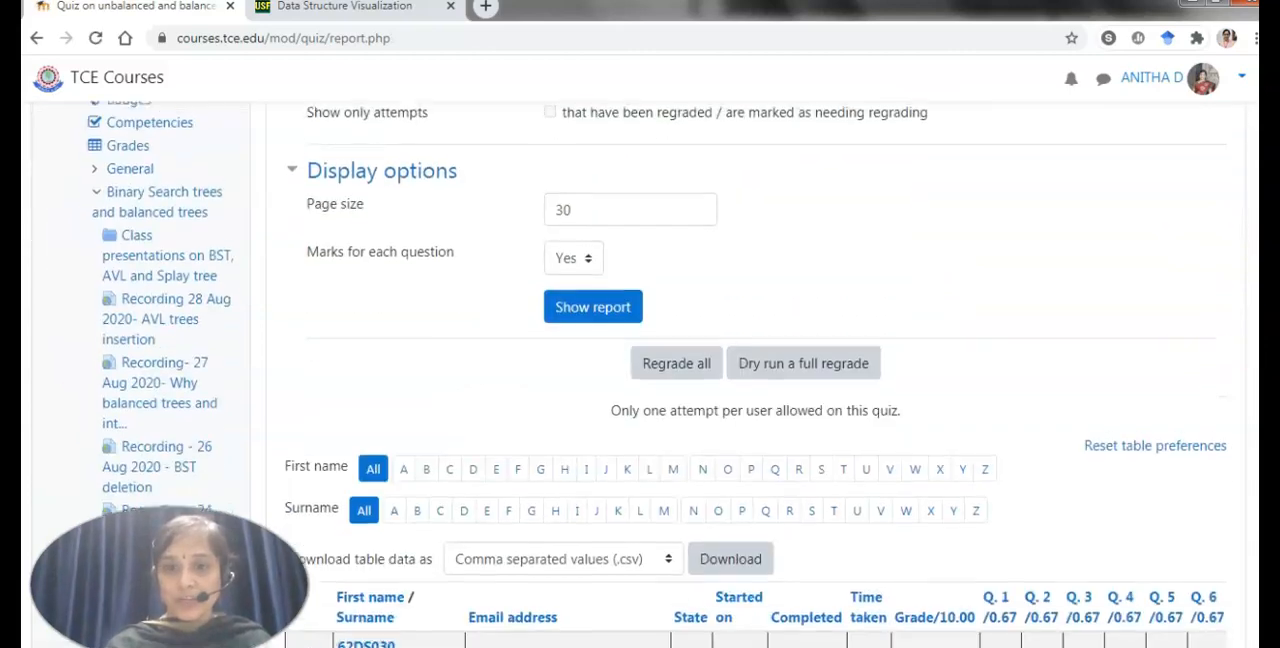
{"action": "scroll", "scroll_direction": "down", "scroll_amount": 3}
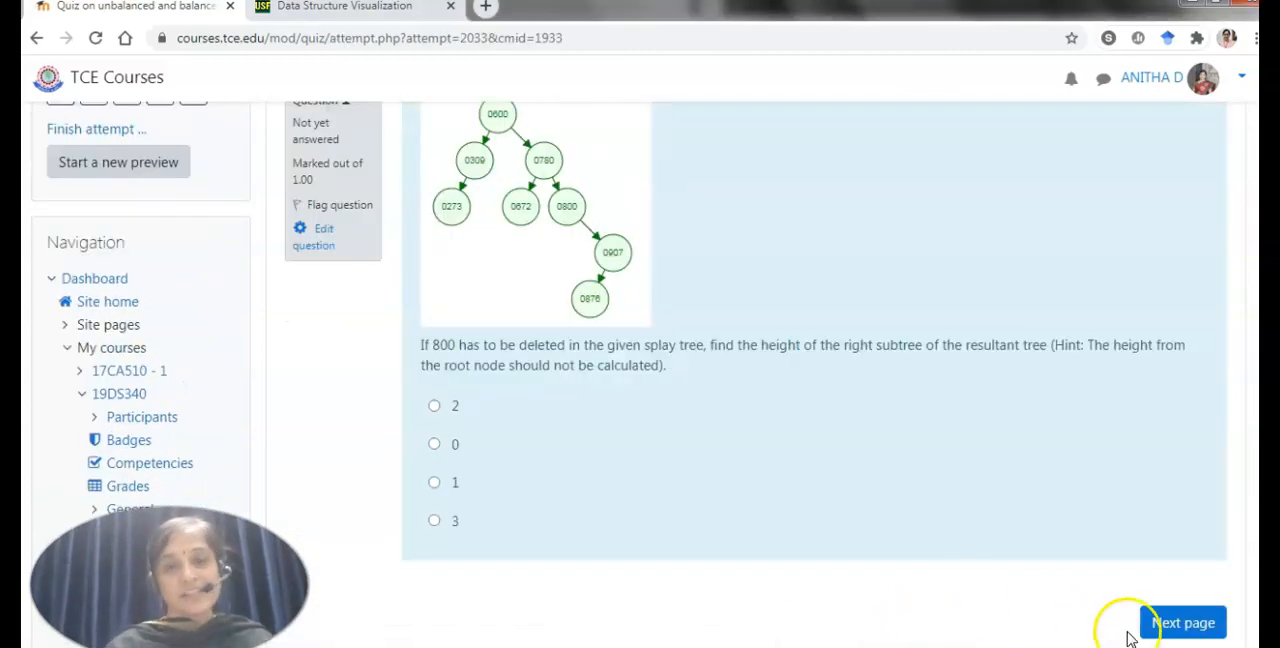
Page through the quiz preview's splay tree questions up to question 4 on AVL tree deletion
{"action": "left_click", "coordinate": [1184, 622]}
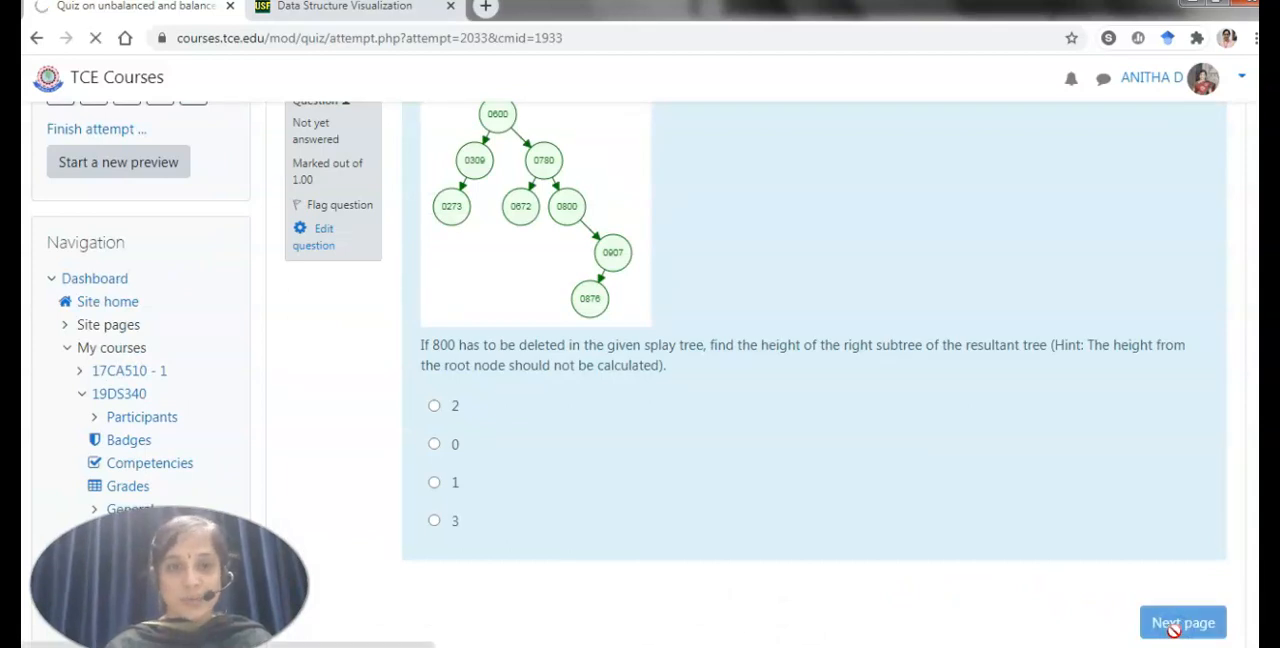
{"action": "left_click", "coordinate": [1184, 622]}
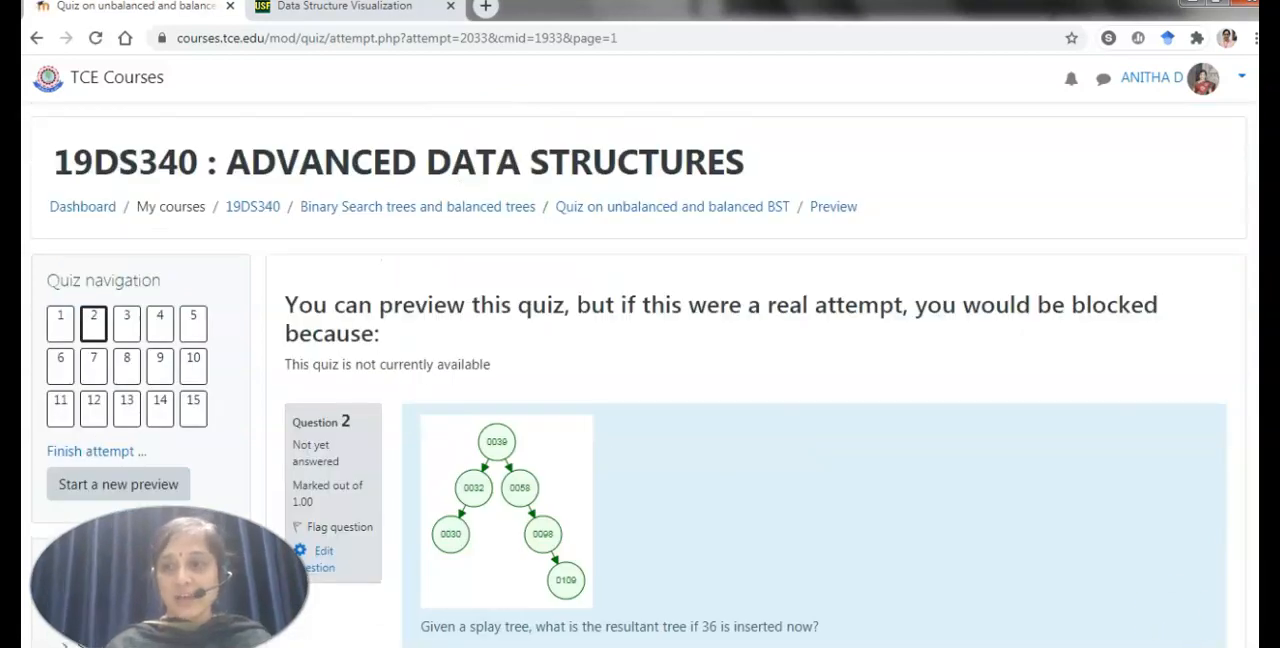
{"action": "scroll", "scroll_direction": "down", "scroll_amount": 3}
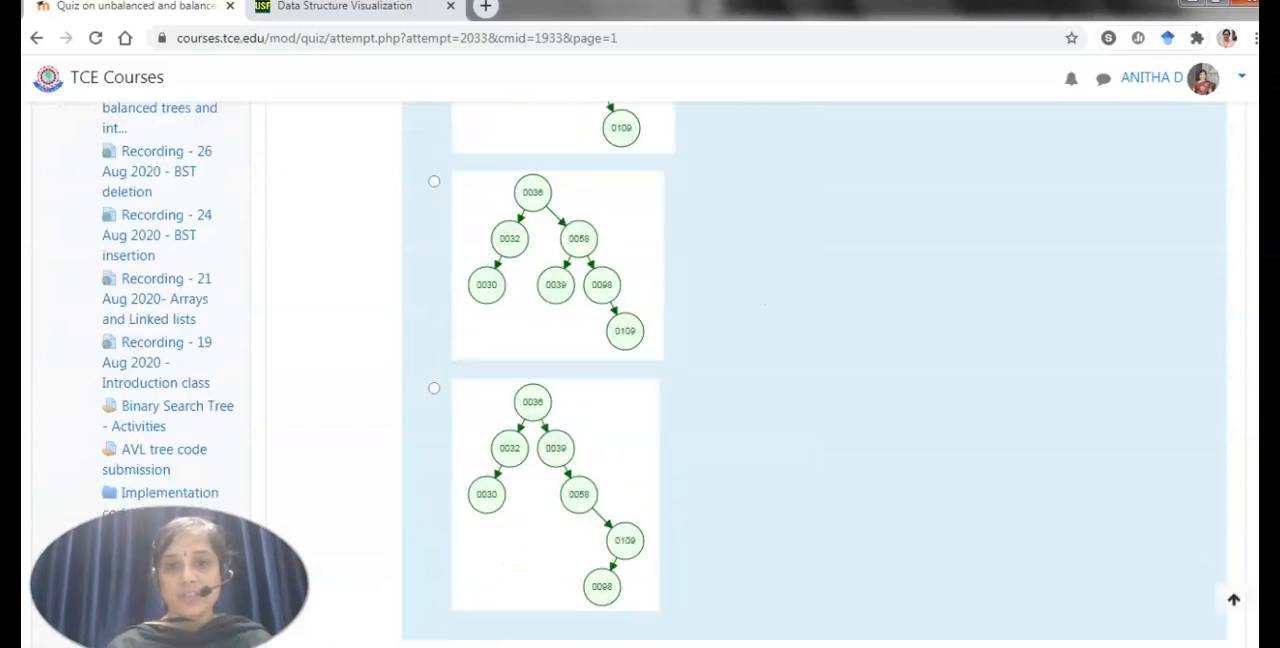
{"action": "left_click", "coordinate": [1182, 392]}
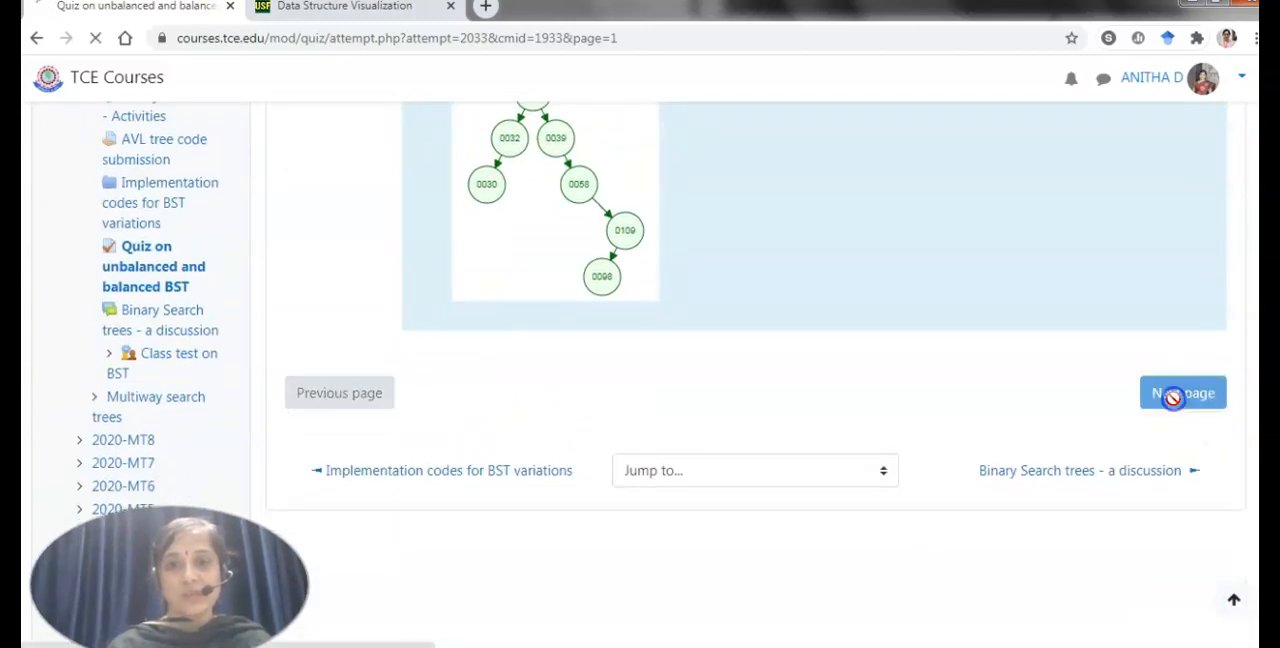
{"action": "left_click", "coordinate": [1184, 392]}
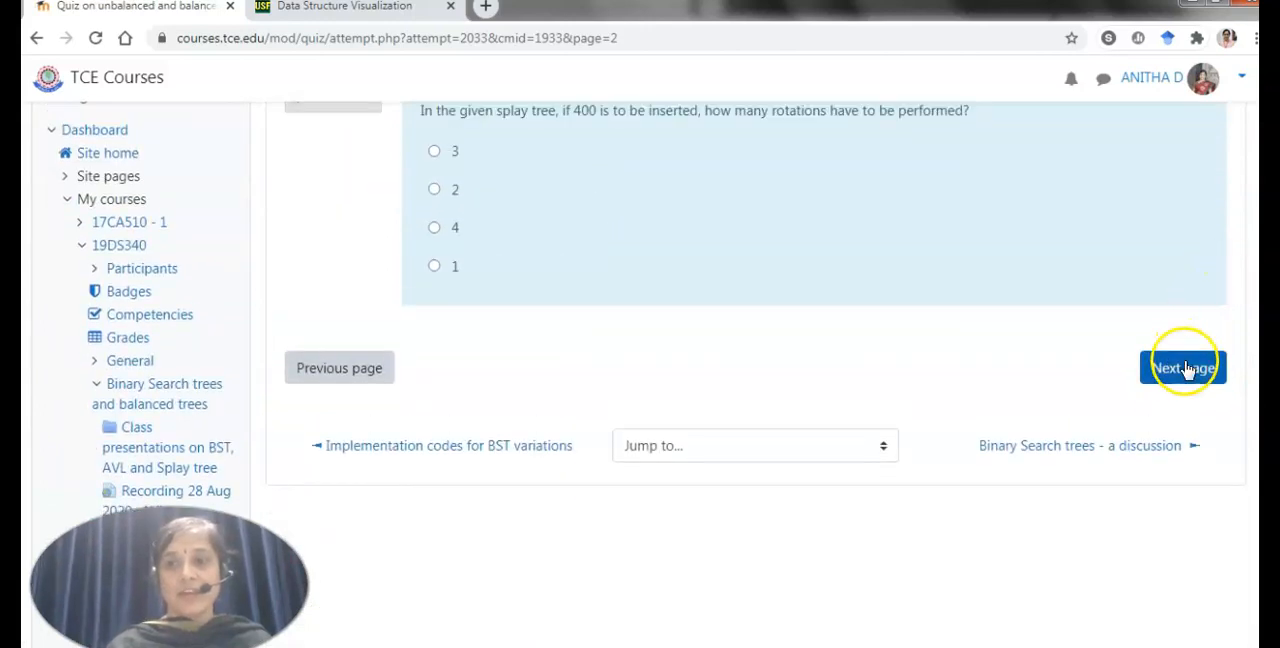
{"action": "left_click", "coordinate": [1184, 368]}
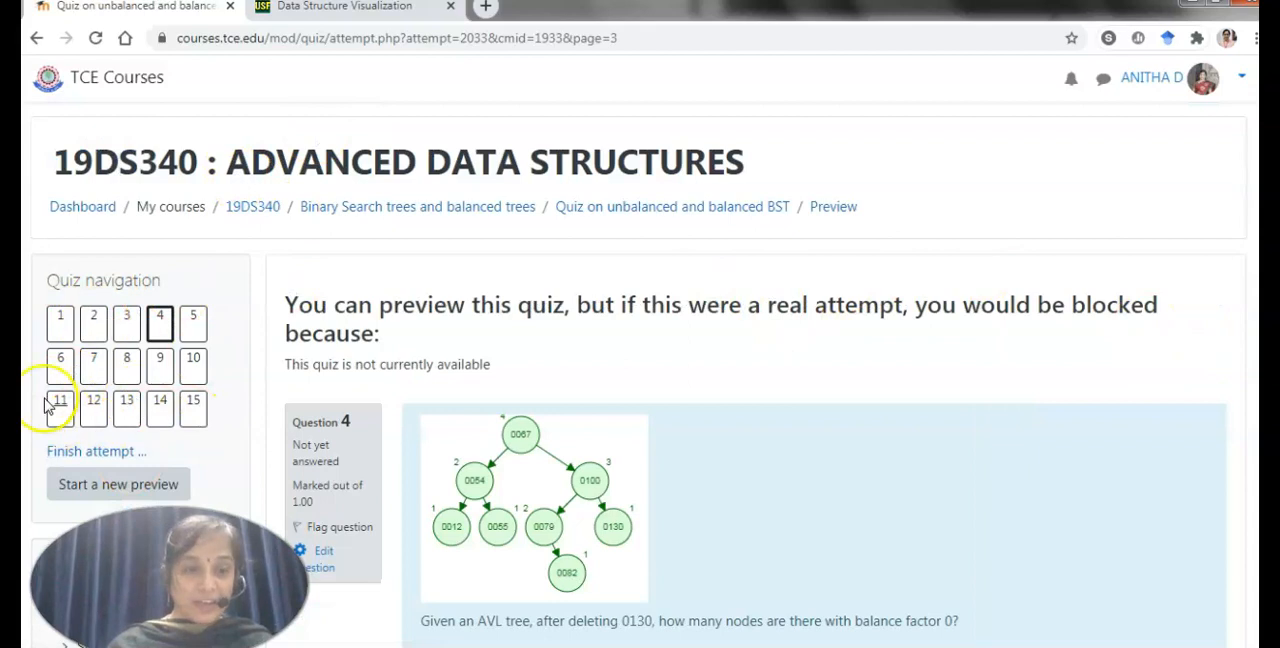
{"action": "mouse_move", "coordinate": [164, 452]}
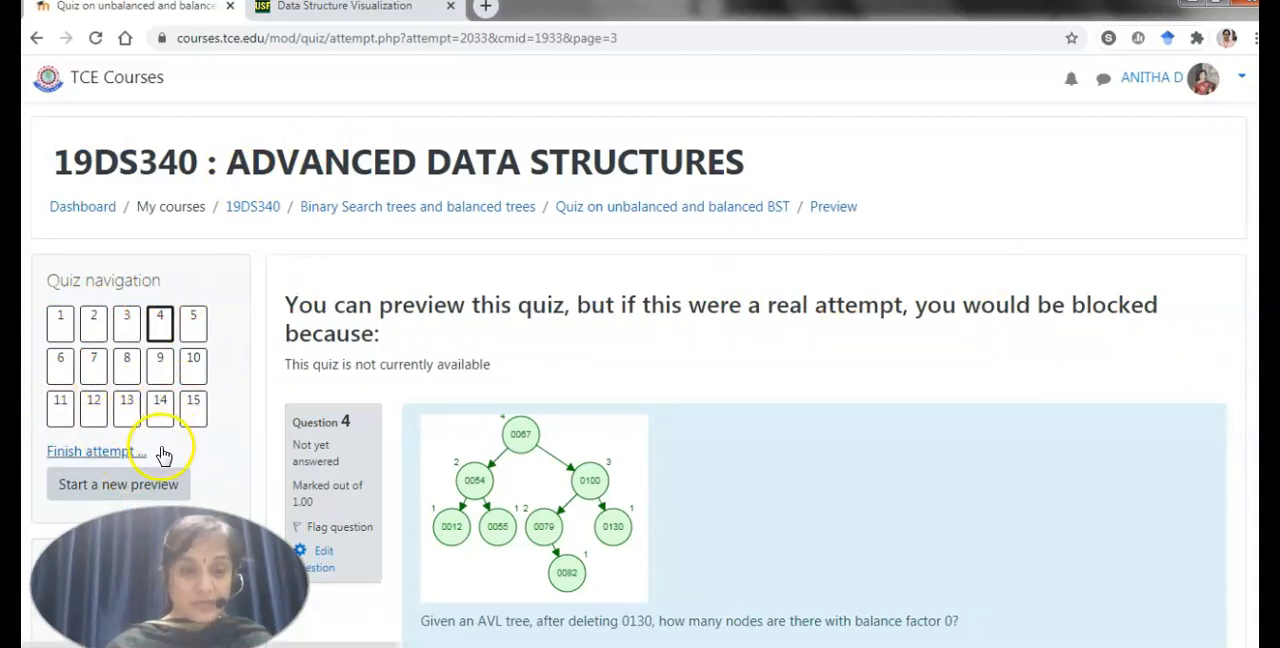
{"action": "mouse_move", "coordinate": [164, 452]}
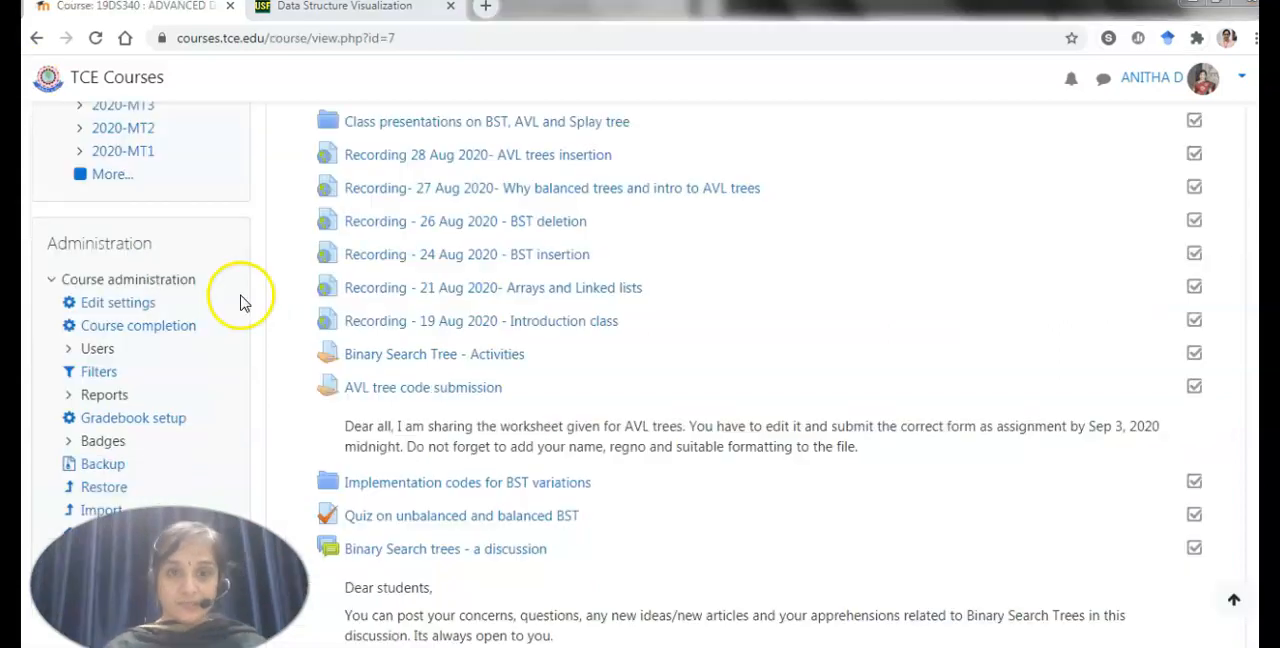
View the Binary Search Tree - Activities assignment's two tasks and grading summary: 40 submitted, 38 needing grading
{"action": "left_click", "coordinate": [434, 354]}
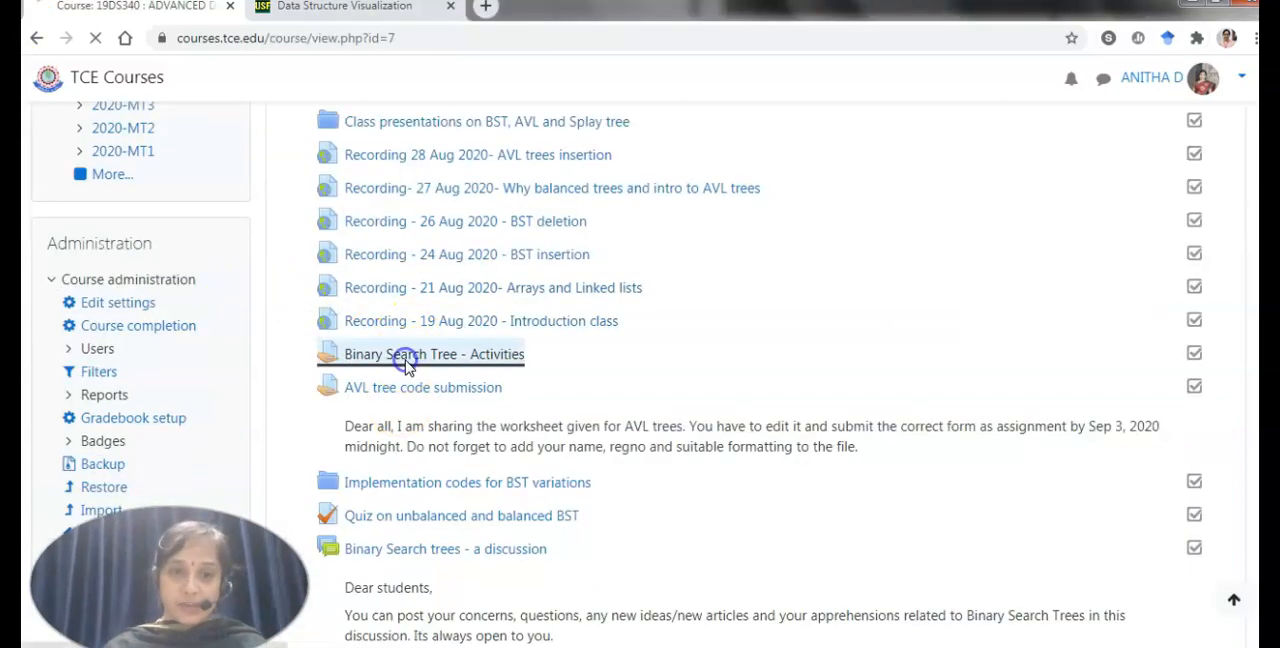
{"action": "left_click", "coordinate": [434, 354]}
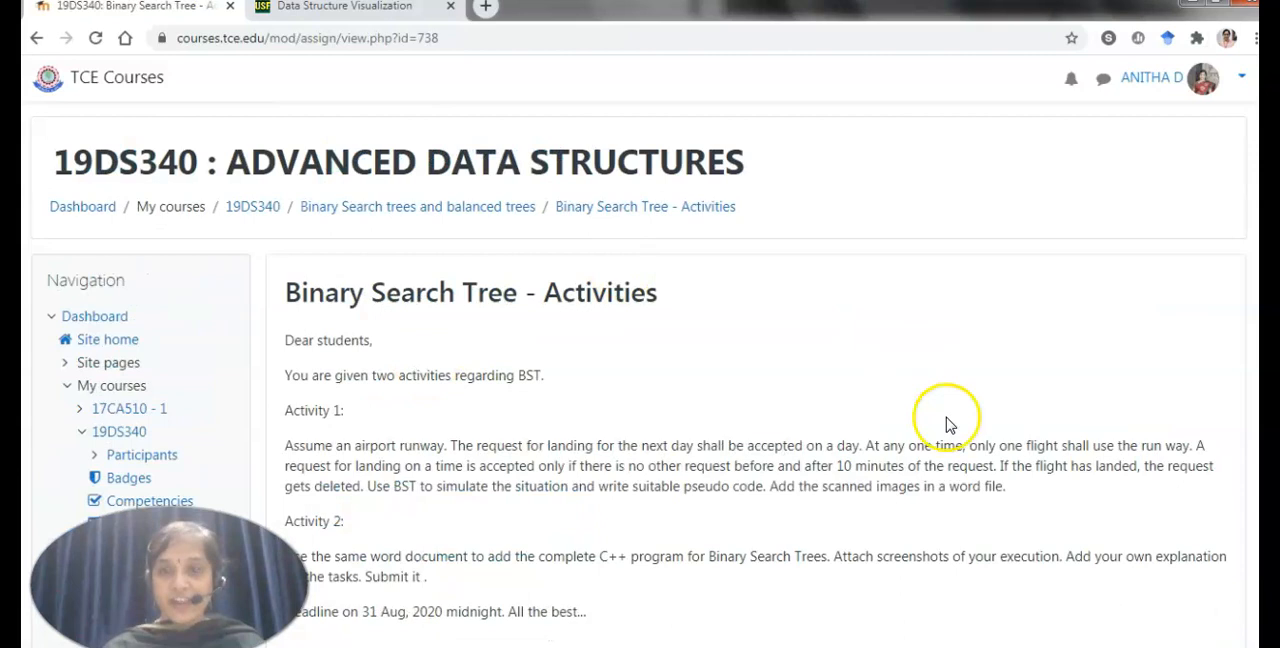
{"action": "scroll", "scroll_direction": "down", "scroll_amount": 3}
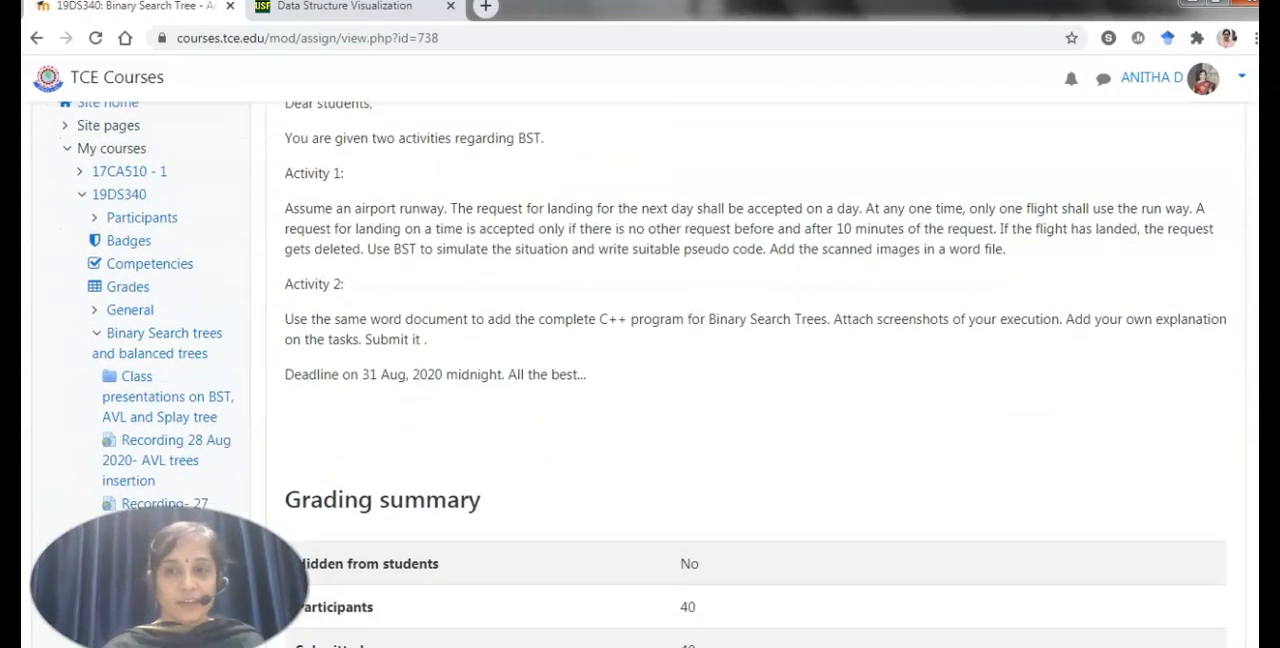
{"action": "scroll", "scroll_direction": "down", "scroll_amount": 3}
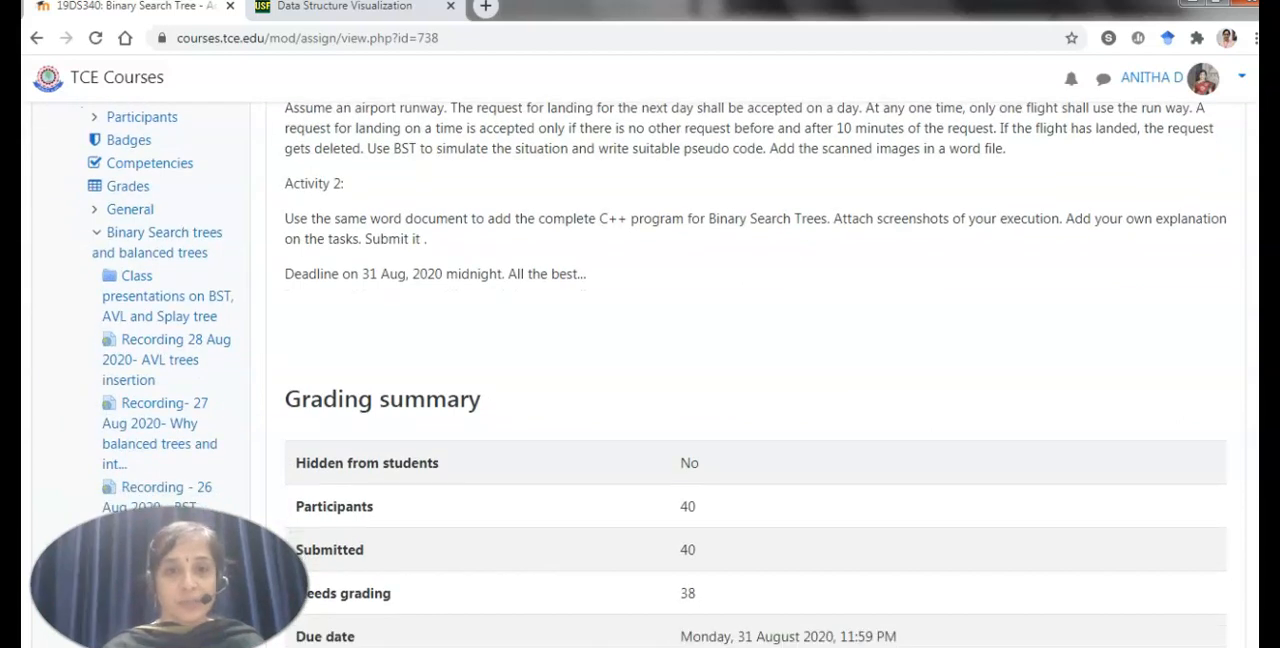
{"action": "scroll", "scroll_direction": "down", "scroll_amount": 3}
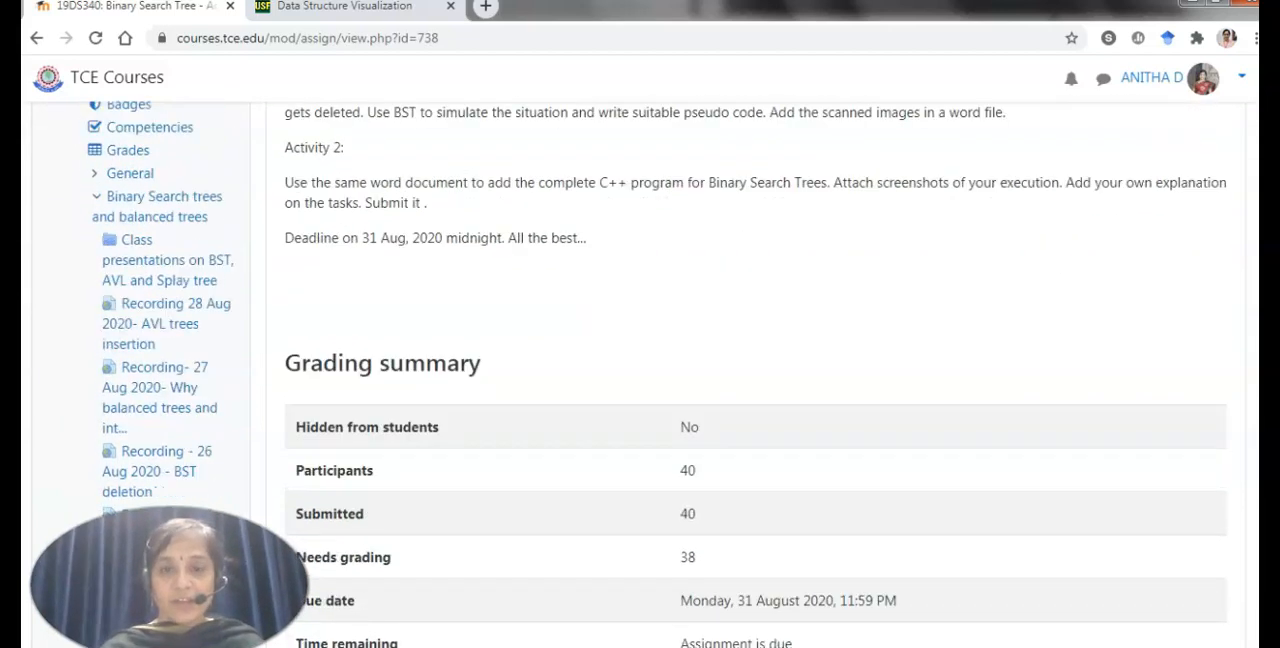
{"action": "scroll", "scroll_direction": "down", "scroll_amount": 3}
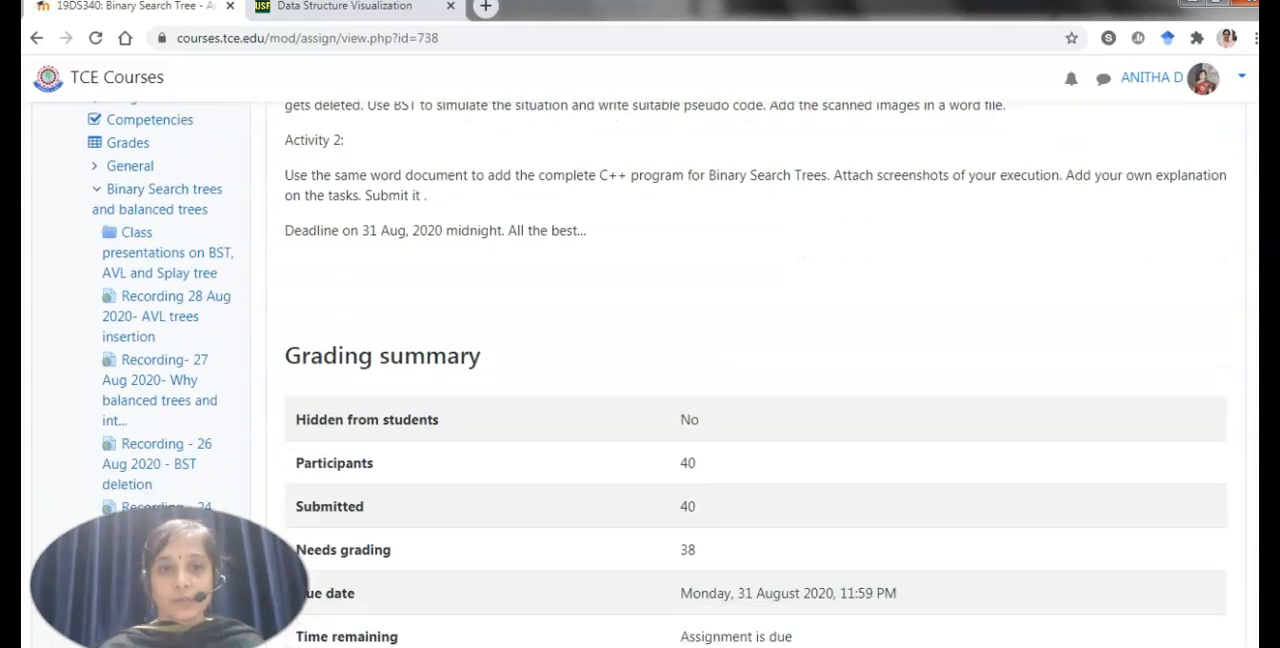
{"action": "scroll", "scroll_direction": "down", "scroll_amount": 3}
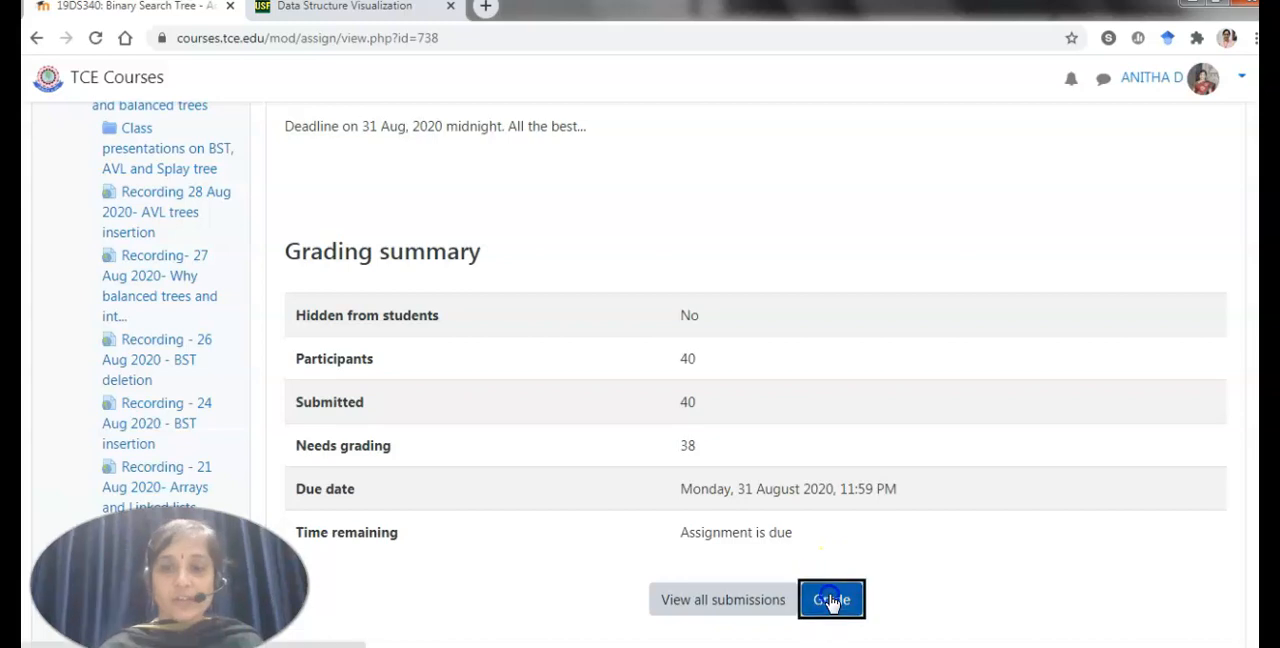
Review a student's graded submission and feedback in the grader, then return to the B-tree recordings
{"action": "left_click", "coordinate": [832, 600]}
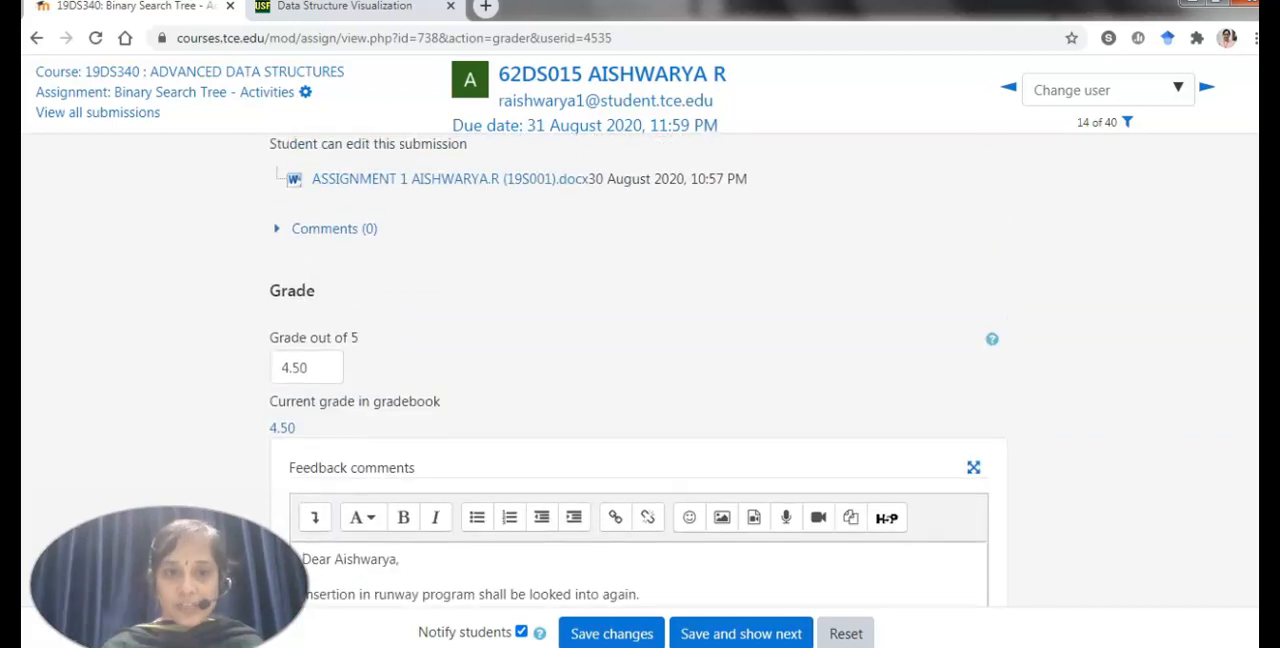
{"action": "scroll", "scroll_direction": "down", "scroll_amount": 3}
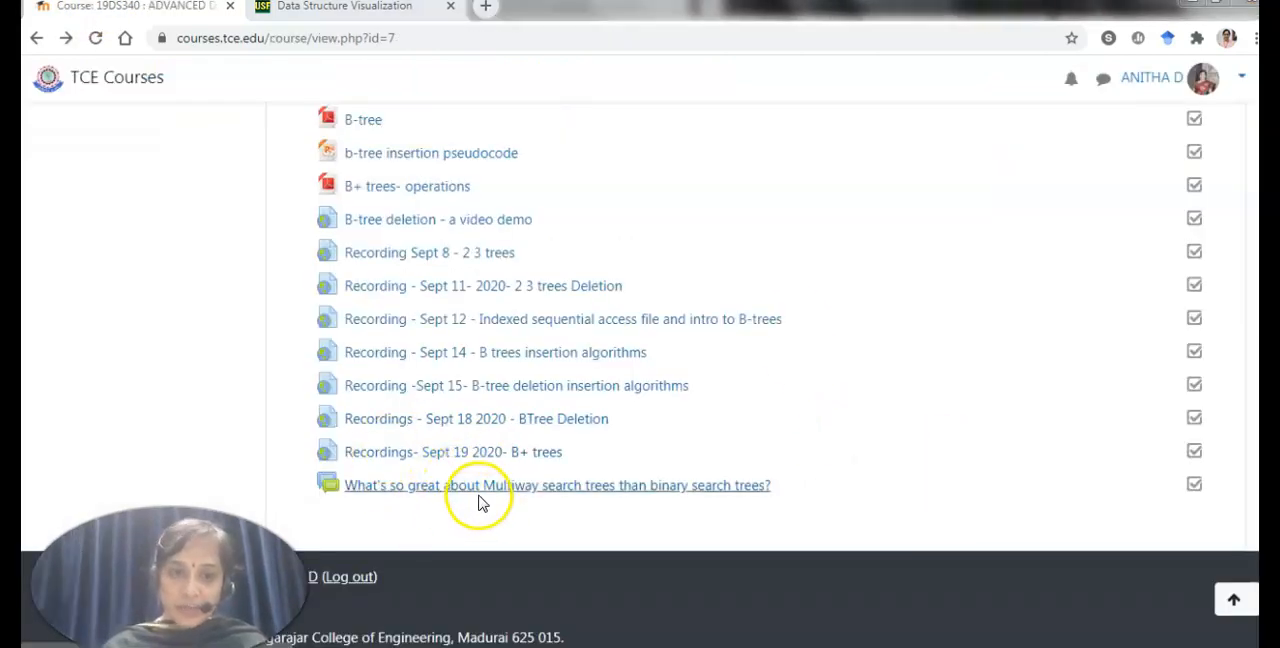
Browse the students' discussion topics in the 'Multiway vs binary search trees' forum
{"action": "left_click", "coordinate": [556, 484]}
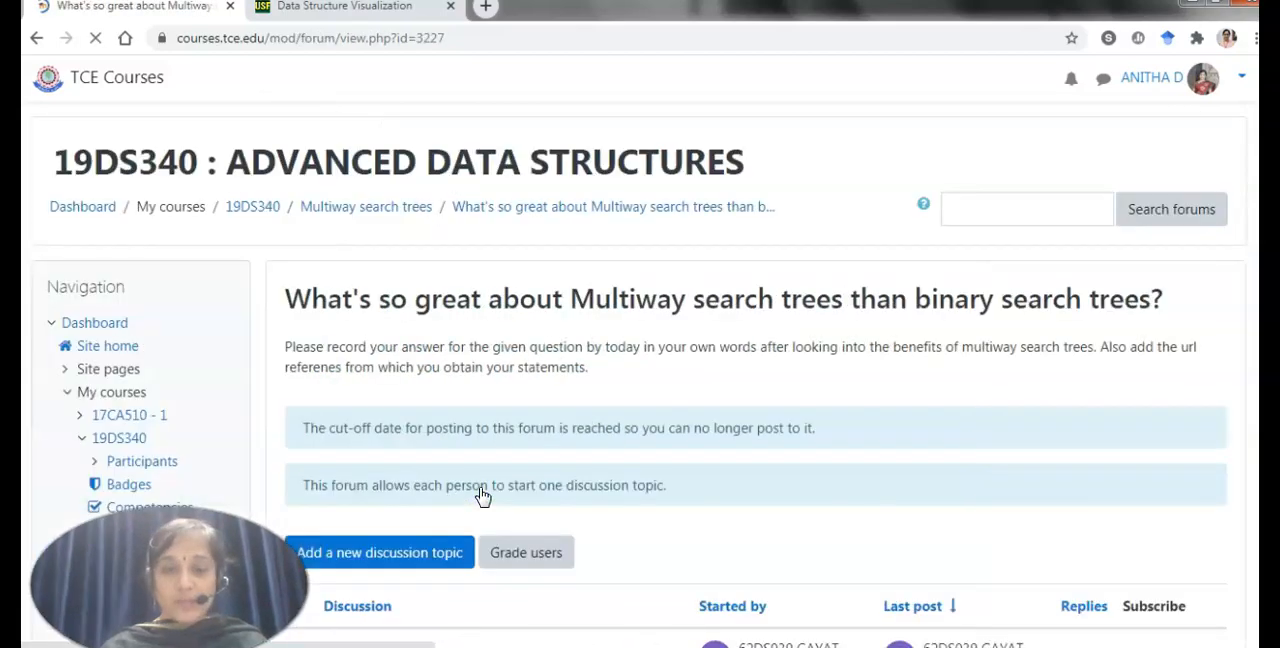
{"action": "scroll", "scroll_direction": "down", "scroll_amount": 3}
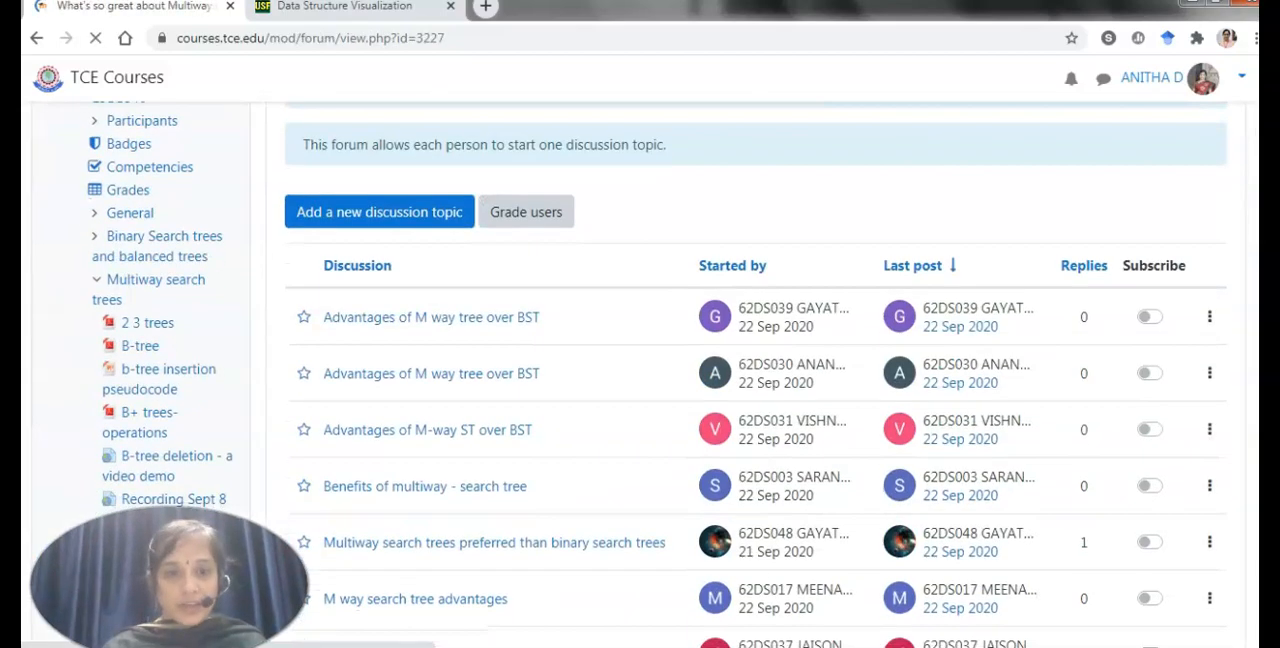
{"action": "scroll", "scroll_direction": "down", "scroll_amount": 3}
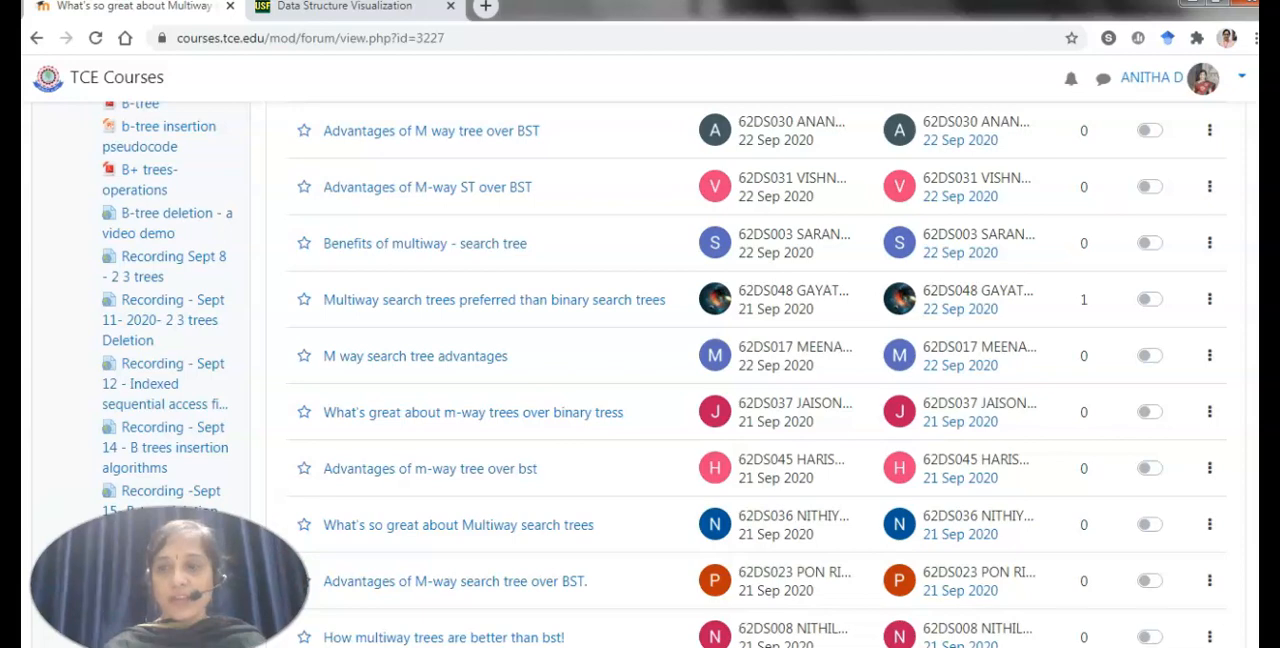
{"action": "scroll", "scroll_direction": "down", "scroll_amount": 3}
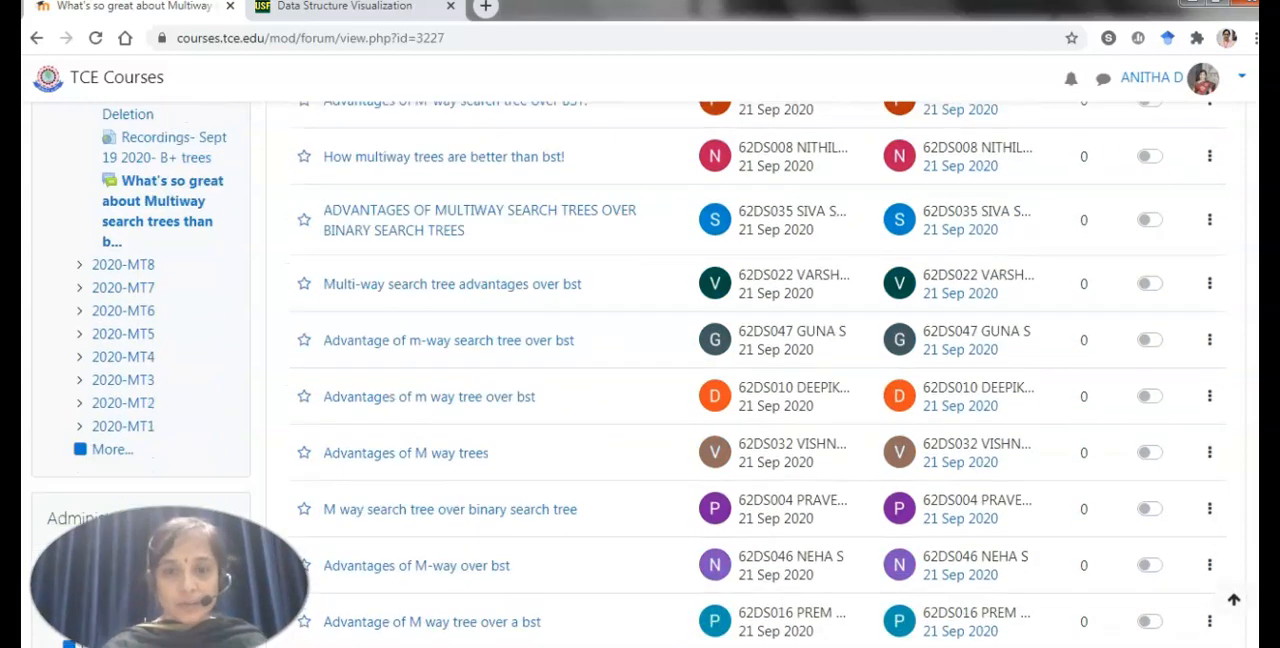
{"action": "scroll", "scroll_direction": "down", "scroll_amount": 3}
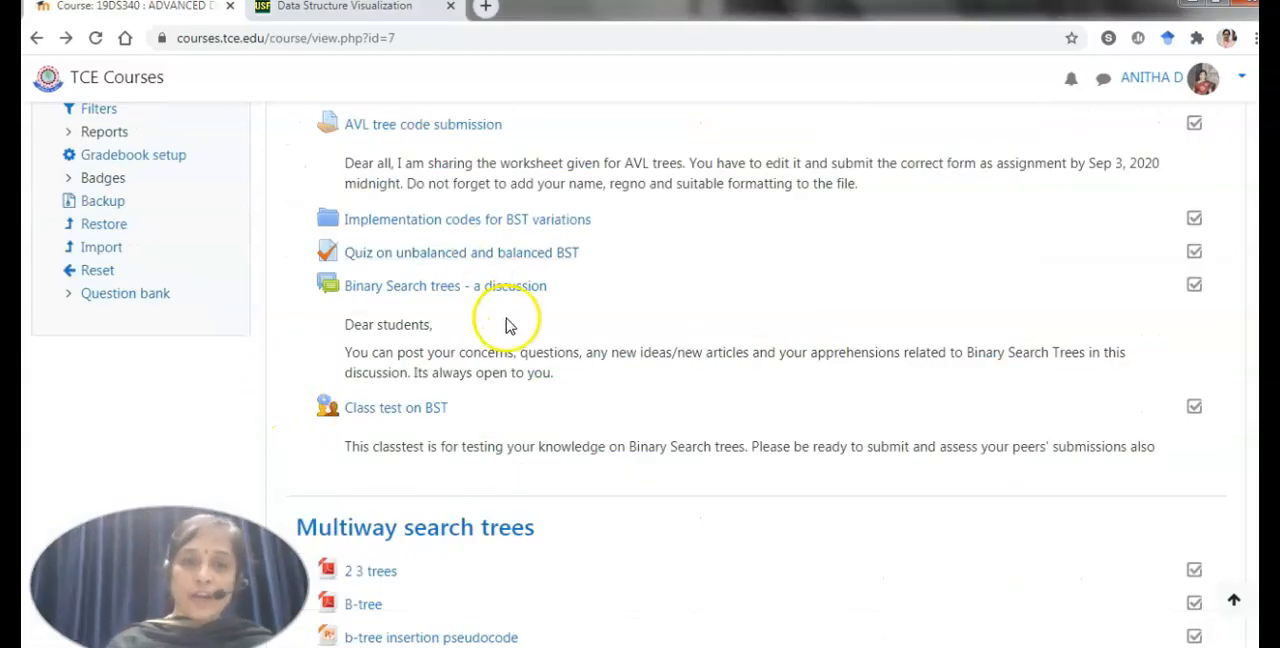
{"action": "mouse_move", "coordinate": [448, 310]}
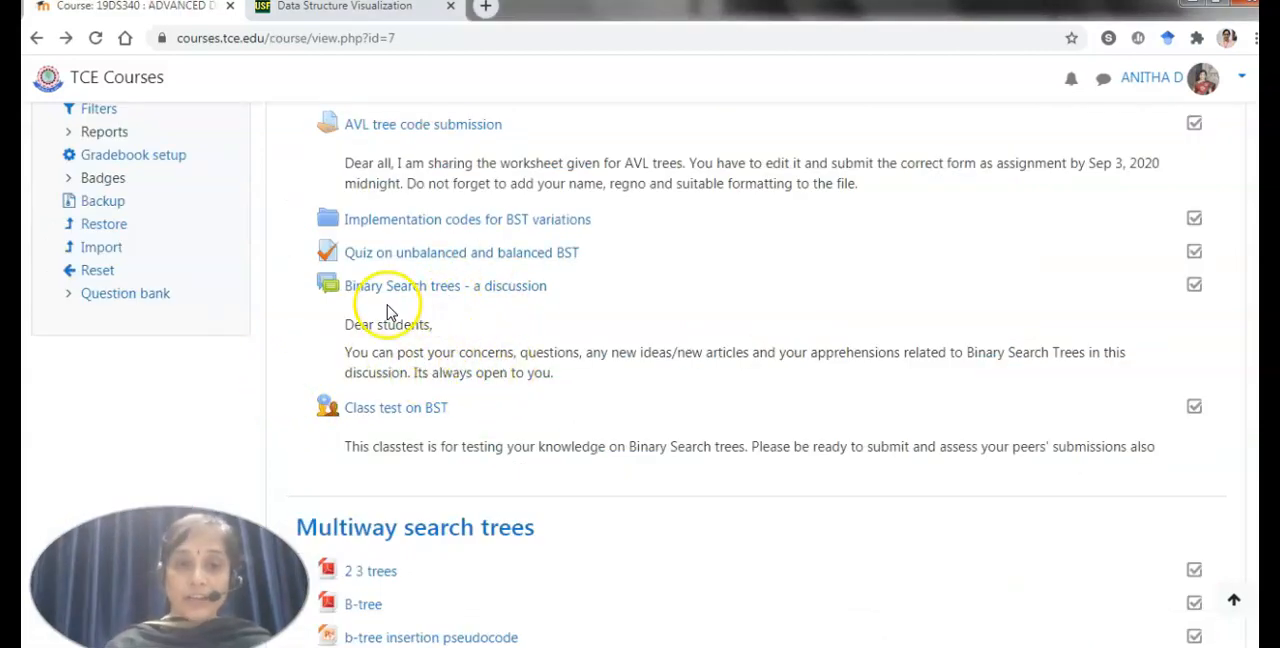
{"action": "mouse_move", "coordinate": [518, 312]}
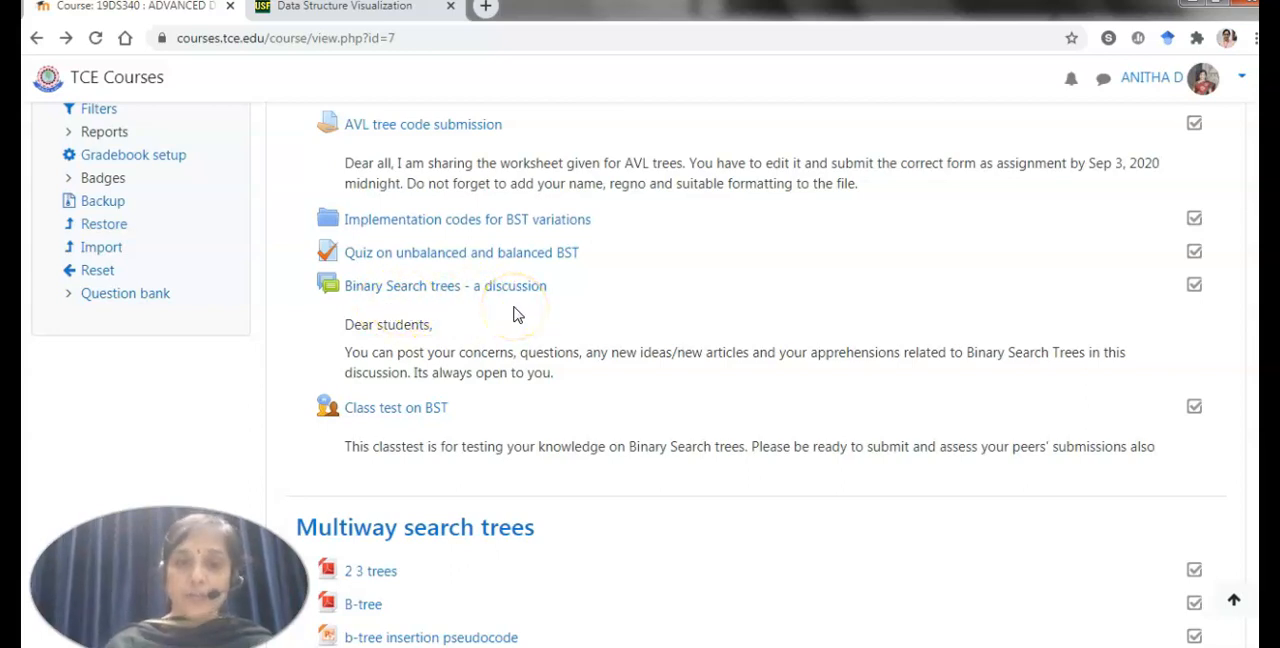
{"action": "mouse_move", "coordinate": [484, 360]}
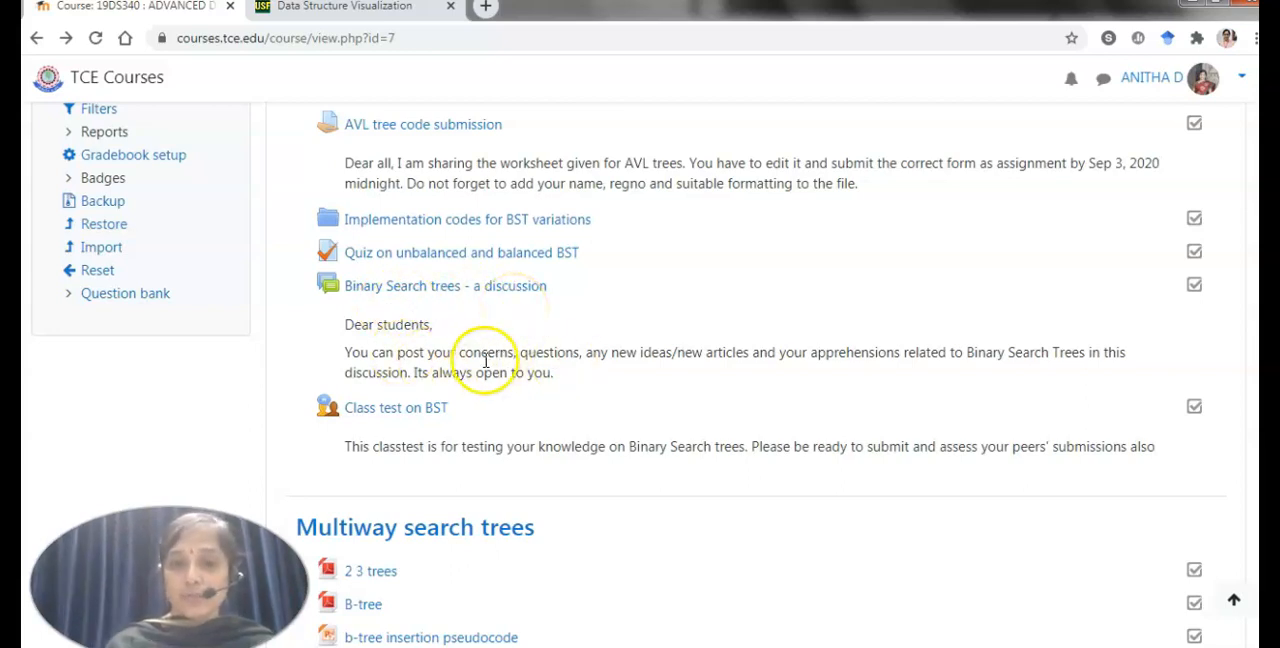
{"action": "mouse_move", "coordinate": [950, 408]}
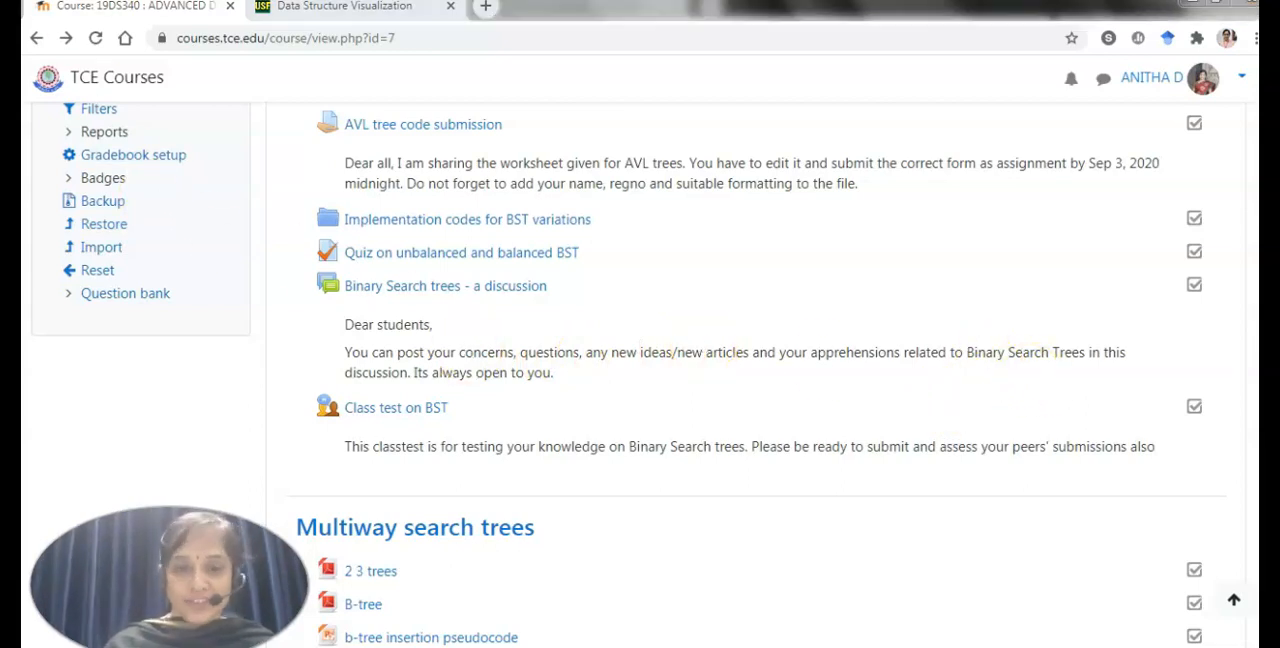
{"action": "scroll", "scroll_direction": "down", "scroll_amount": 3}
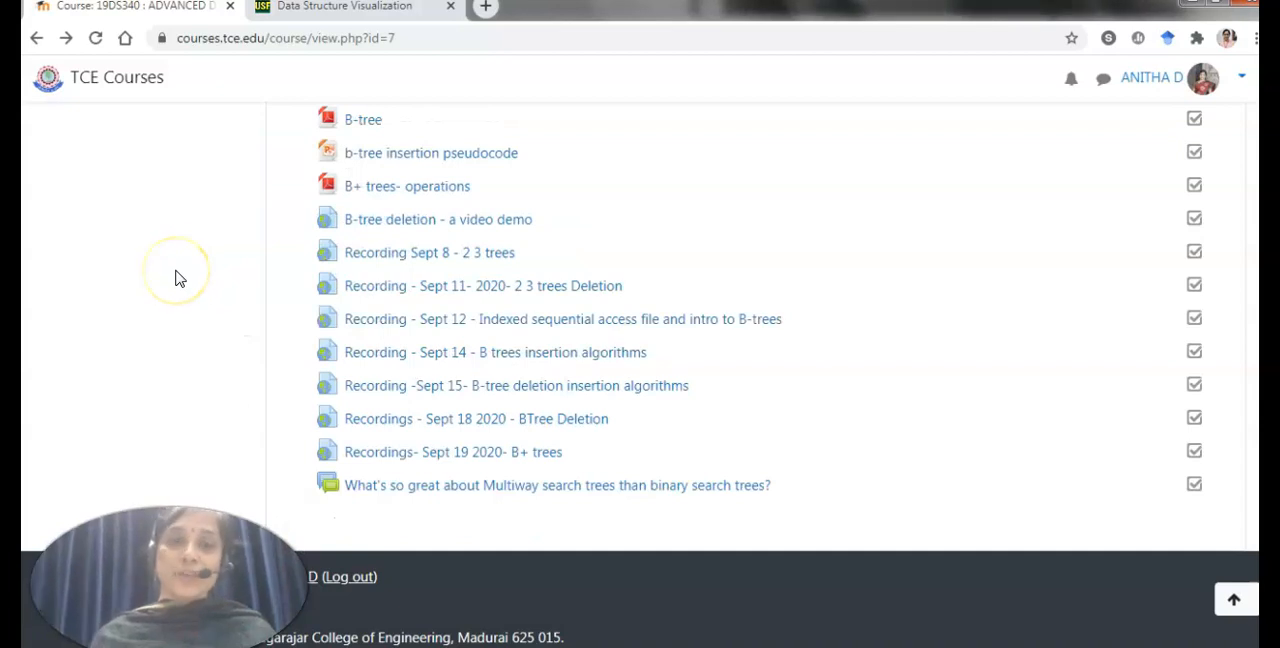